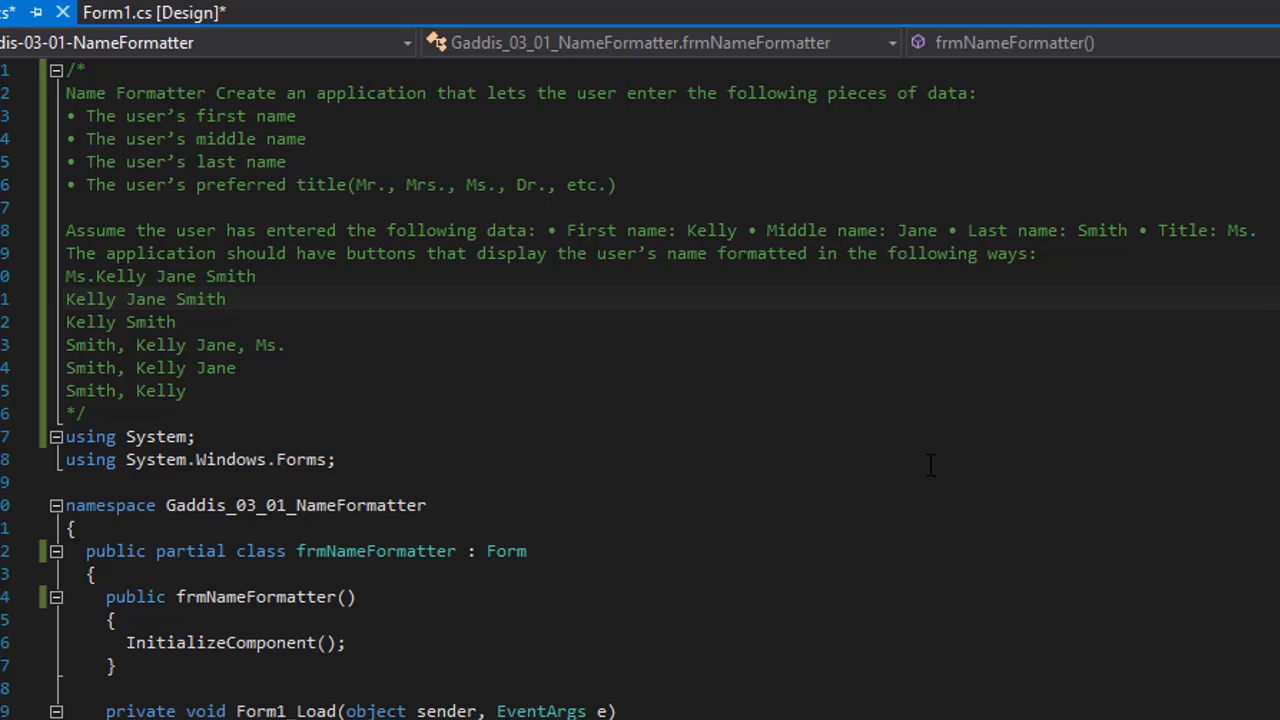
{"action": "mouse_move", "coordinate": [505, 207]}
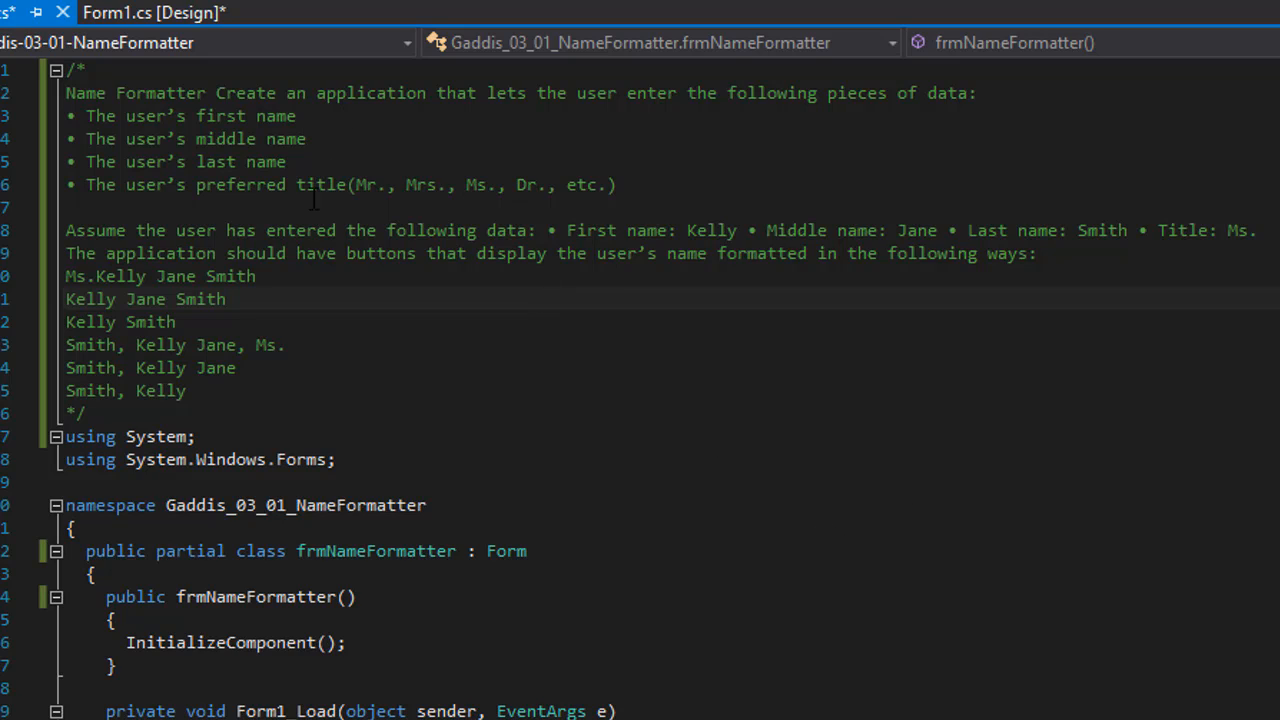
{"action": "mouse_move", "coordinate": [584, 317]}
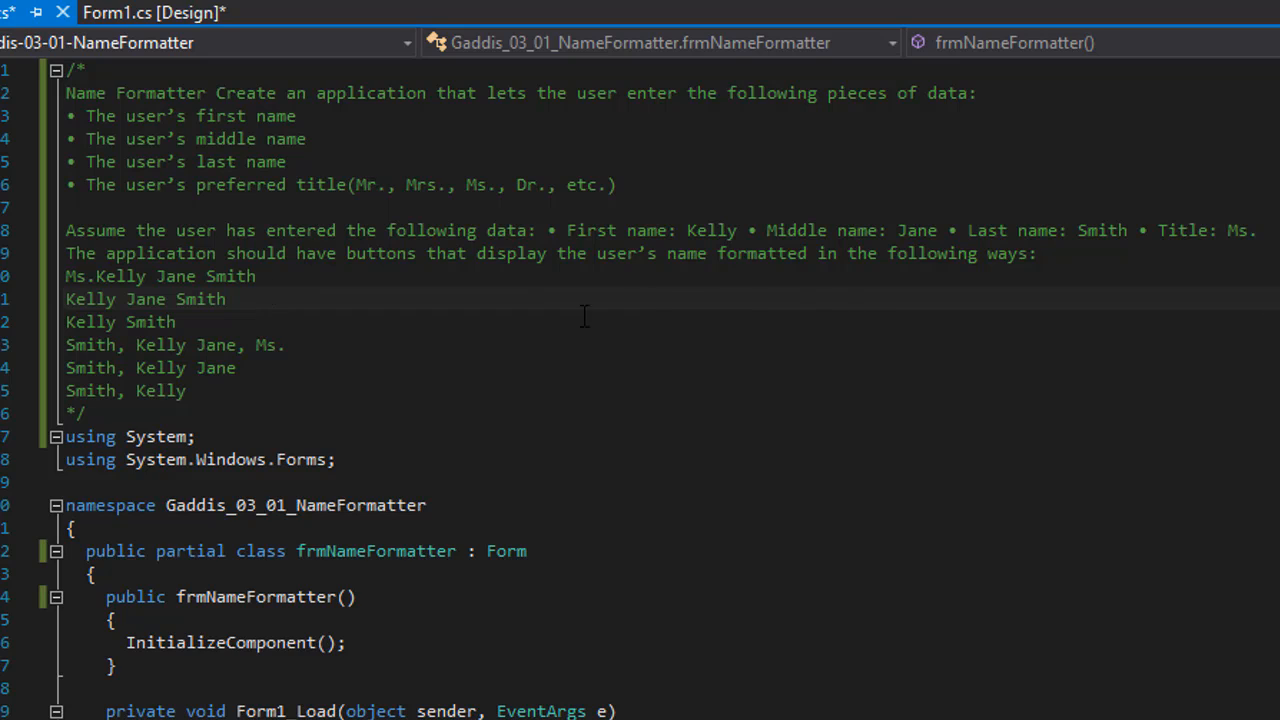
{"action": "mouse_move", "coordinate": [728, 360]}
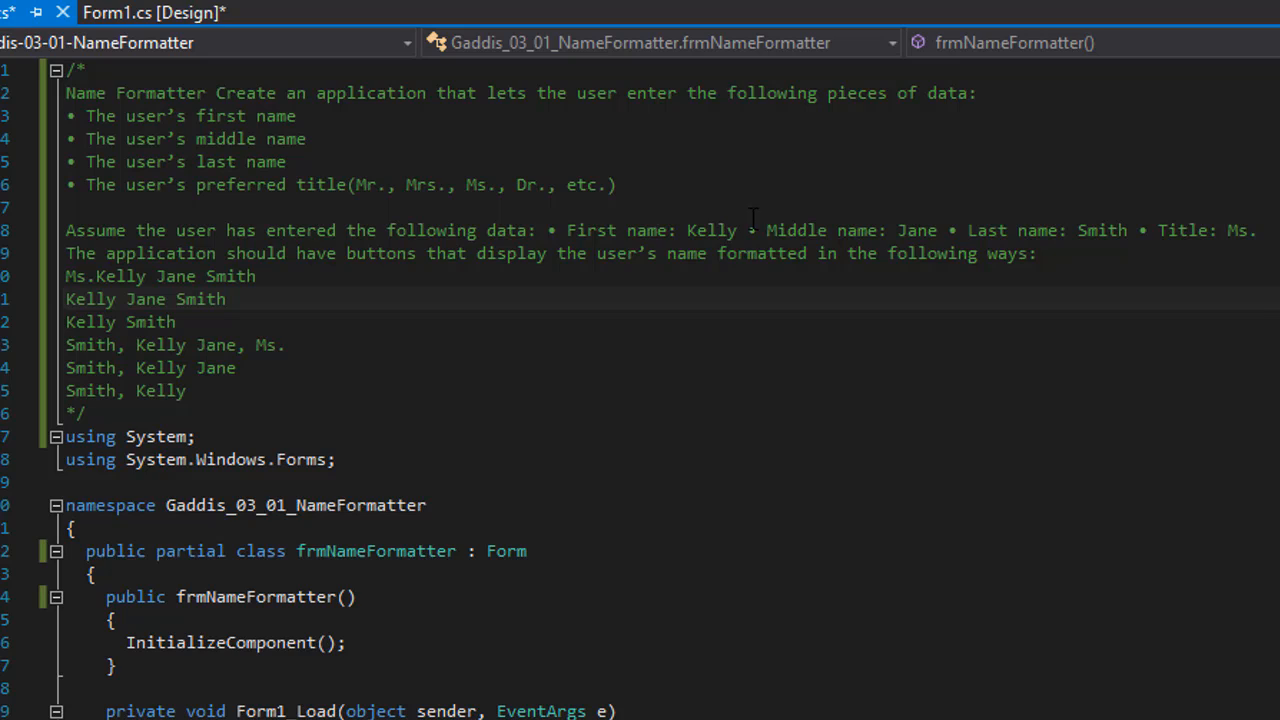
{"action": "mouse_move", "coordinate": [952, 233]}
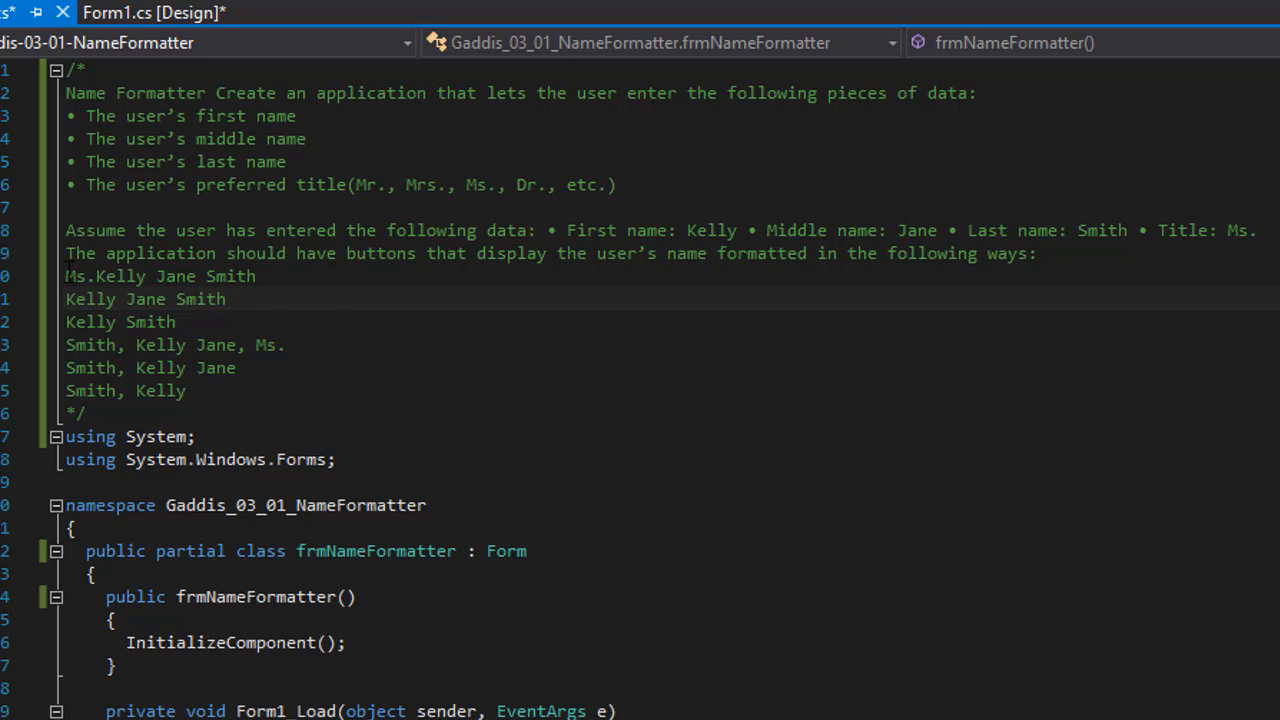
{"action": "mouse_move", "coordinate": [243, 291]}
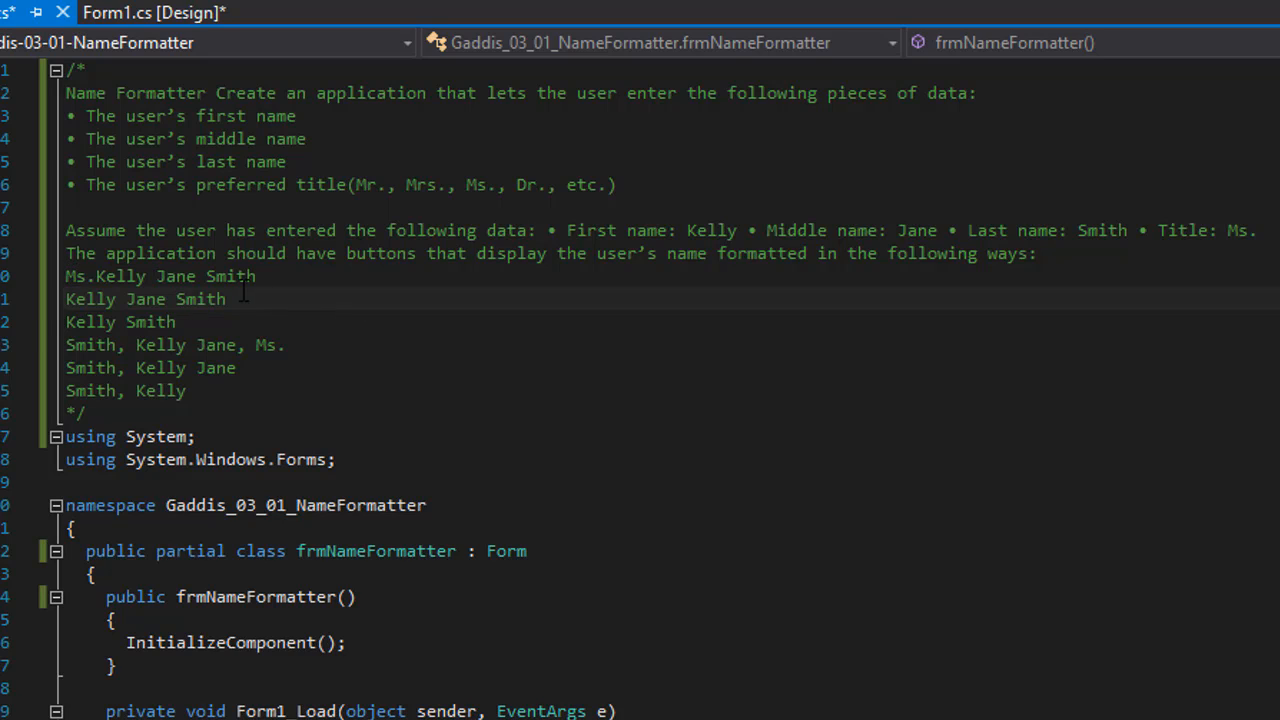
{"action": "mouse_move", "coordinate": [160, 299]}
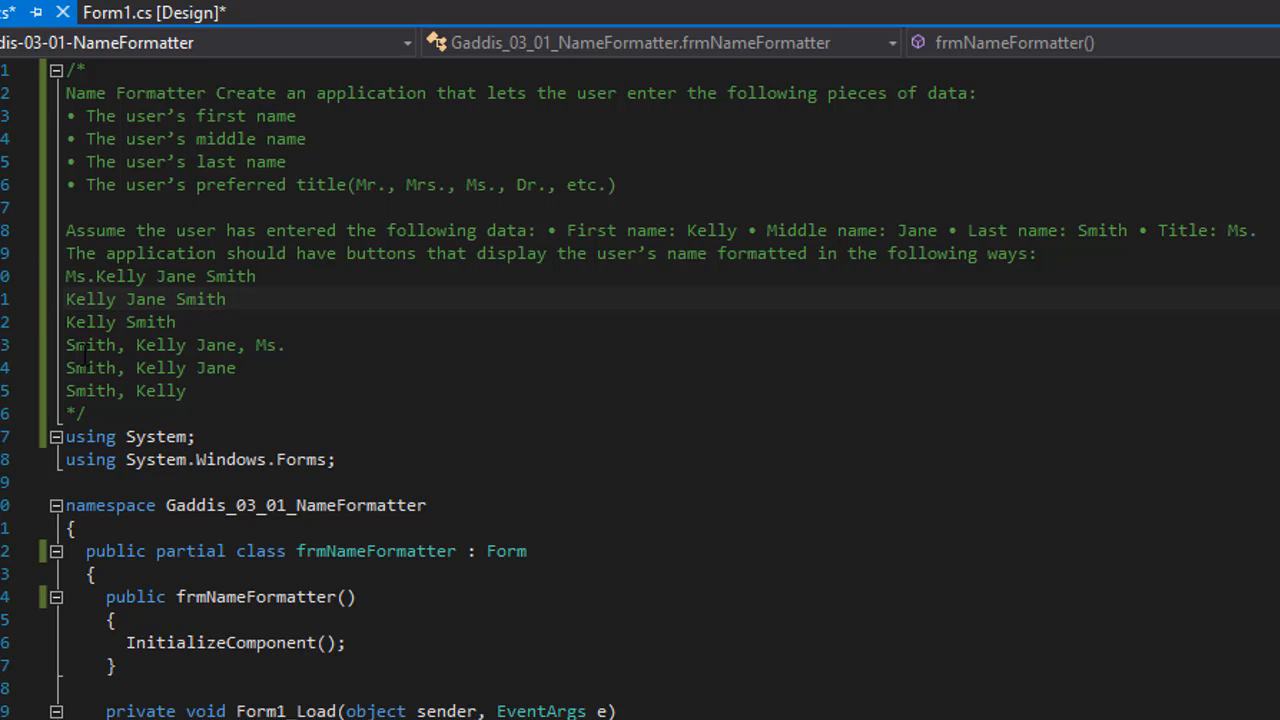
Review the six required name formats, then show the Form1 design view
{"action": "left_click_drag", "start_coordinate": [66, 368], "coordinate": [185, 391]}
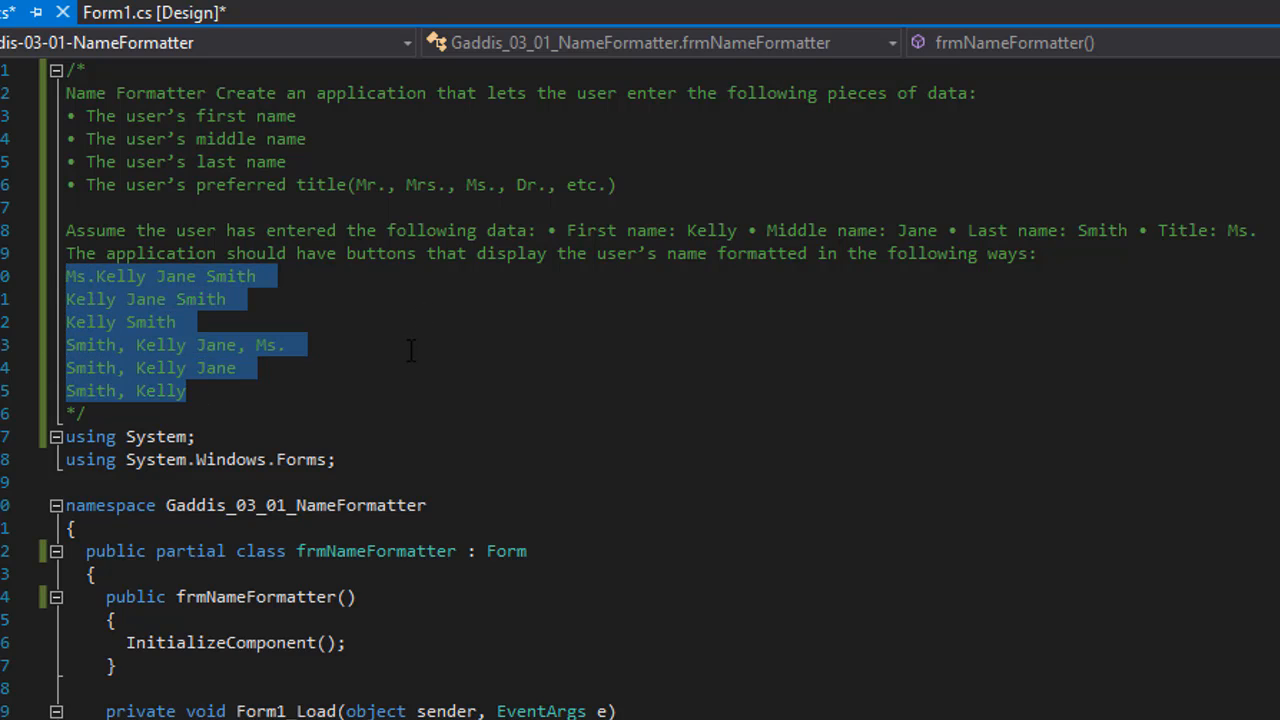
{"action": "left_click", "coordinate": [410, 350]}
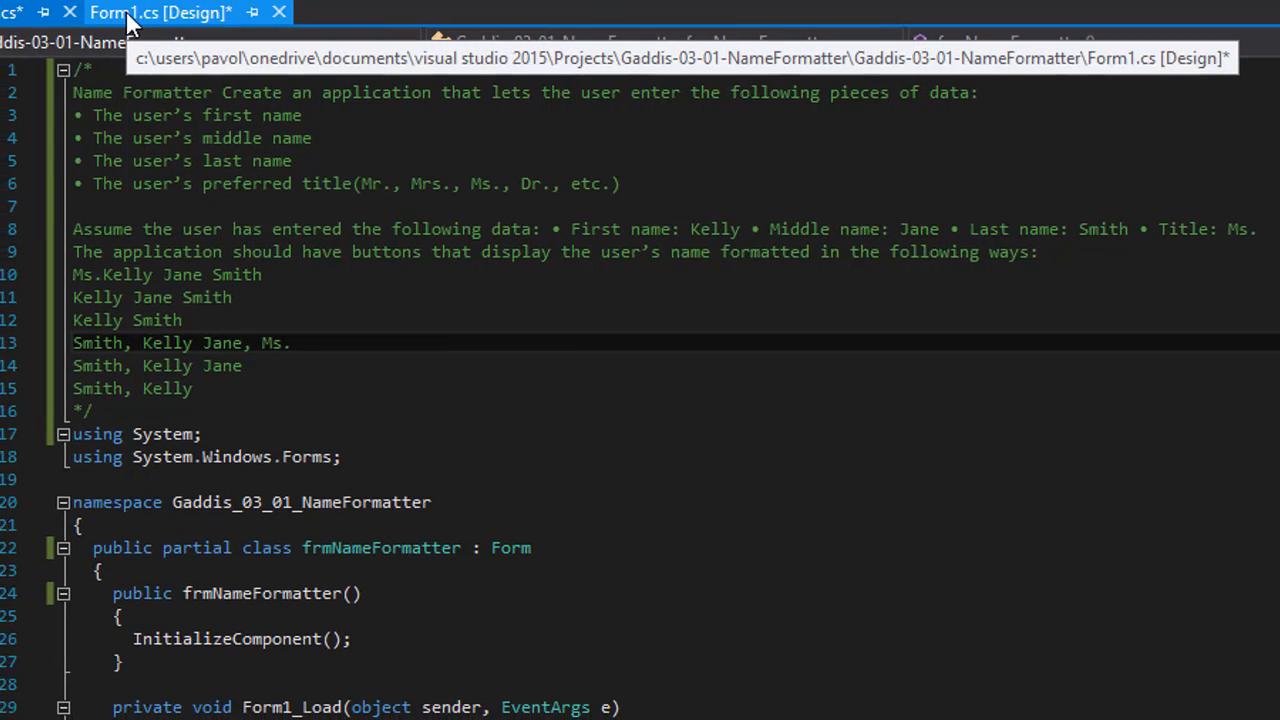
{"action": "left_click", "coordinate": [213, 12]}
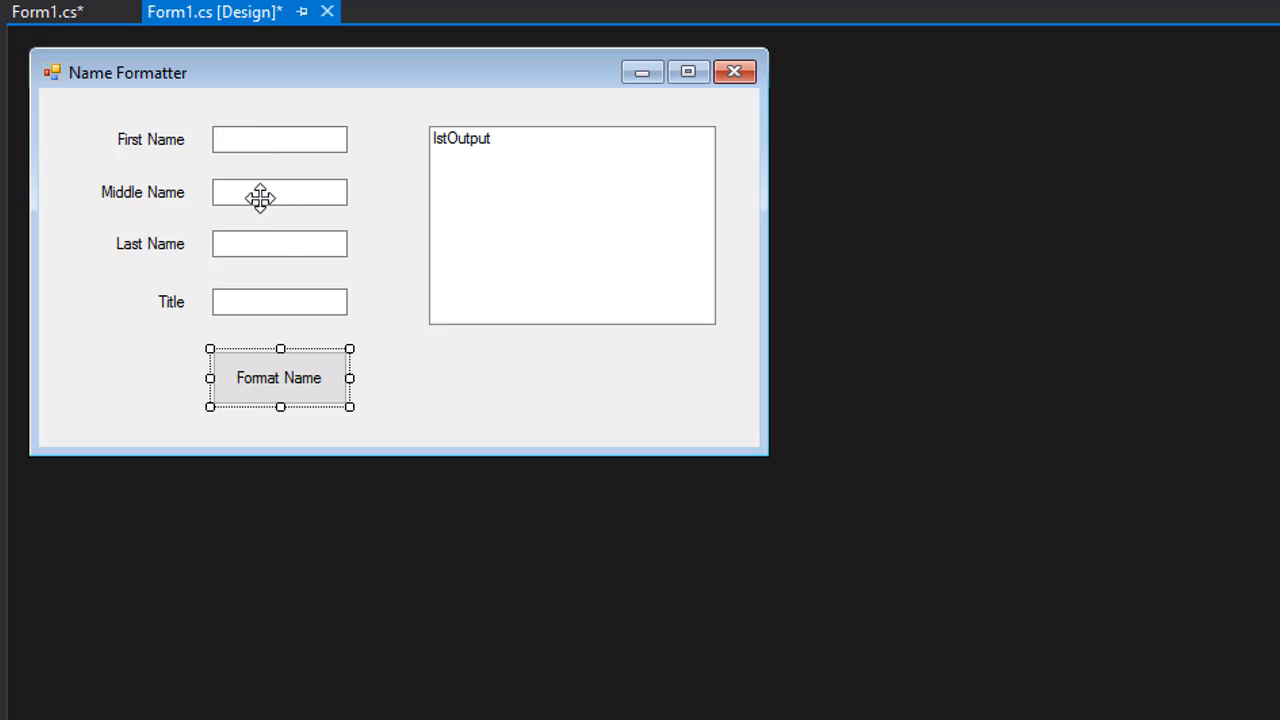
{"action": "mouse_move", "coordinate": [262, 312]}
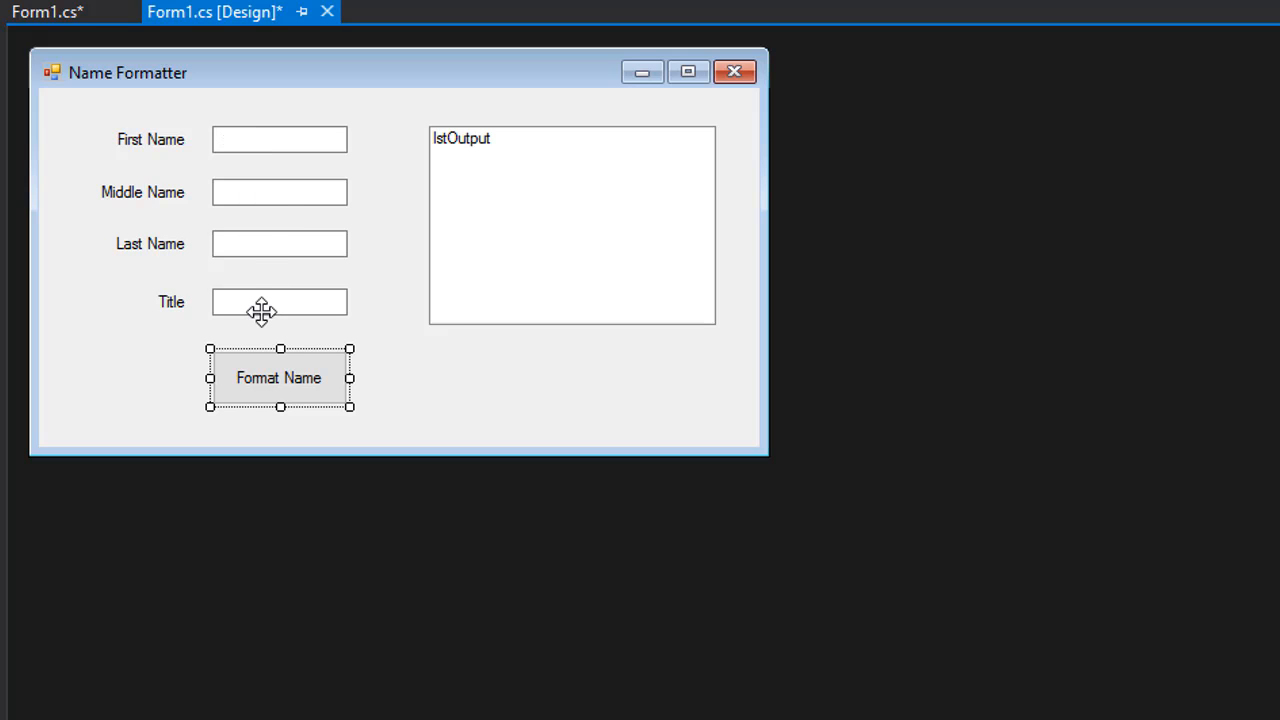
{"action": "mouse_move", "coordinate": [253, 140]}
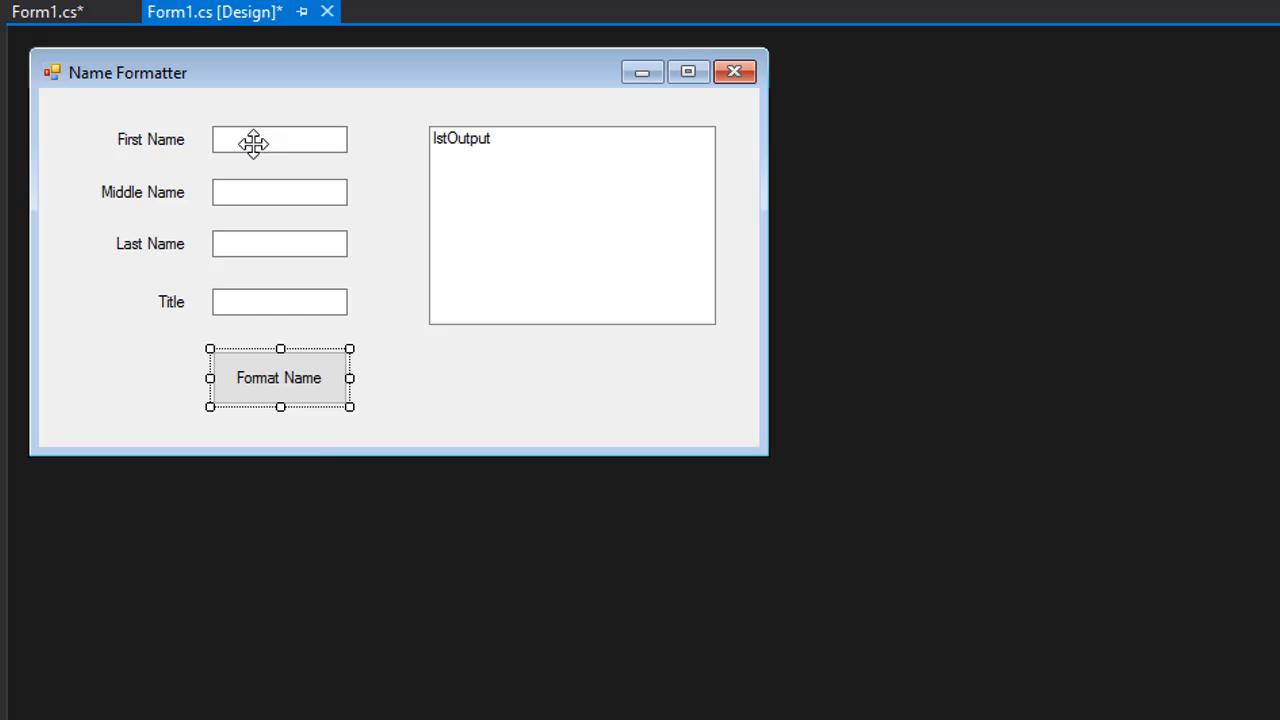
{"action": "mouse_move", "coordinate": [280, 345]}
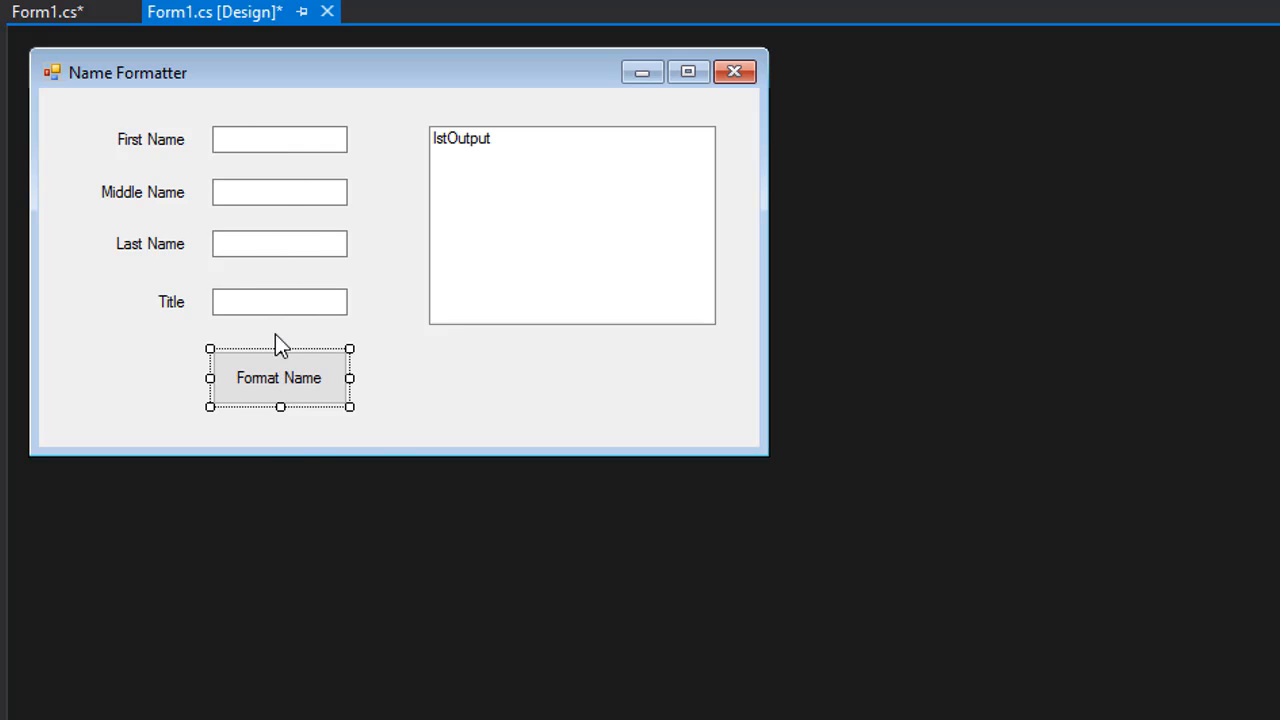
{"action": "mouse_move", "coordinate": [367, 338]}
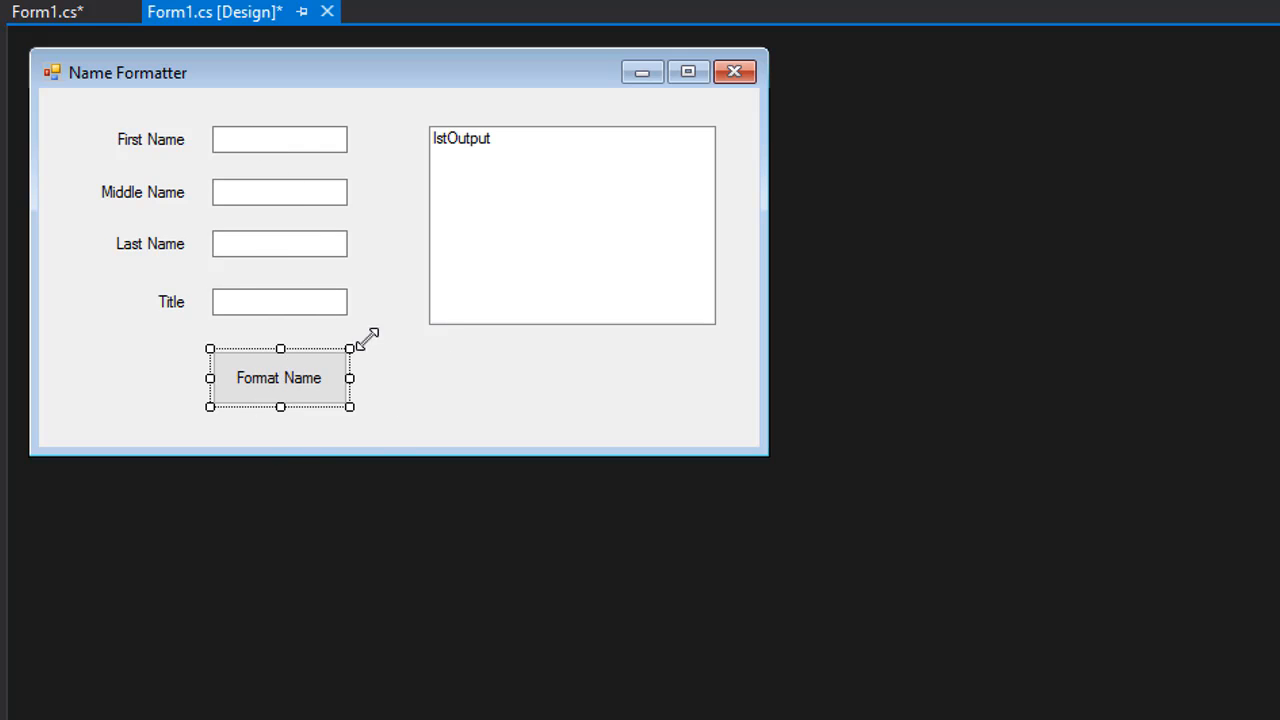
{"action": "mouse_move", "coordinate": [505, 182]}
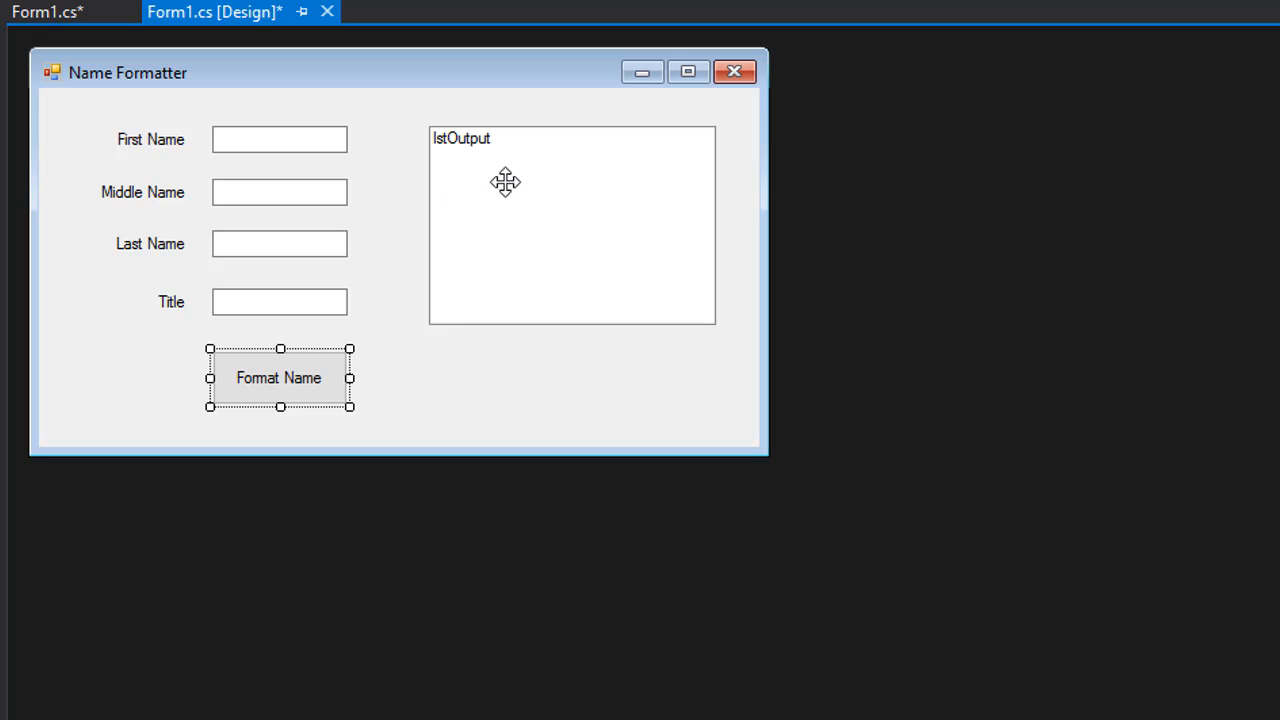
{"action": "mouse_move", "coordinate": [494, 153]}
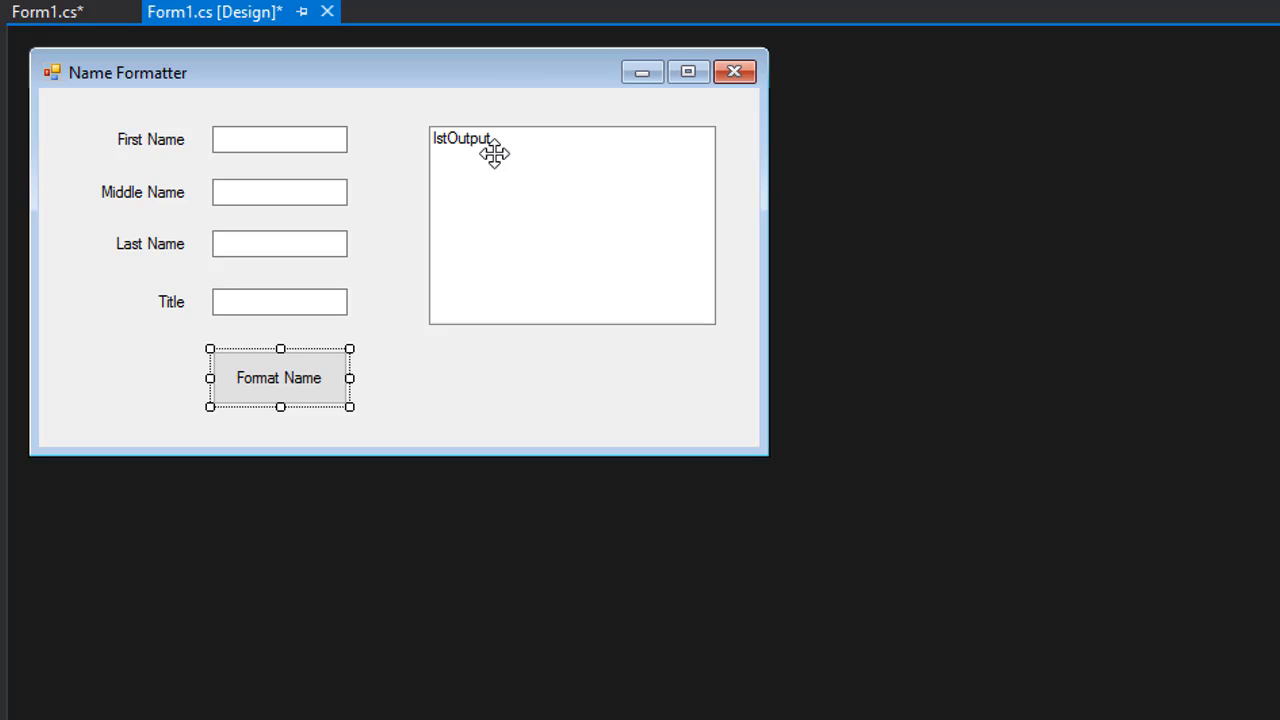
{"action": "mouse_move", "coordinate": [498, 222]}
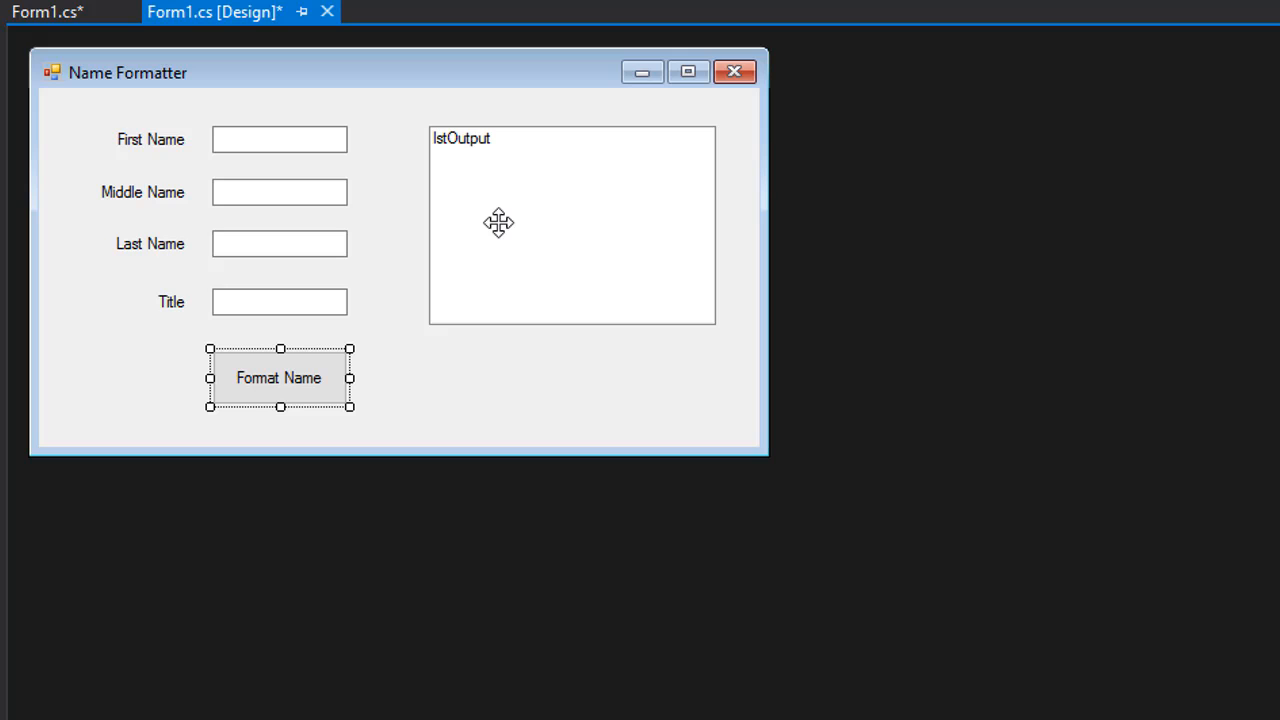
{"action": "mouse_move", "coordinate": [120, 95]}
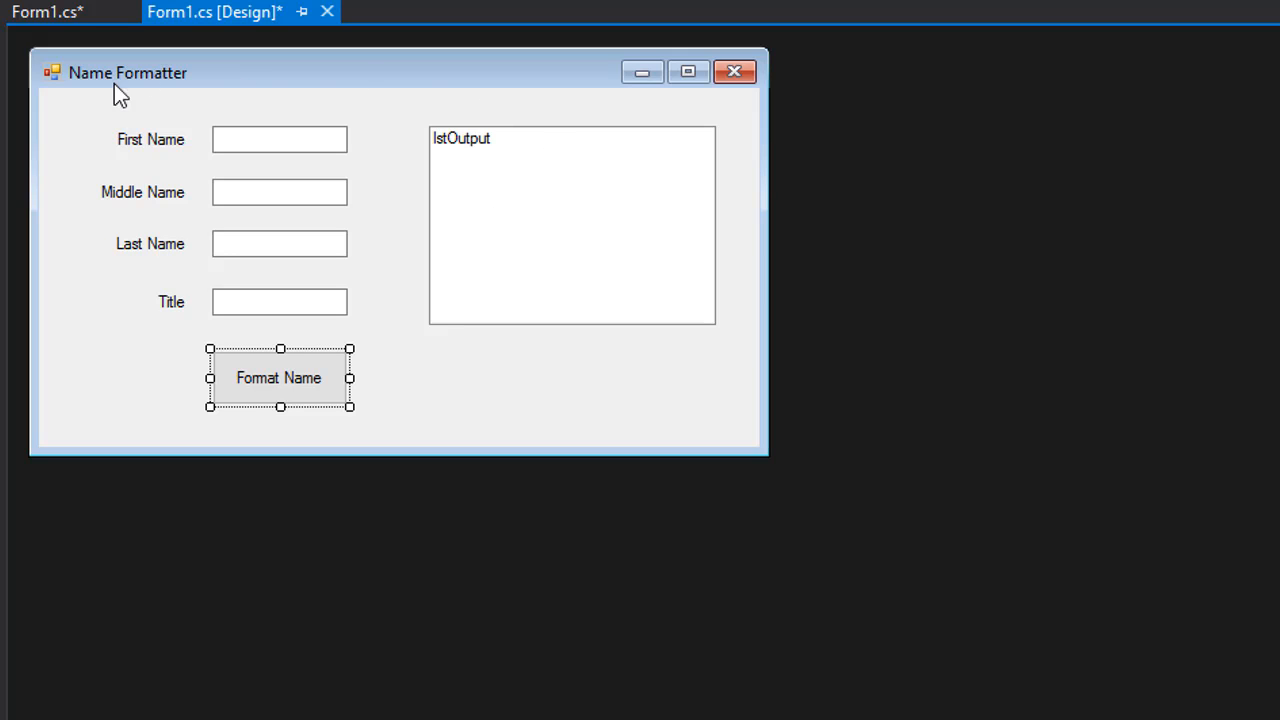
{"action": "mouse_move", "coordinate": [680, 105]}
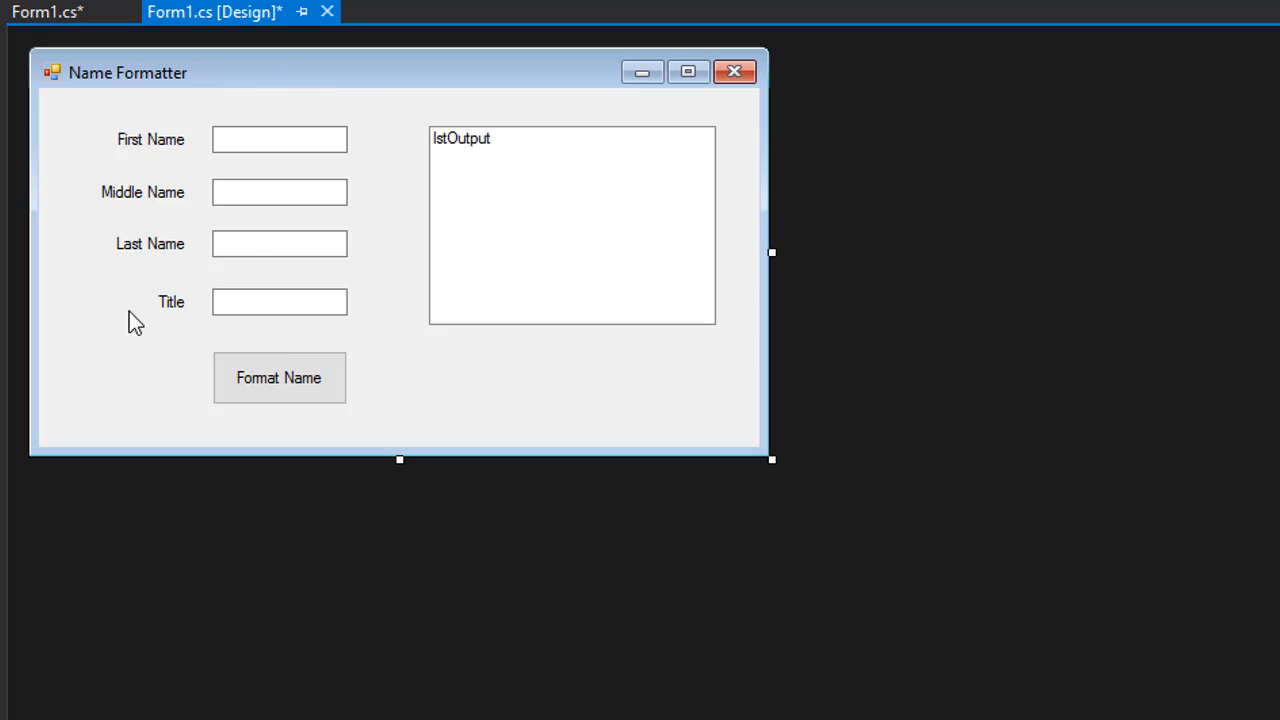
{"action": "mouse_move", "coordinate": [261, 194]}
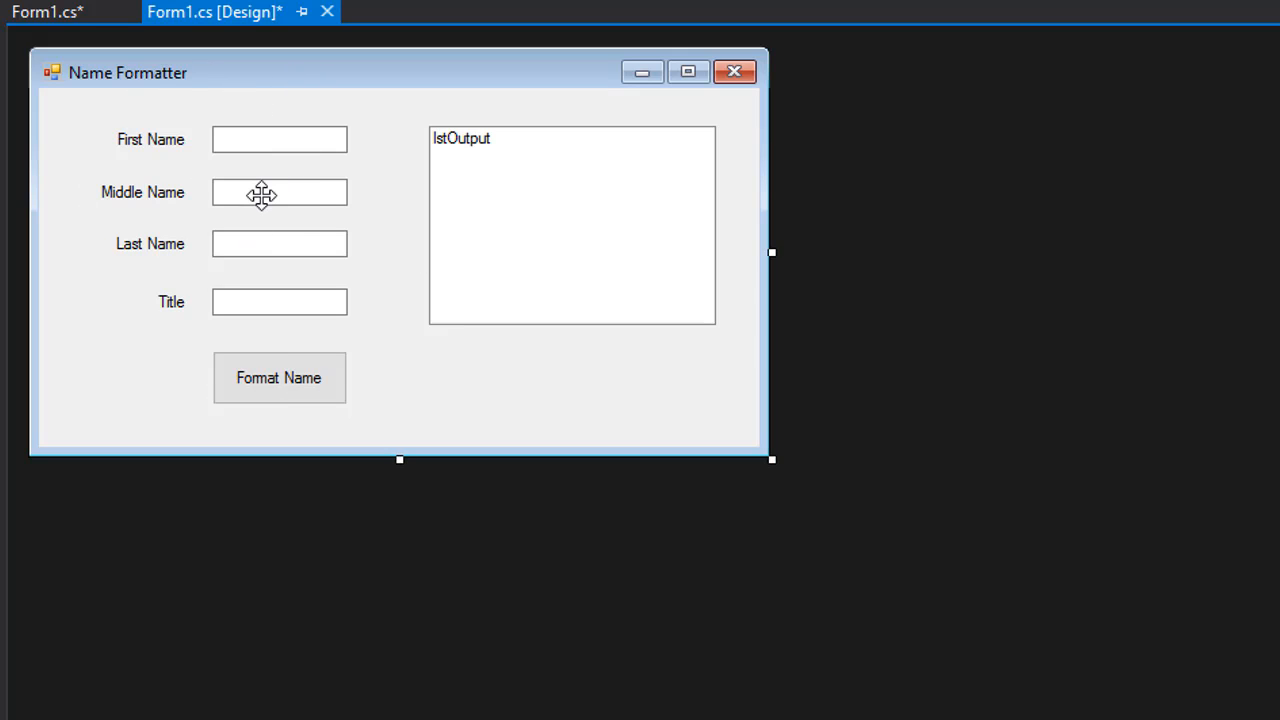
{"action": "mouse_move", "coordinate": [350, 95]}
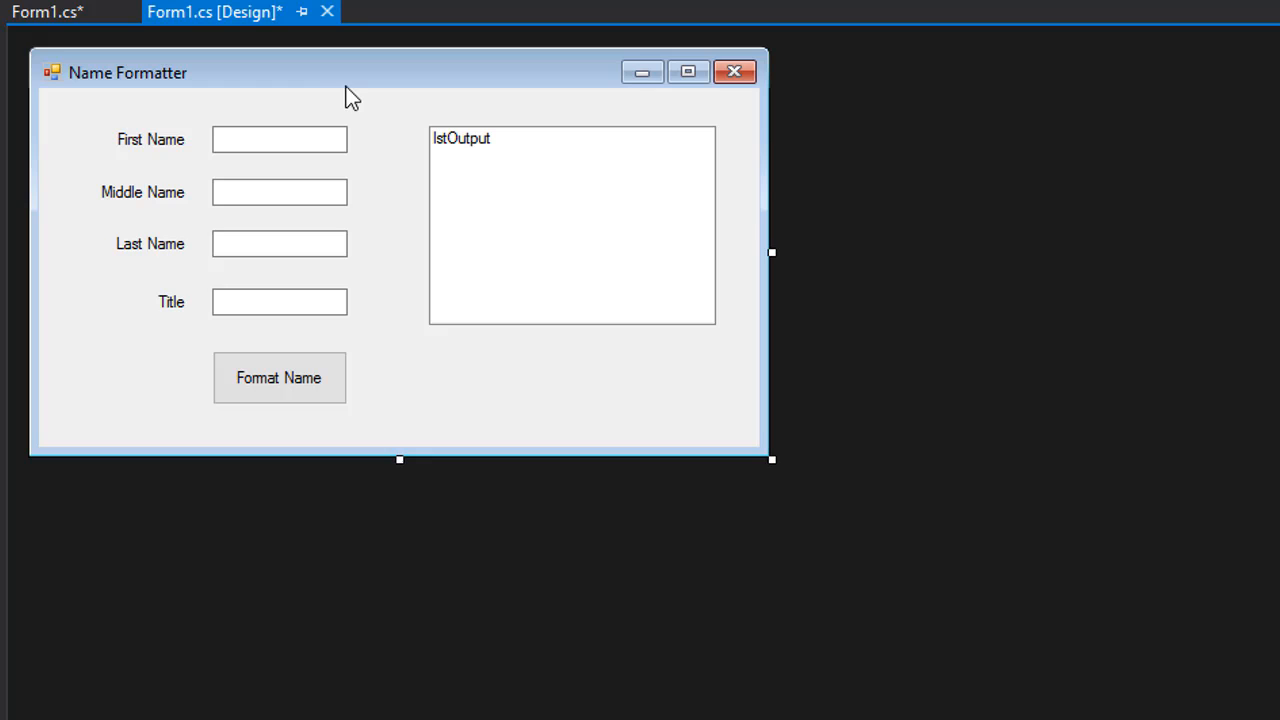
{"action": "mouse_move", "coordinate": [393, 84]}
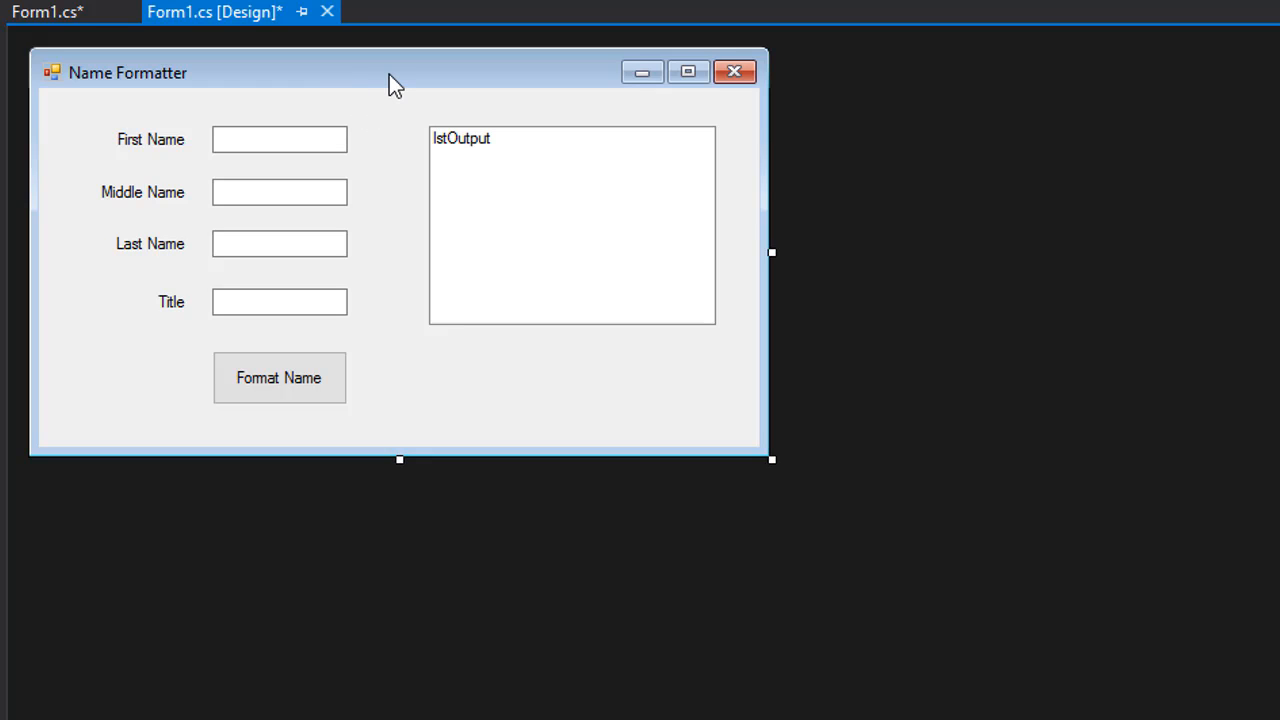
{"action": "mouse_move", "coordinate": [378, 130]}
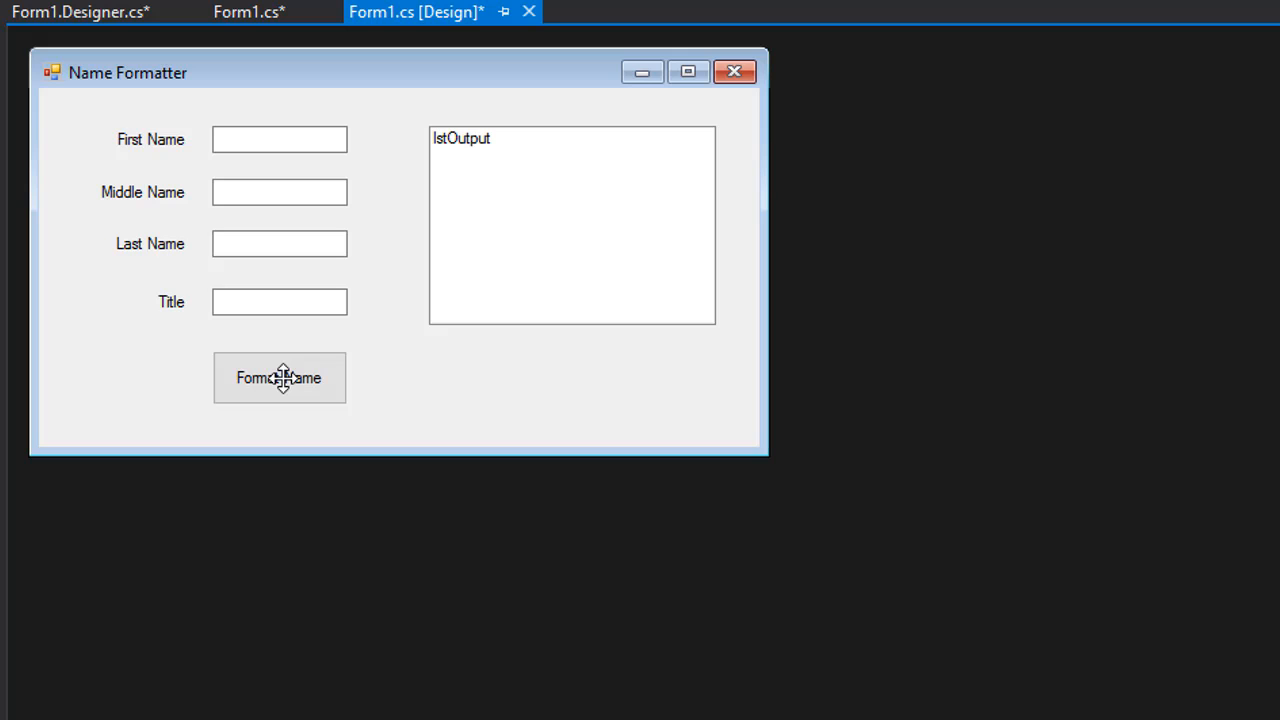
Create the Format Name click handler and start a lstOutput.Items.Add() call inside it
{"action": "double_click", "coordinate": [279, 378]}
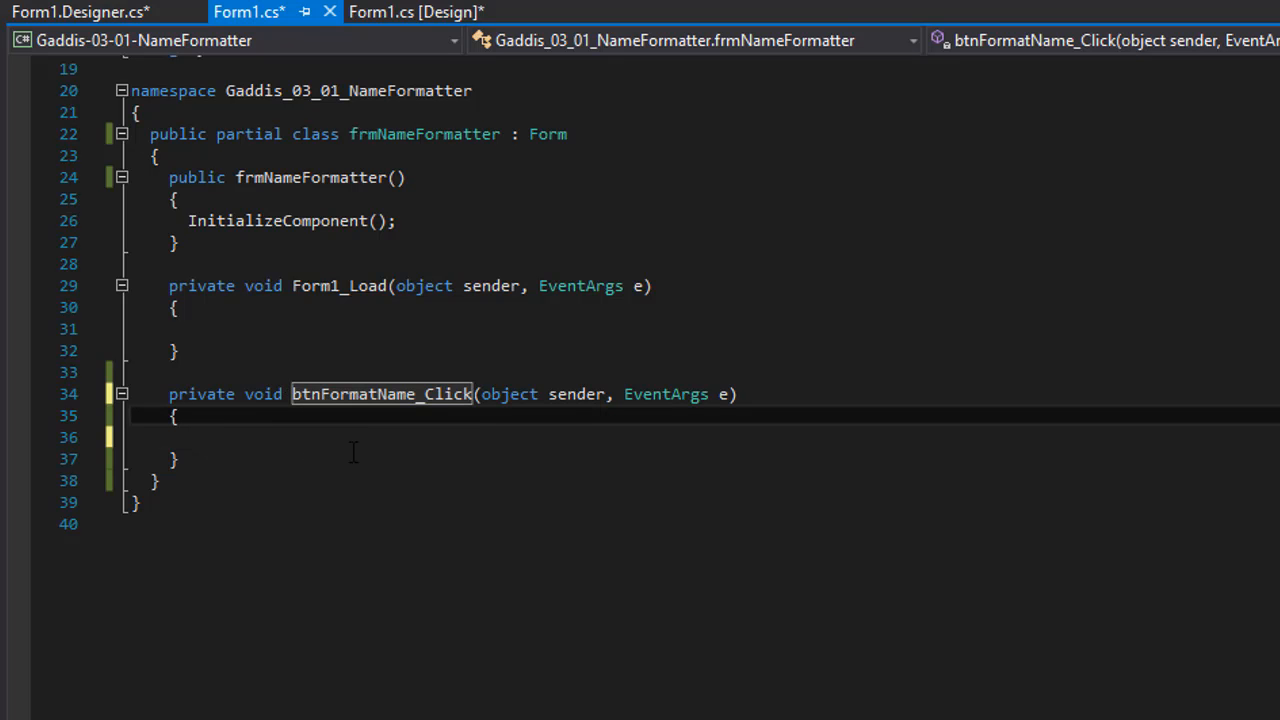
{"action": "mouse_move", "coordinate": [263, 456]}
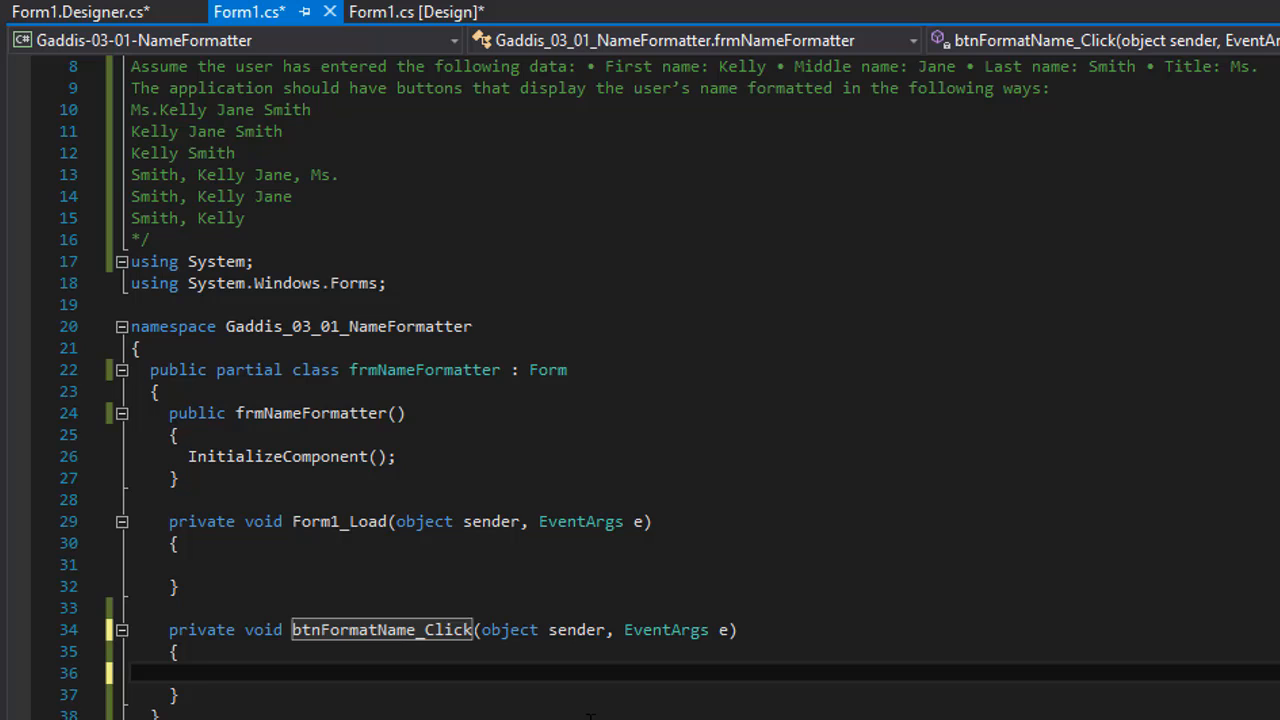
{"action": "type", "text": "lstOutput"}
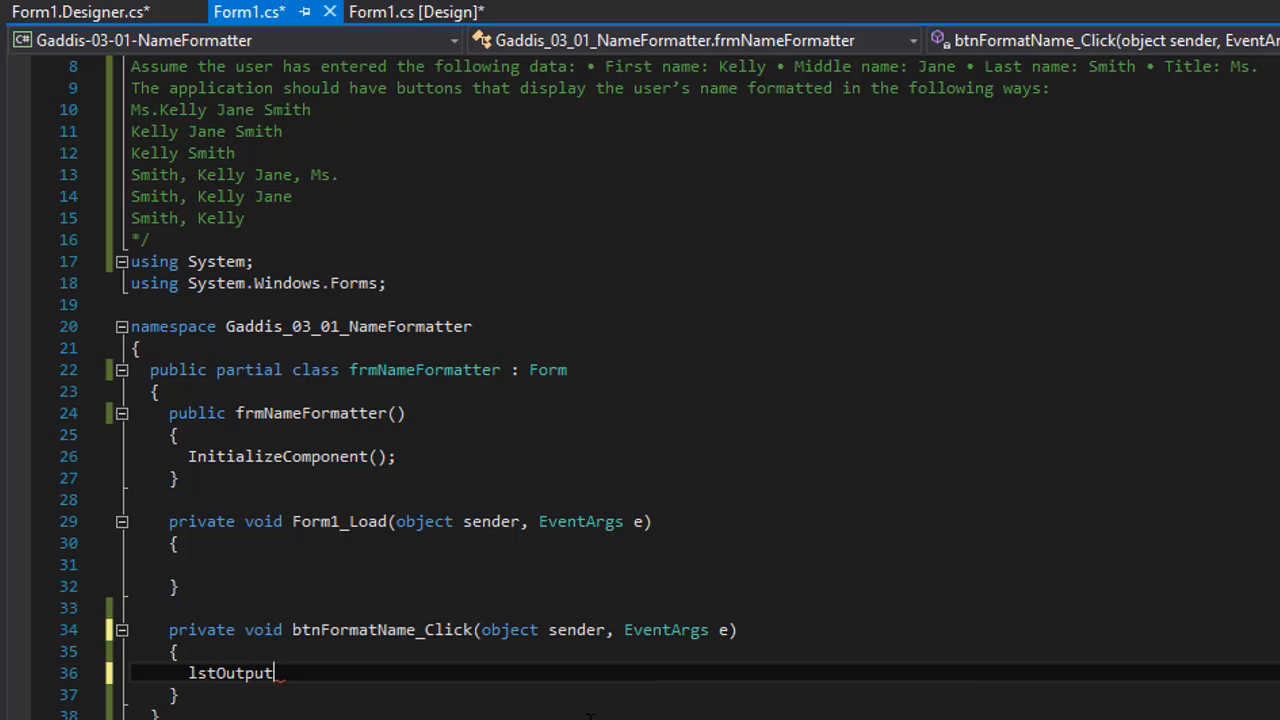
{"action": "type", "text": "."}
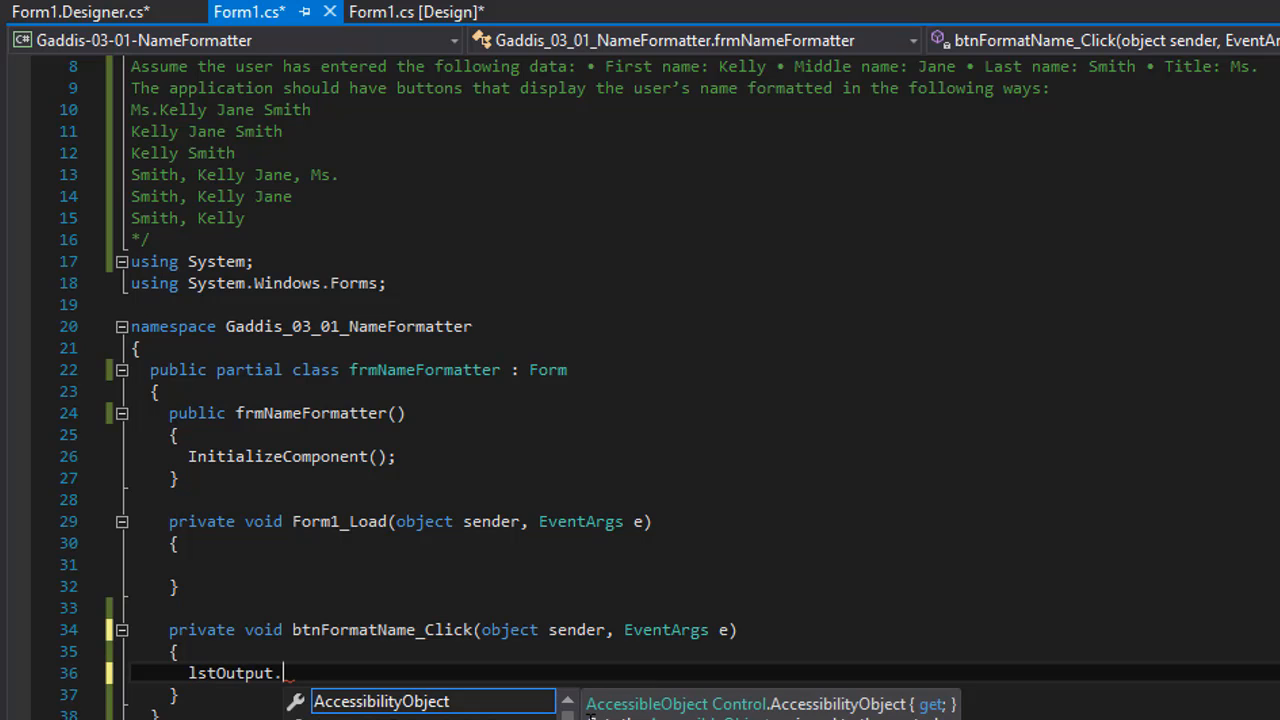
{"action": "type", "text": "Item"}
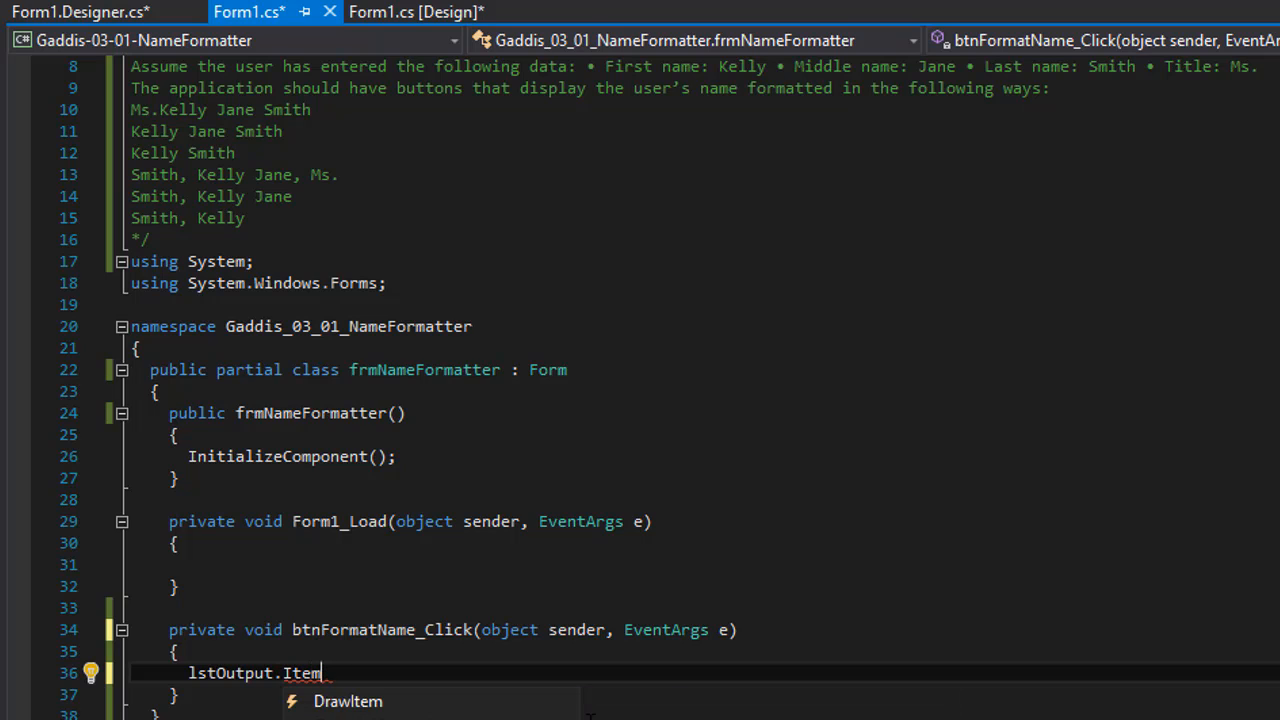
{"action": "type", "text": "s"}
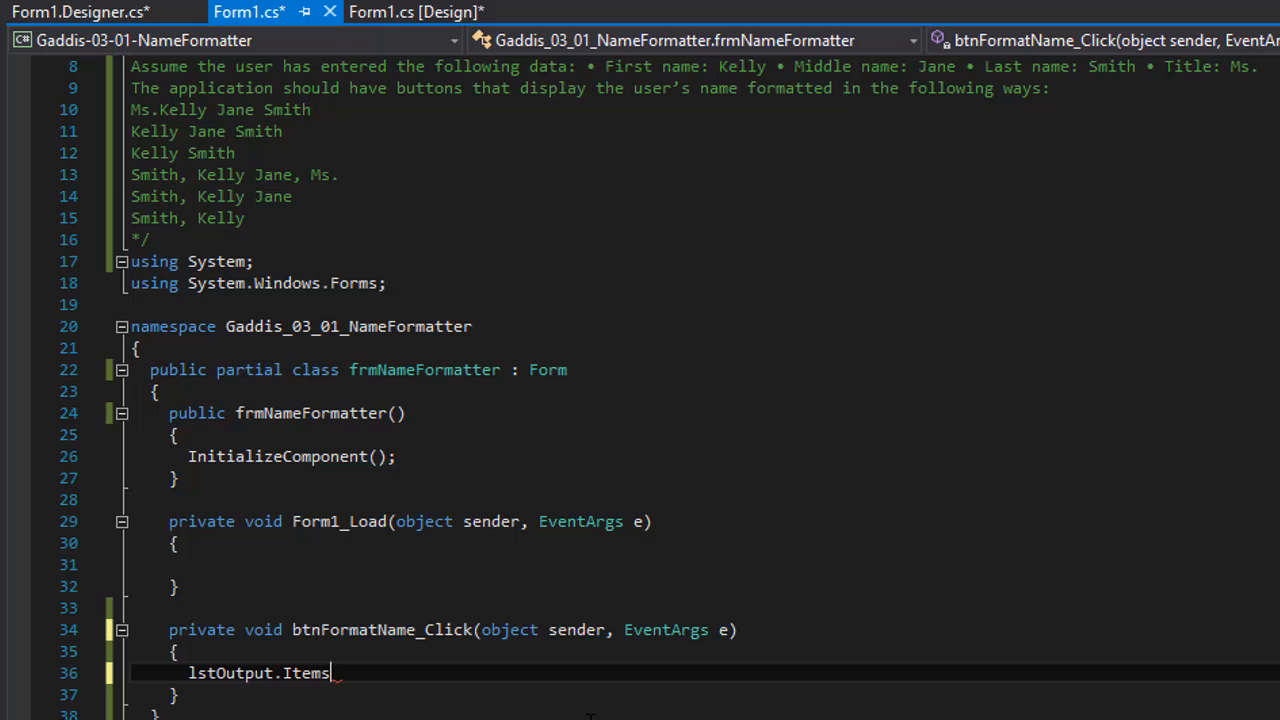
{"action": "type", "text": "."}
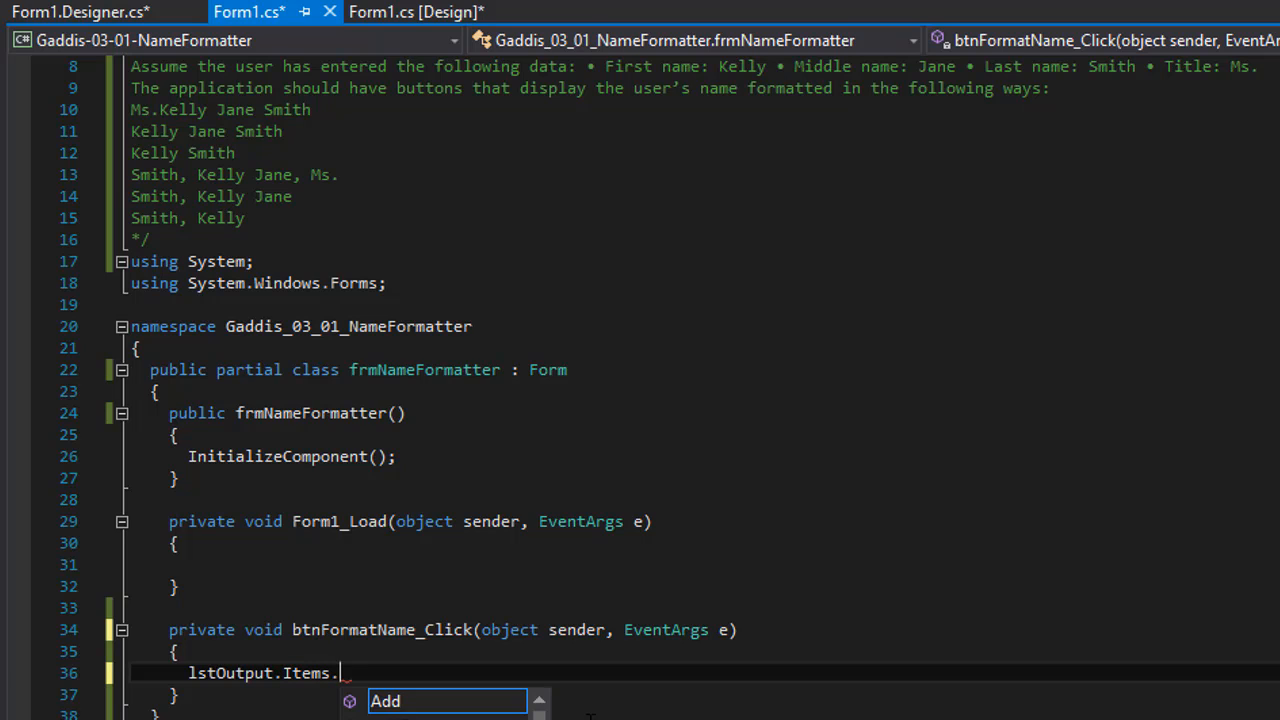
{"action": "type", "text": "Add("}
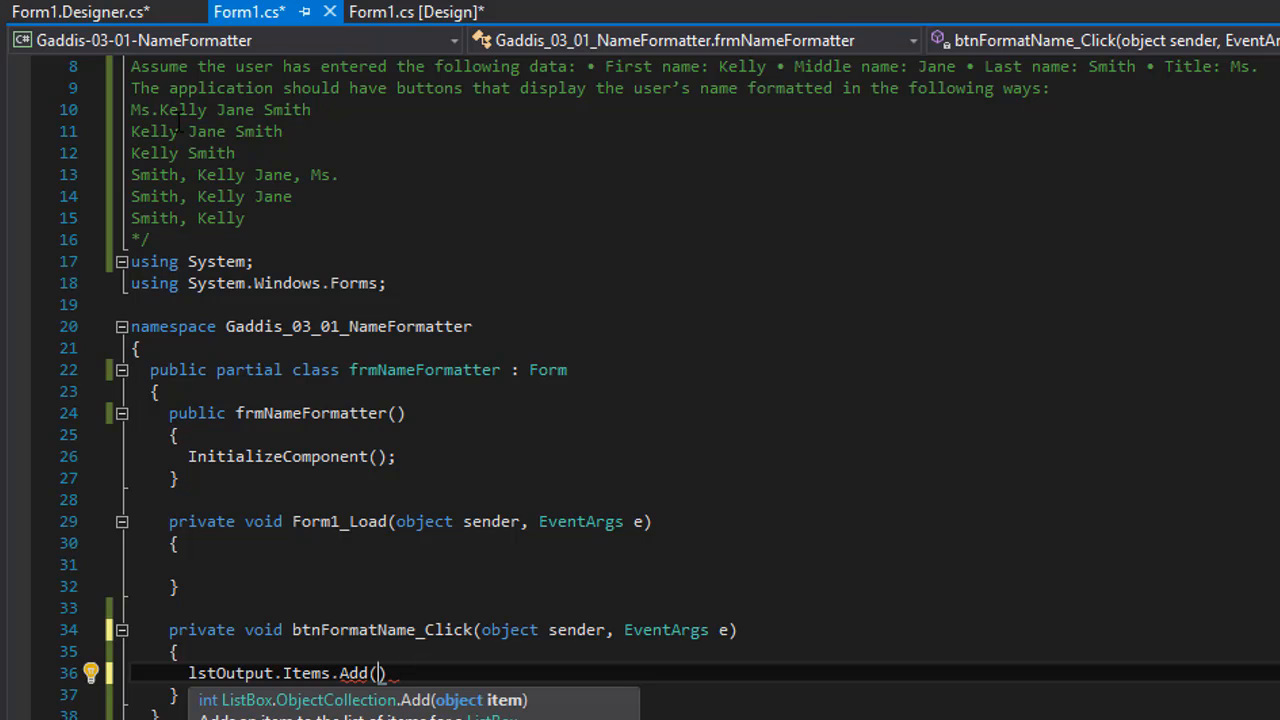
{"action": "scroll", "scroll_direction": "down", "scroll_amount": 3}
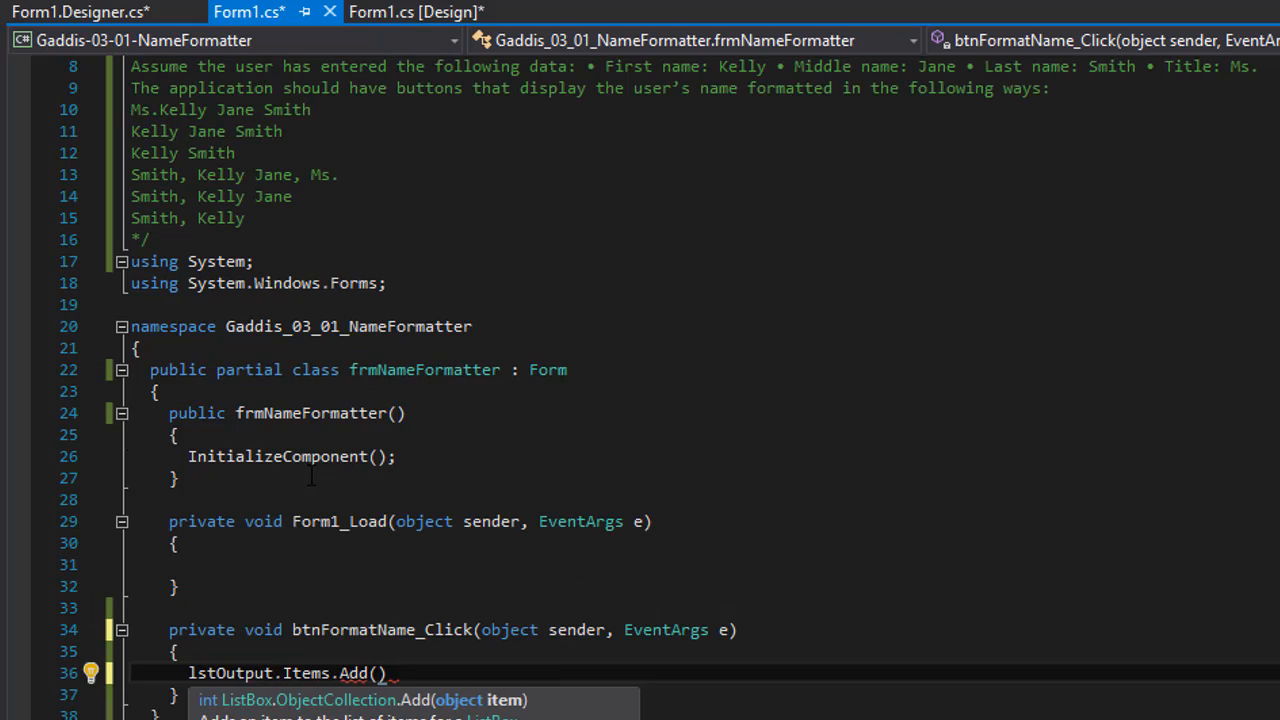
{"action": "mouse_move", "coordinate": [380, 688]}
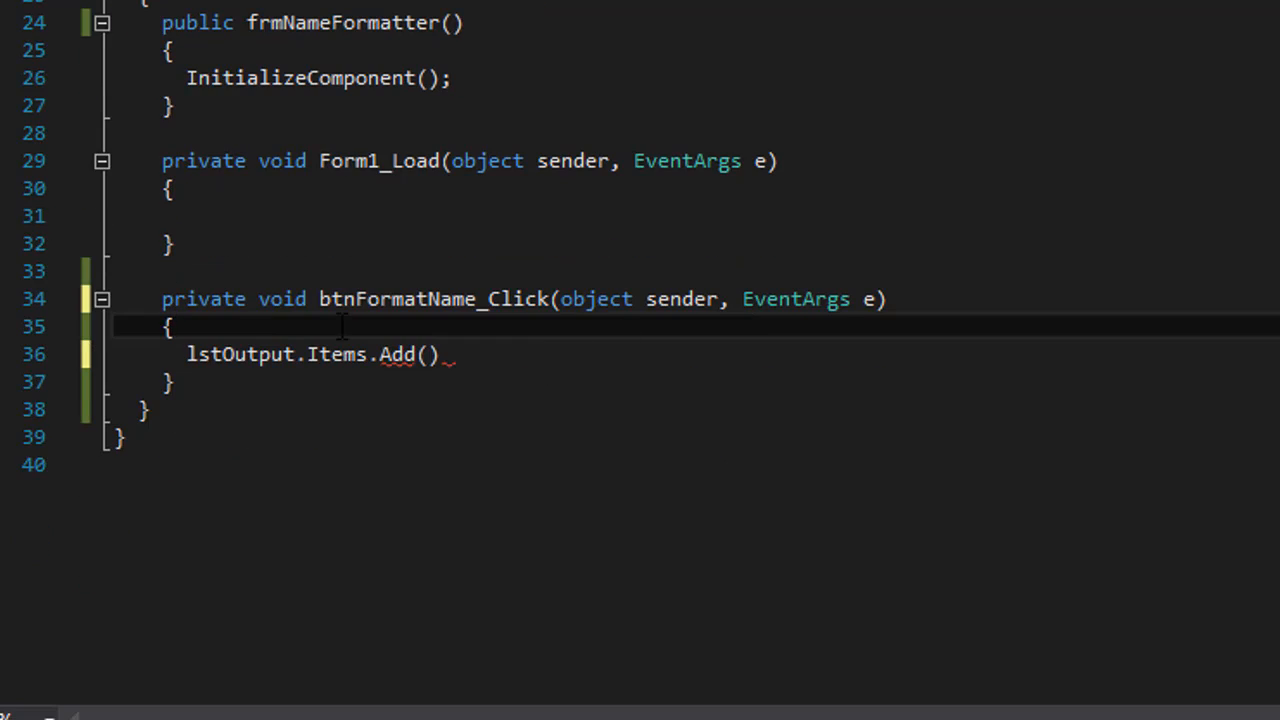
Open a blank line above Add() and declare the firstName string
{"action": "key", "text": "enter"}
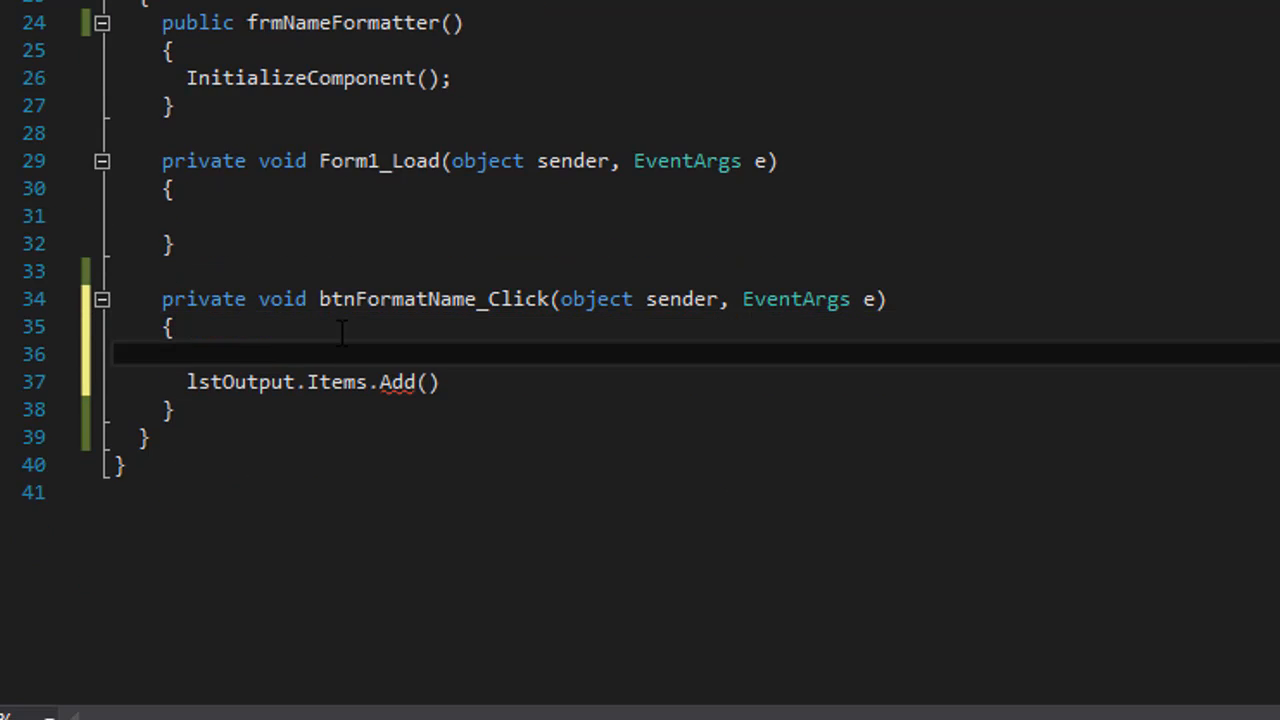
{"action": "type", "text": "v"}
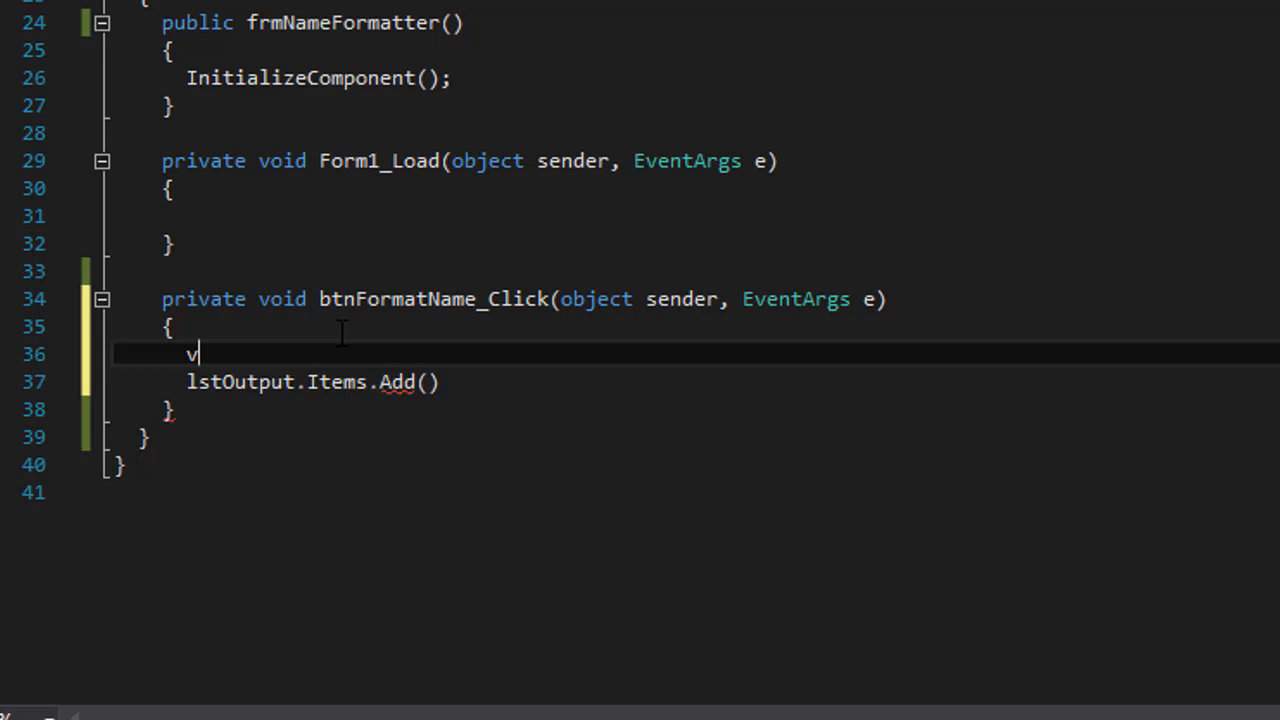
{"action": "type", "text": "ar"}
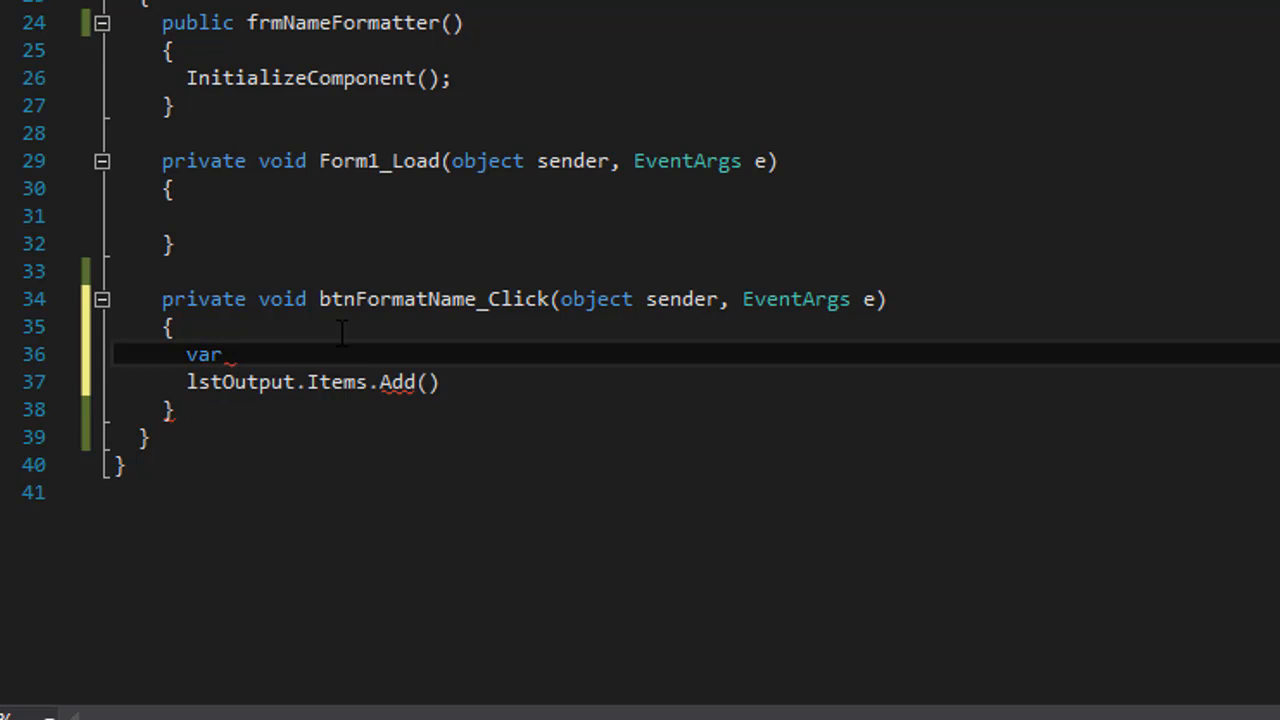
{"action": "type", "text": "s"}
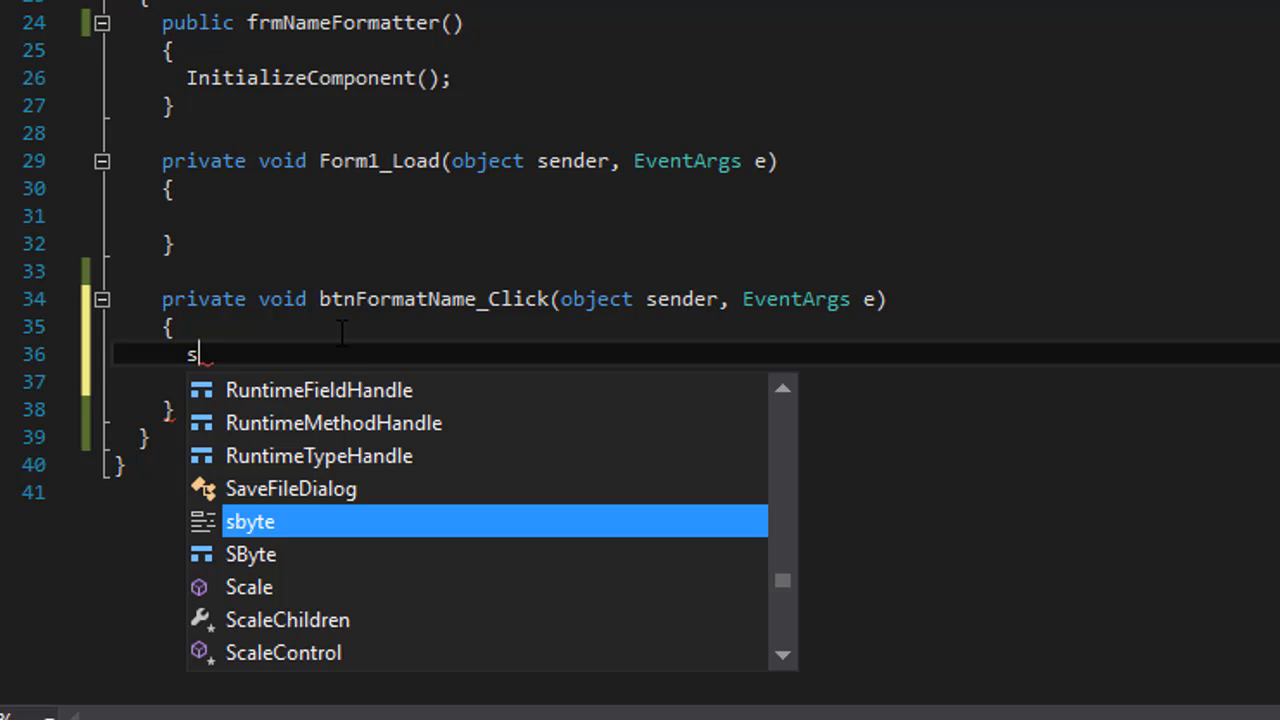
{"action": "type", "text": "tring"}
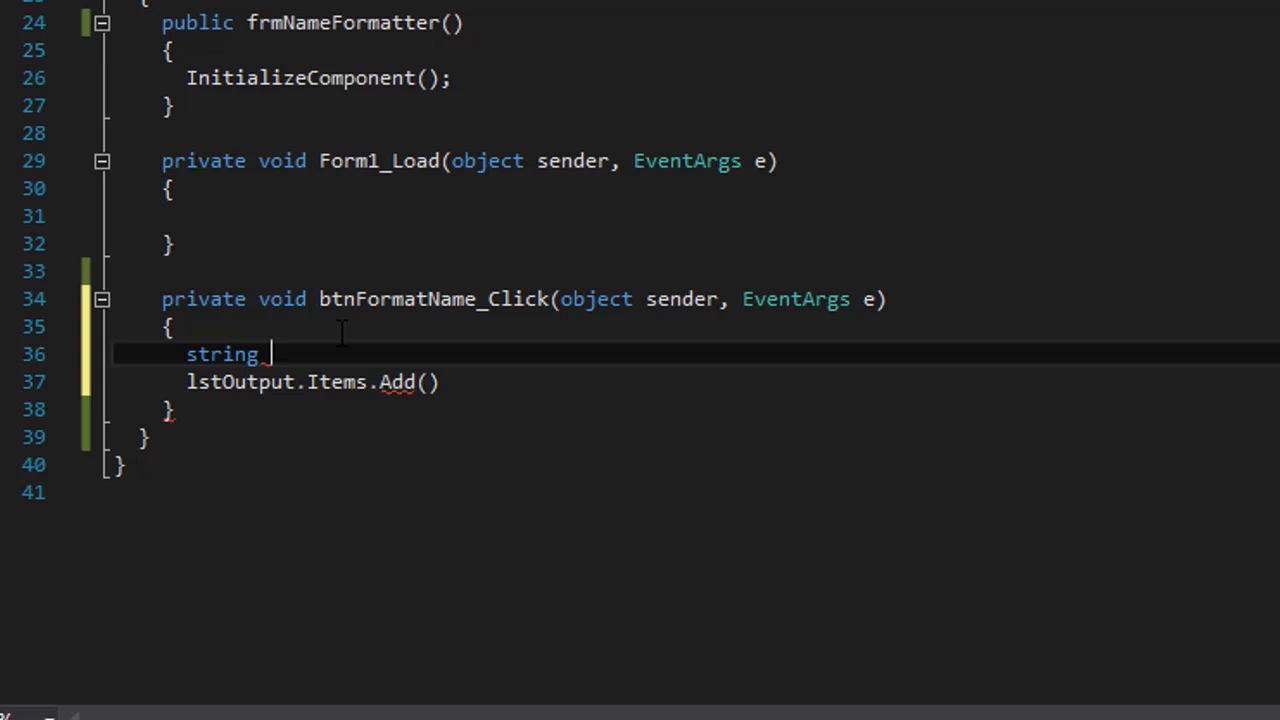
{"action": "type", "text": "First"}
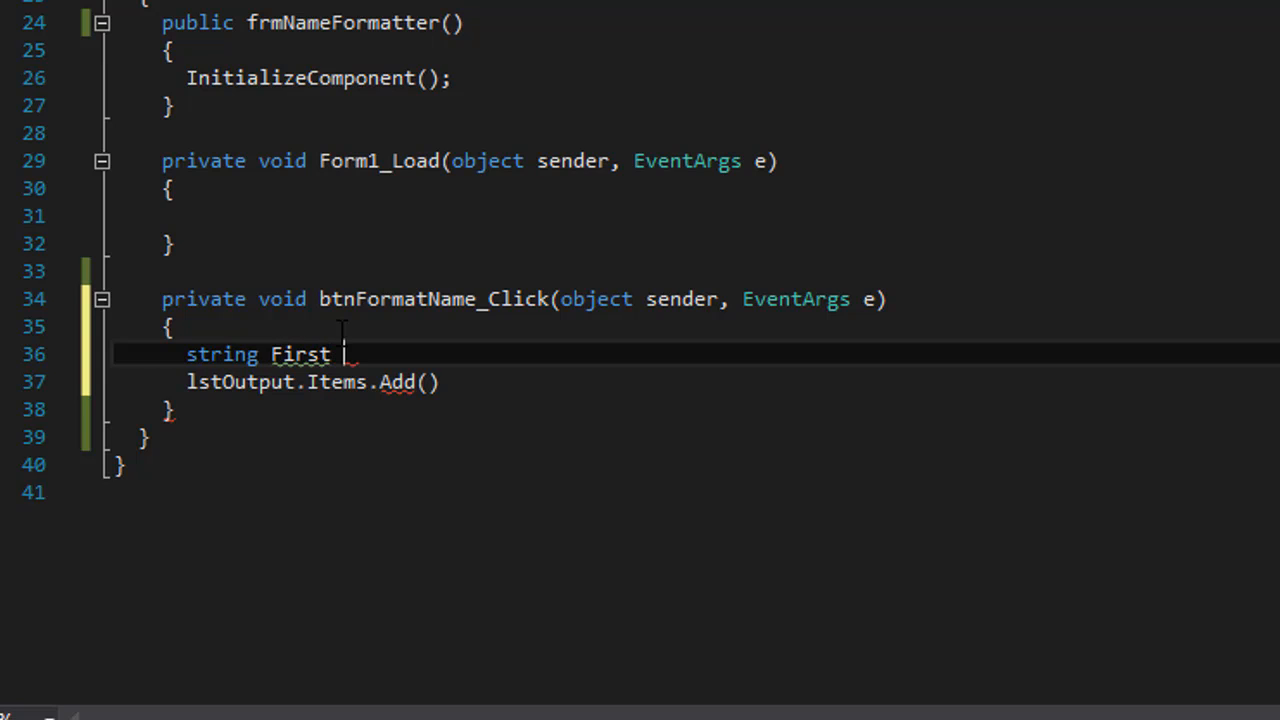
{"action": "type", "text": "Name;"}
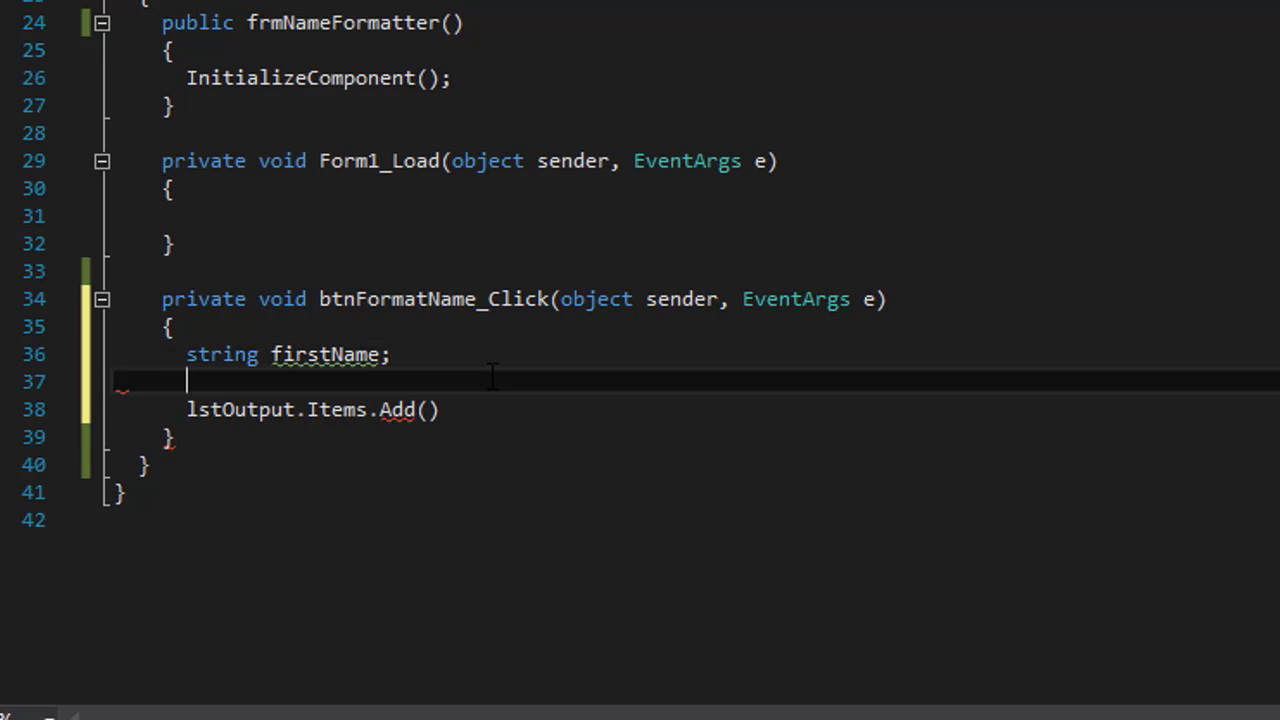
Declare the middleName, lastName and title string variables
{"action": "type", "text": "string"}
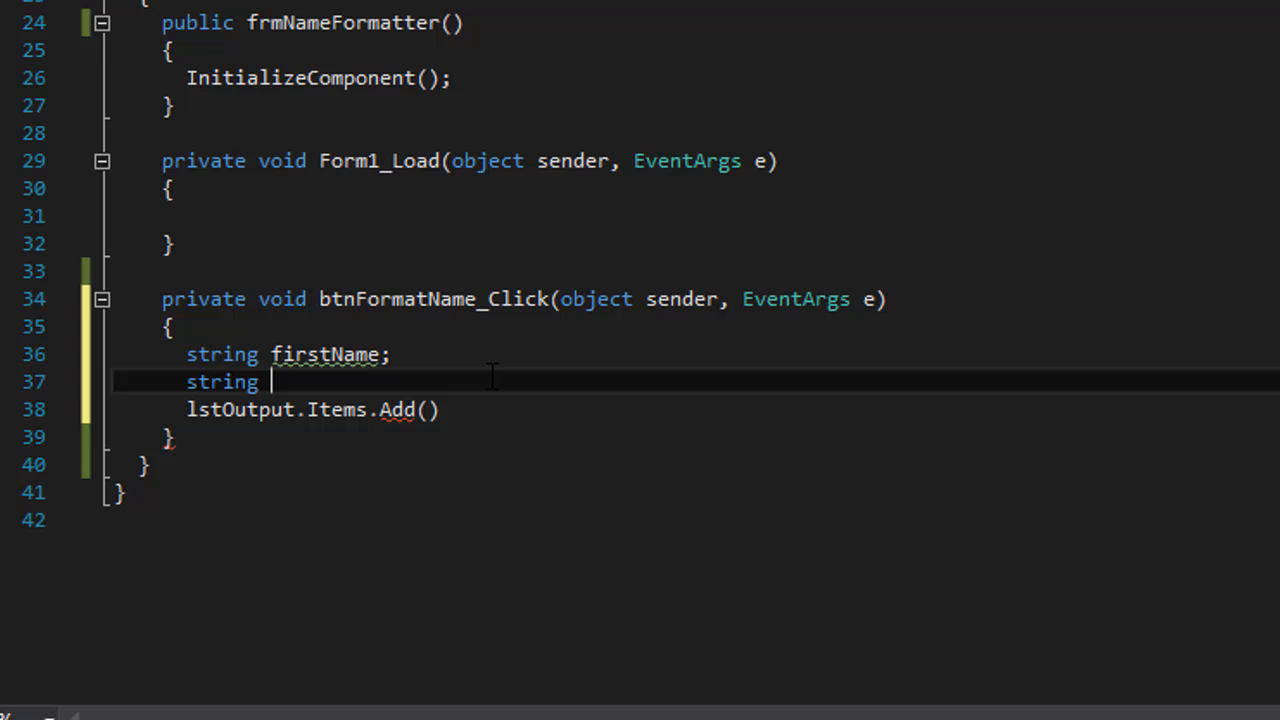
{"action": "type", "text": "midd"}
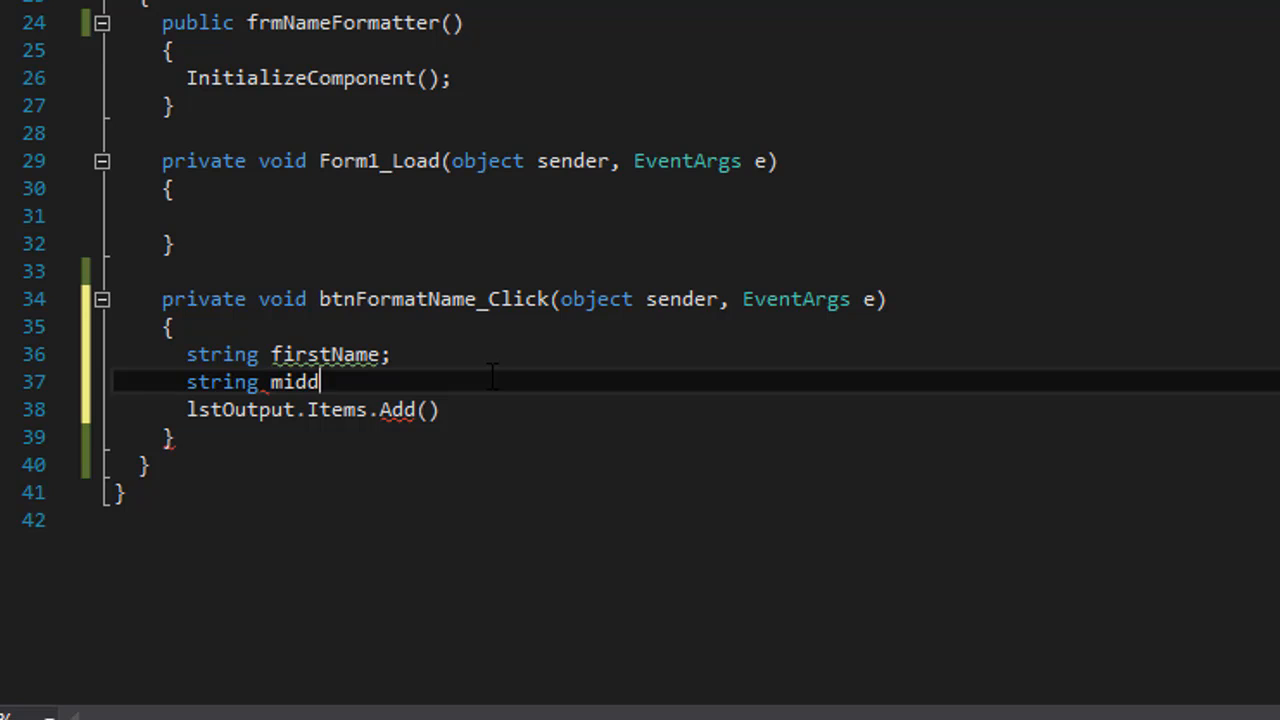
{"action": "type", "text": "leName;"}
{"action": "type", "text": "string"}
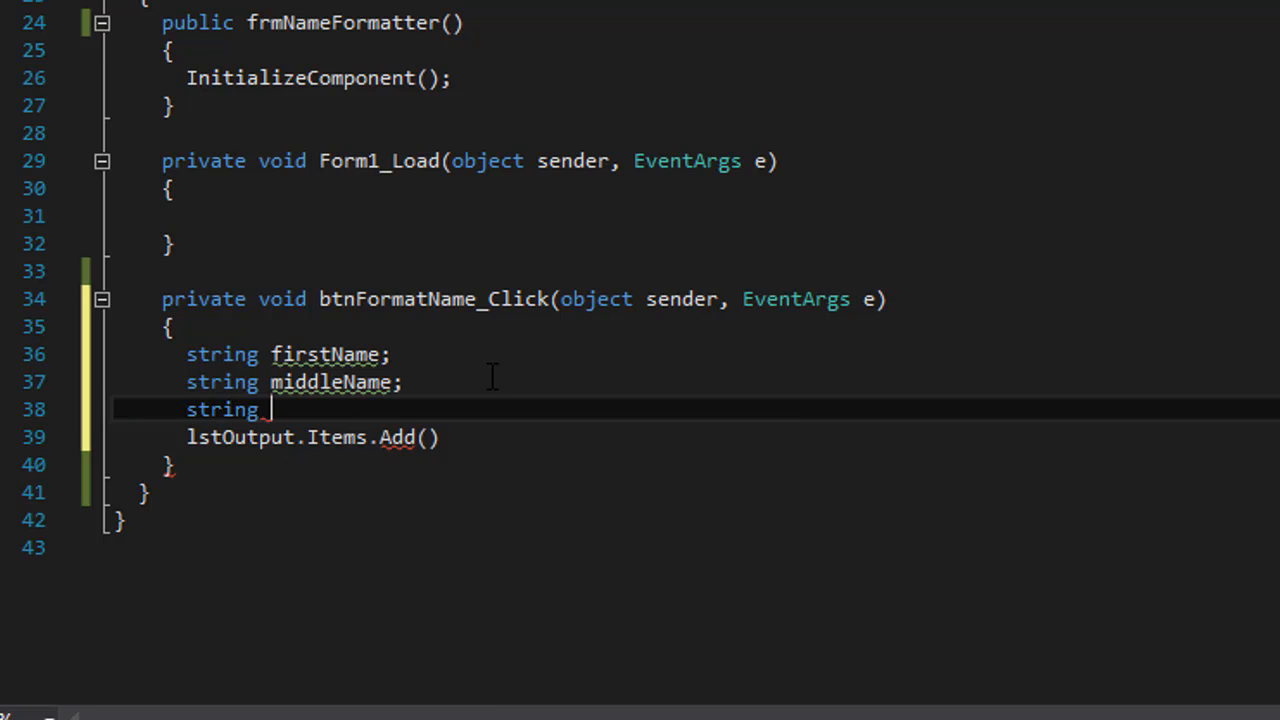
{"action": "type", "text": "lastName;"}
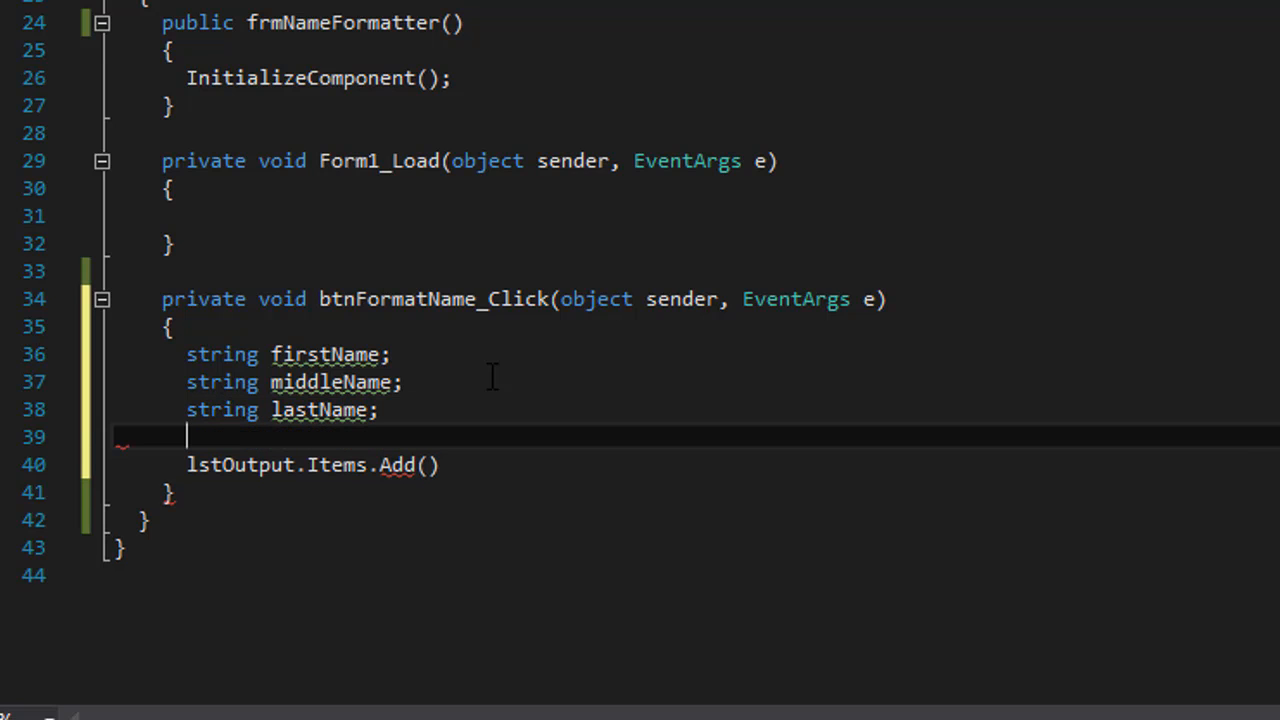
{"action": "type", "text": "string tit"}
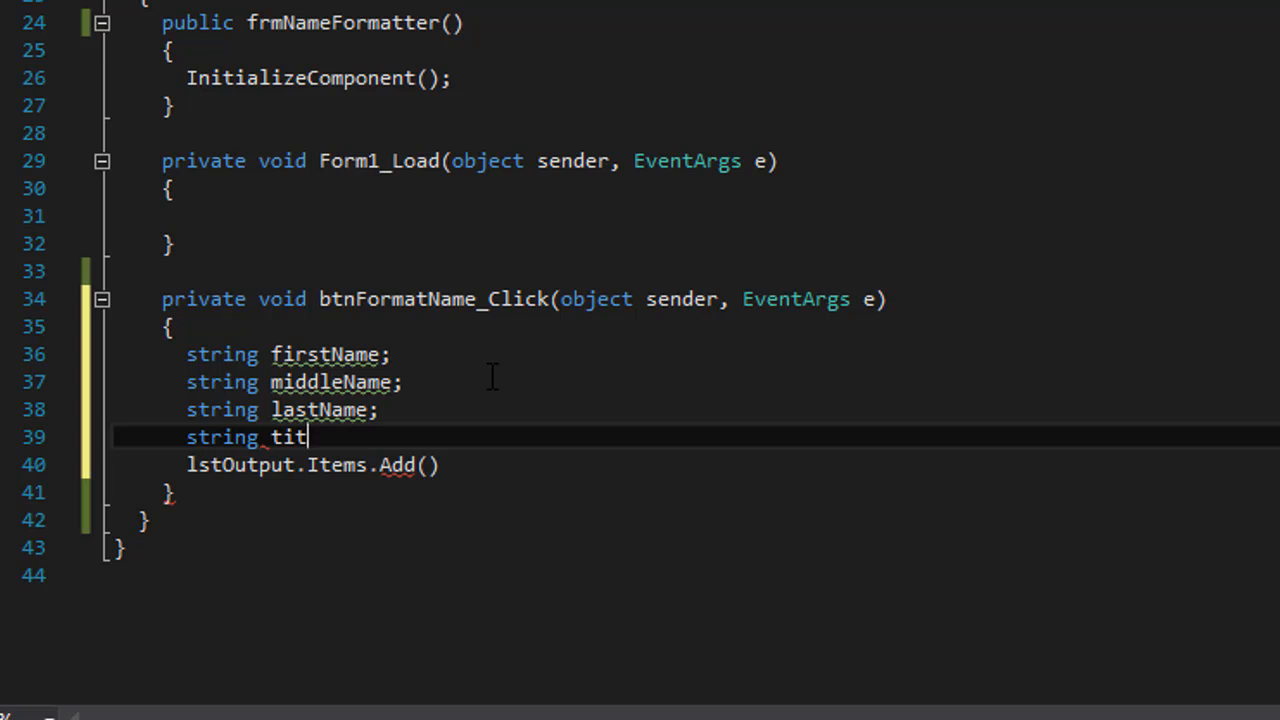
{"action": "type", "text": "le;"}
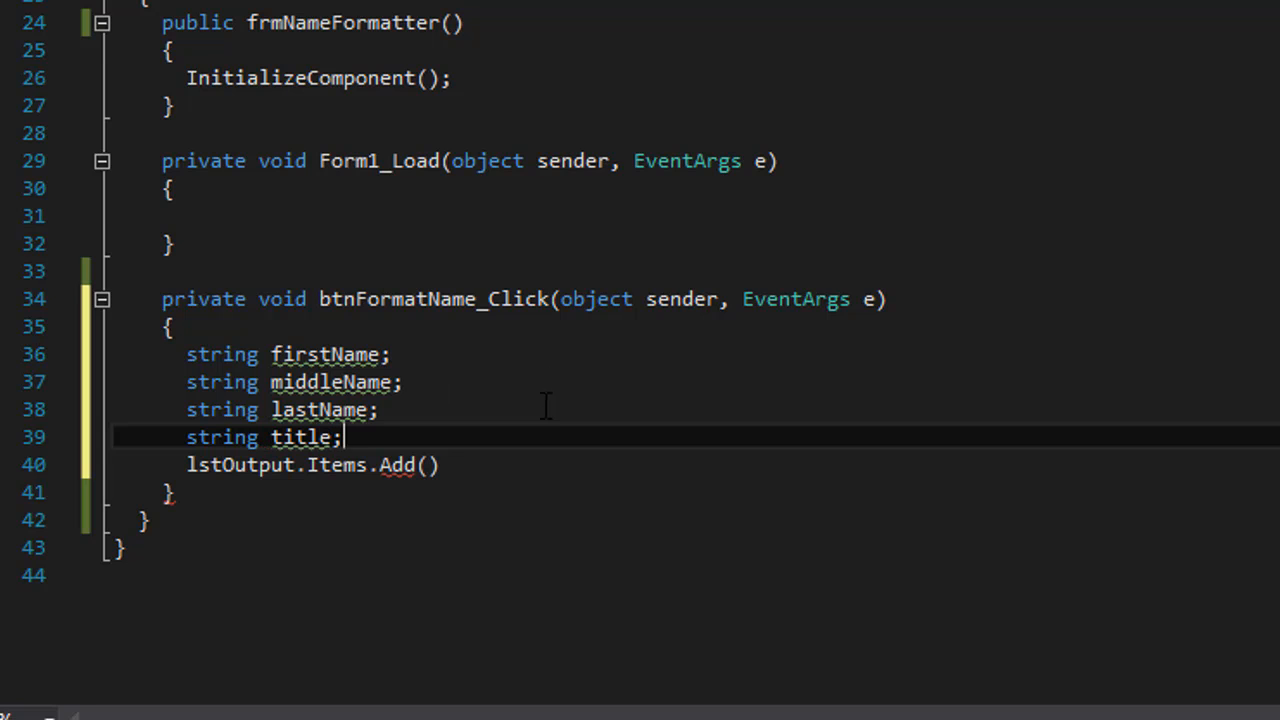
Assign firstName, middleName, lastName and title from their text boxes, e.g. txtFirstName.Text
{"action": "scroll", "scroll_direction": "down", "scroll_amount": 3}
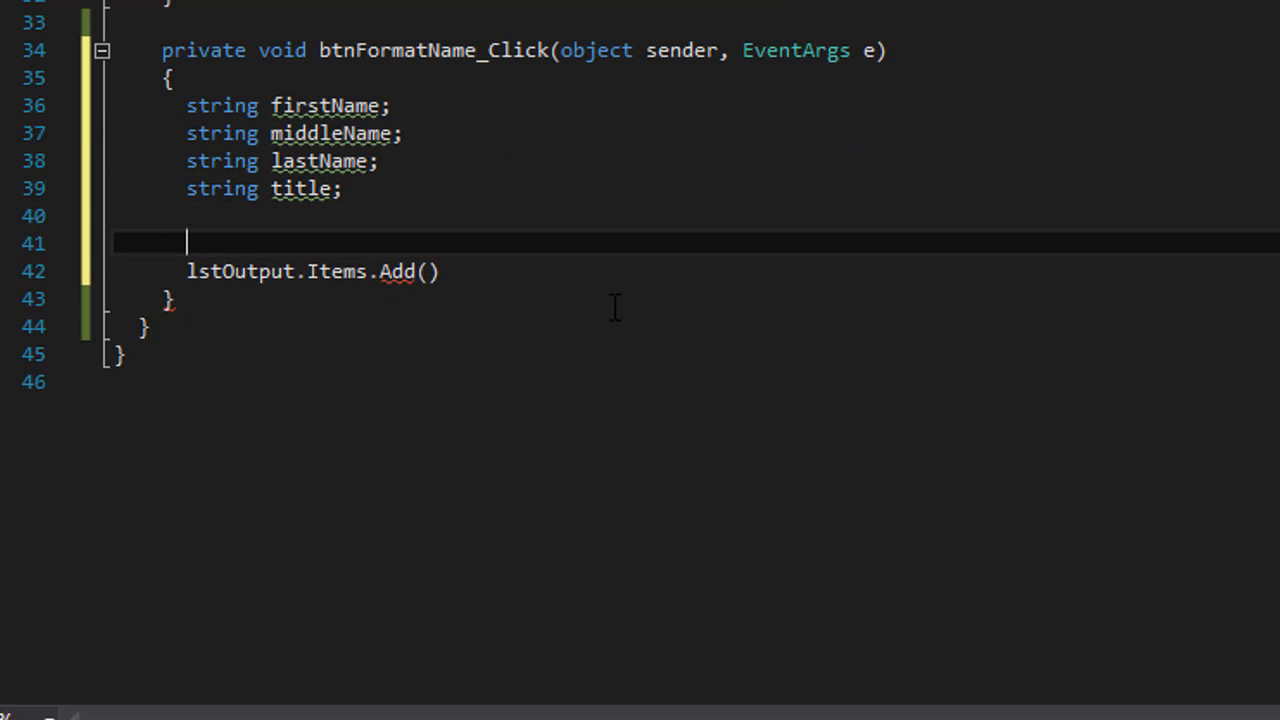
{"action": "type", "text": "firstName = t"}
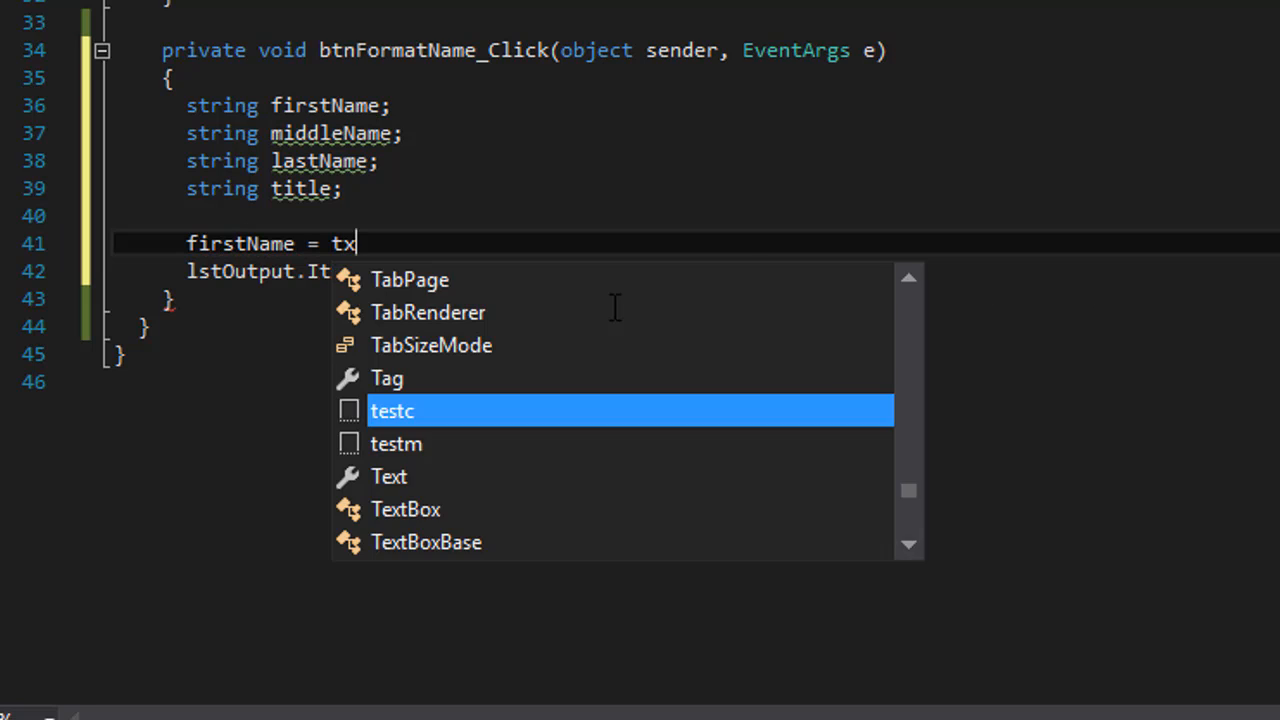
{"action": "type", "text": "xtFirstName"}
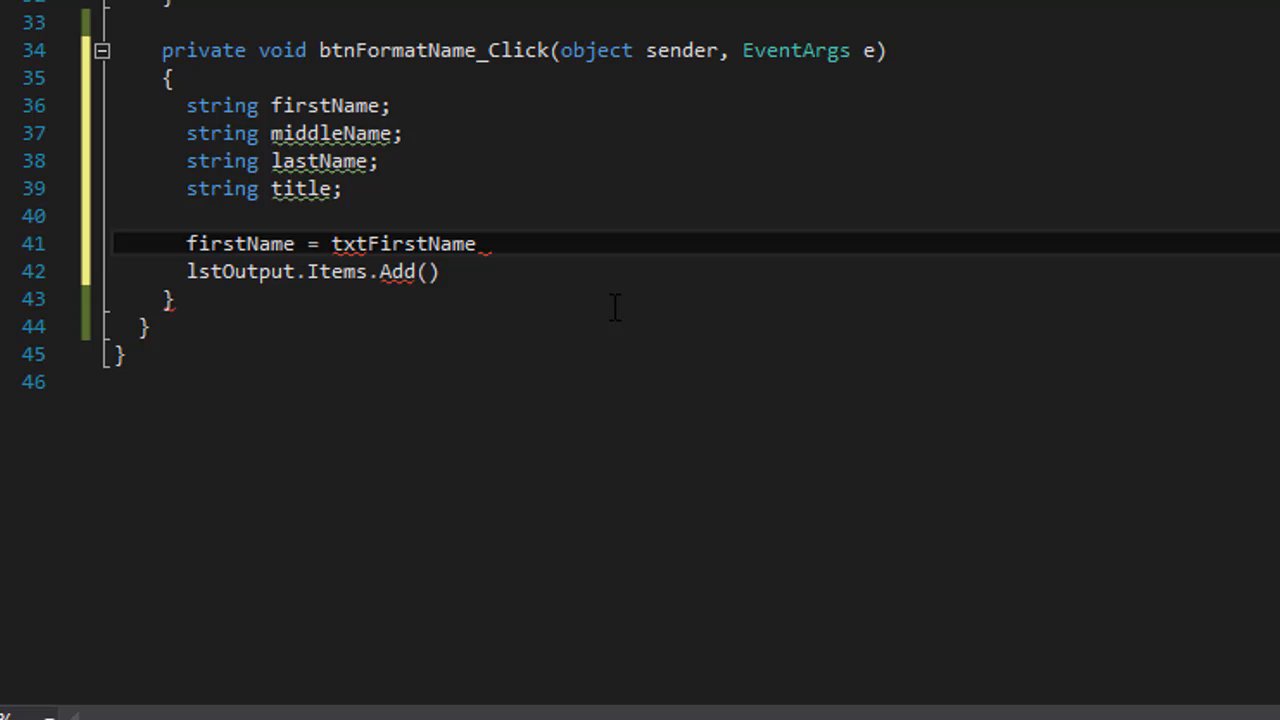
{"action": "type", "text": ".Te"}
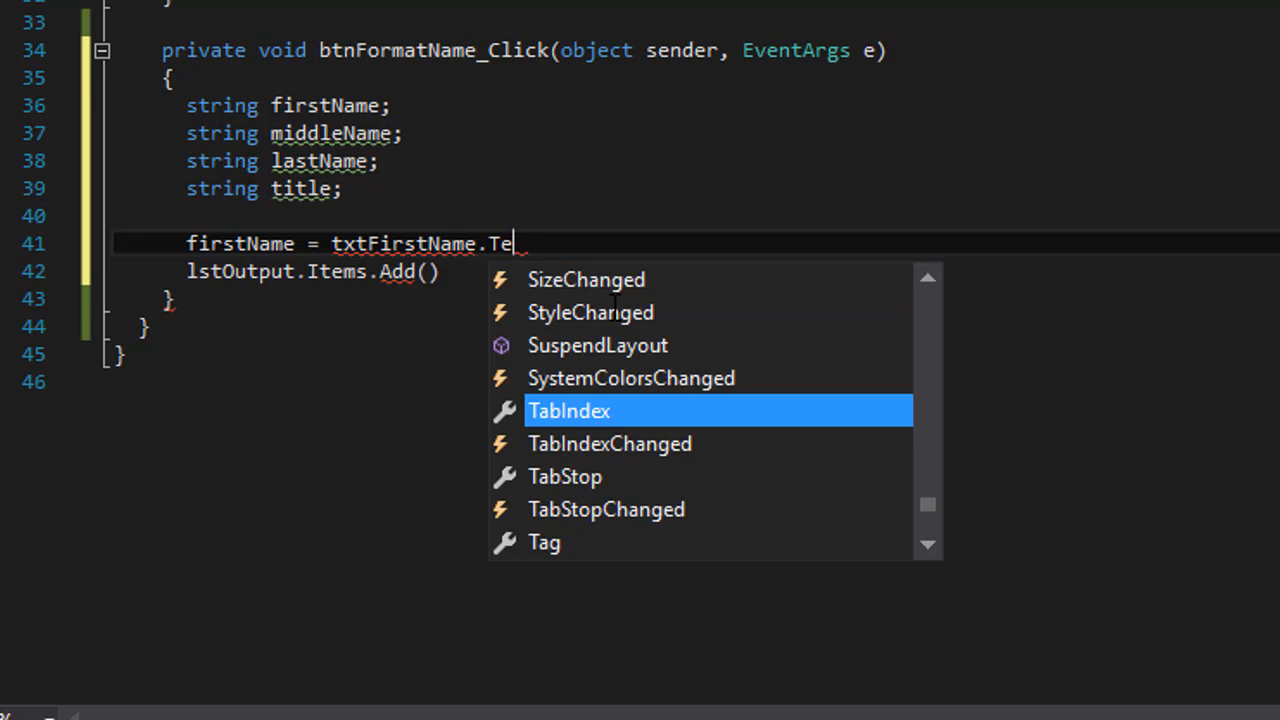
{"action": "type", "text": "xt;"}
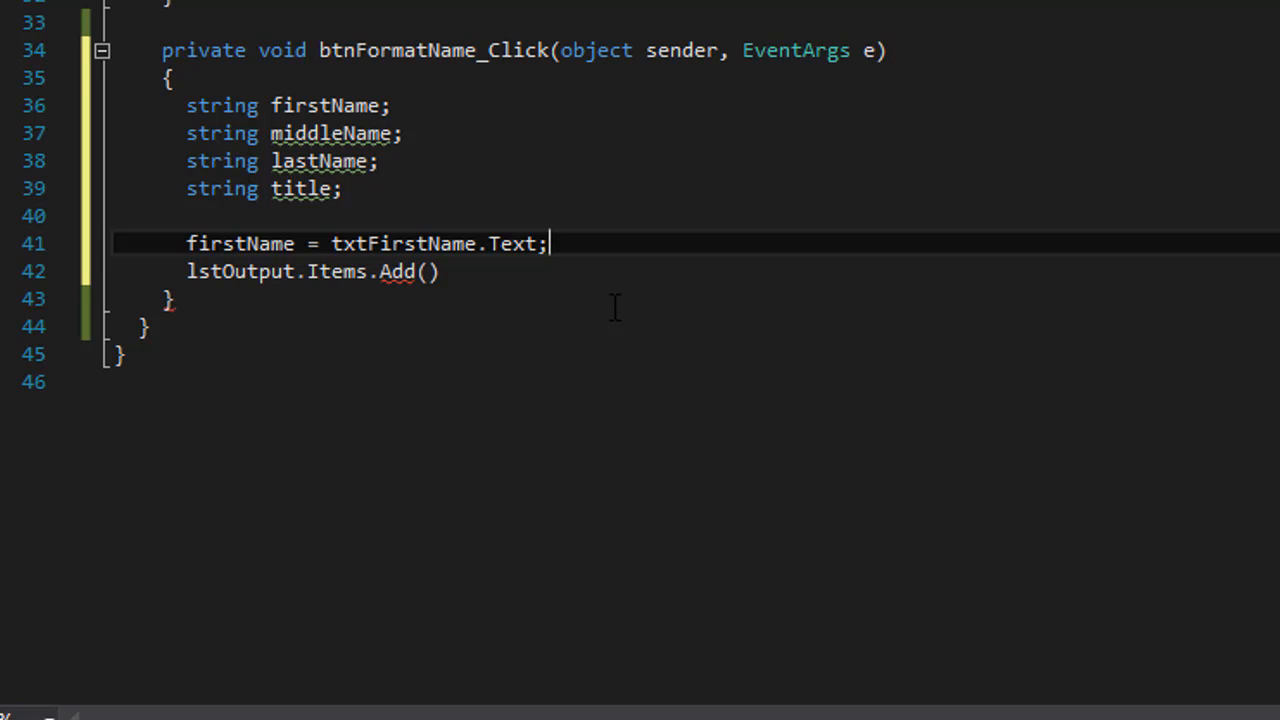
{"action": "type", "text": "middleName ="}
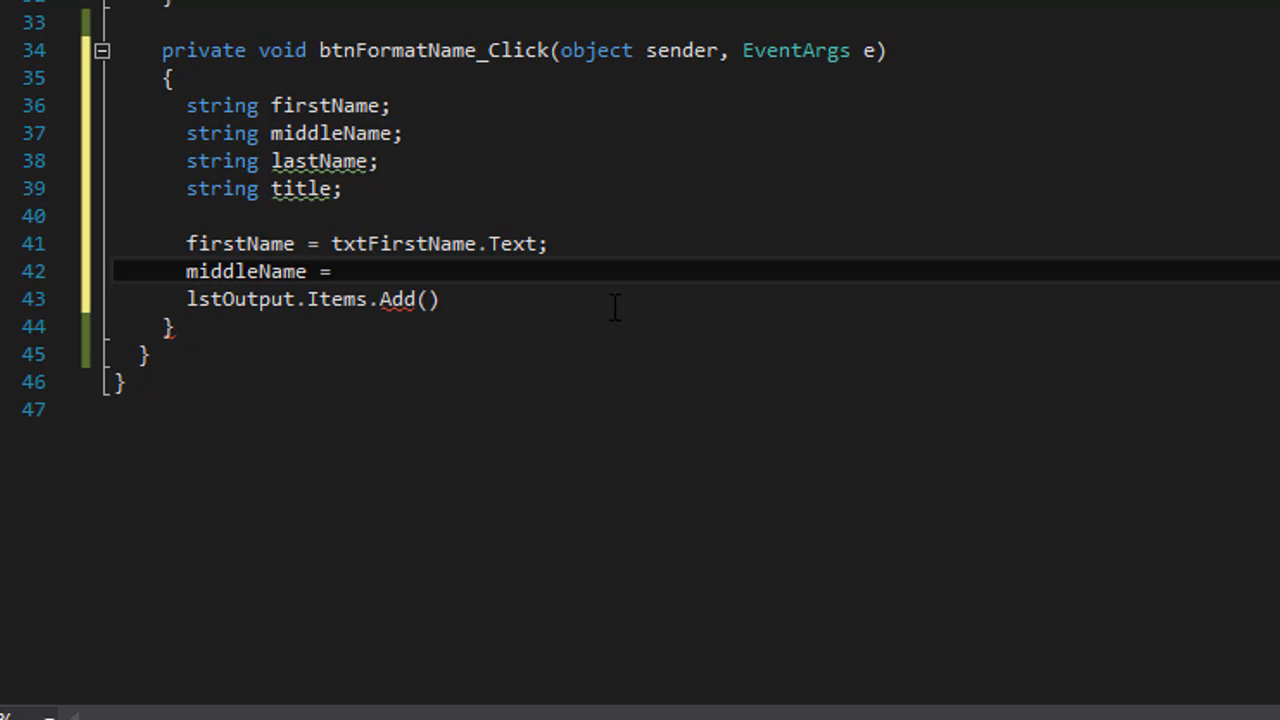
{"action": "type", "text": "txtMiddleName.Text;"}
{"action": "type", "text": "lastName"}
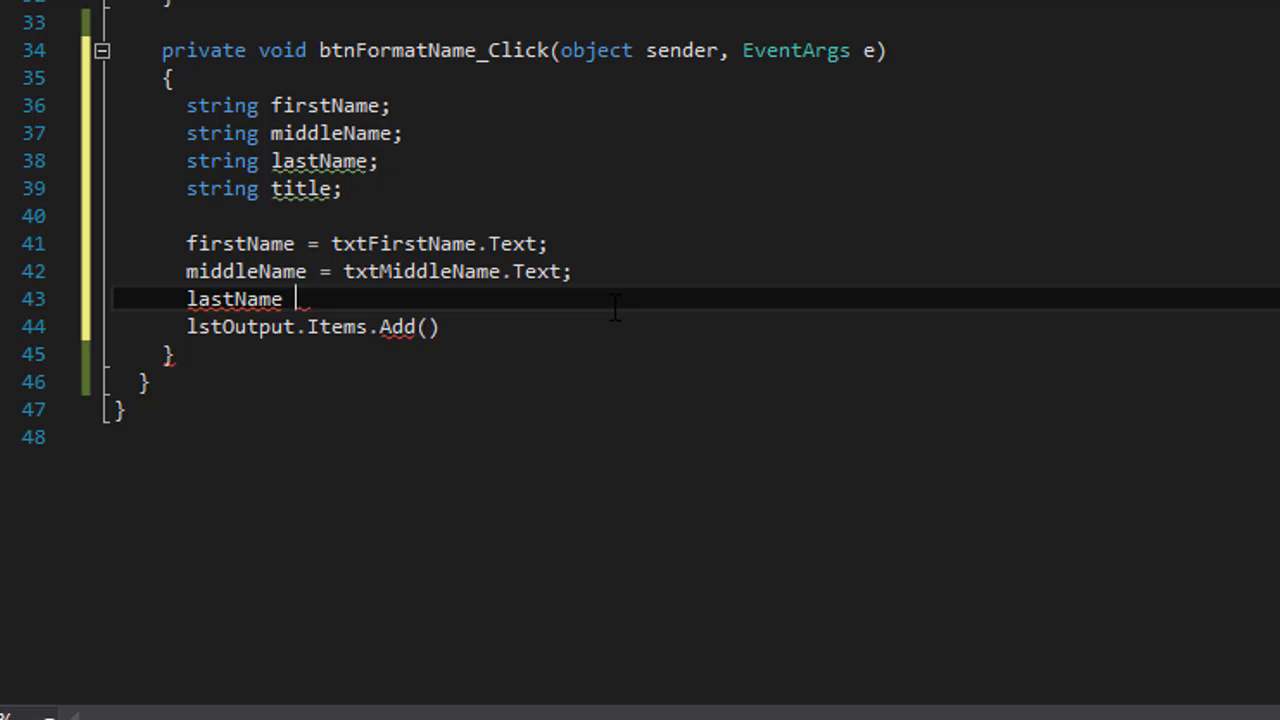
{"action": "type", "text": "= txtLastName.Text"}
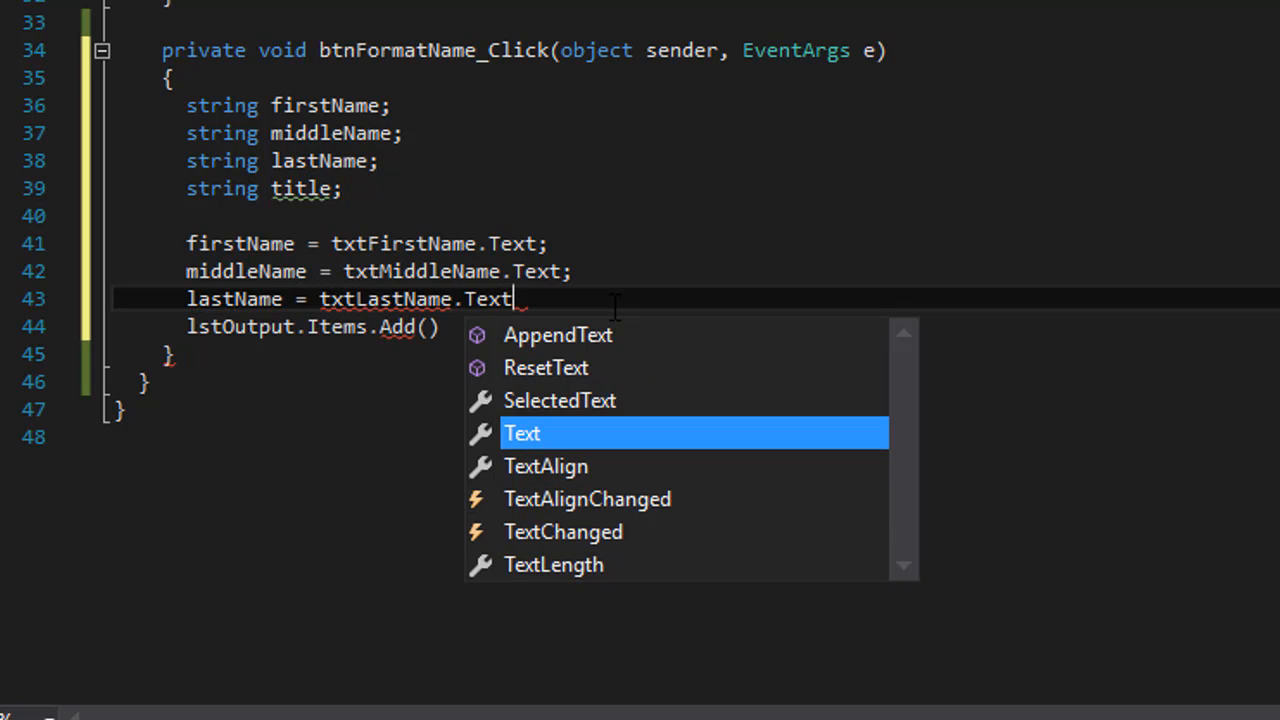
{"action": "type", "text": ";"}
{"action": "type", "text": "title = t"}
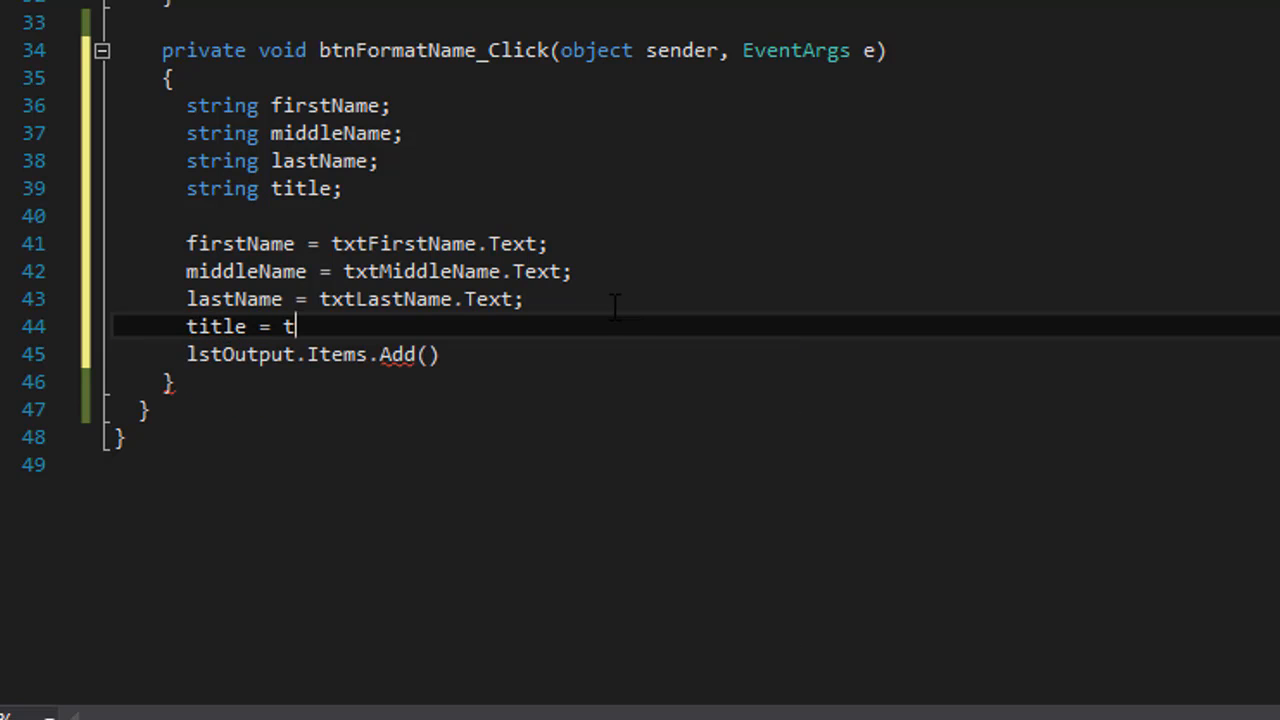
{"action": "type", "text": "xtTitle"}
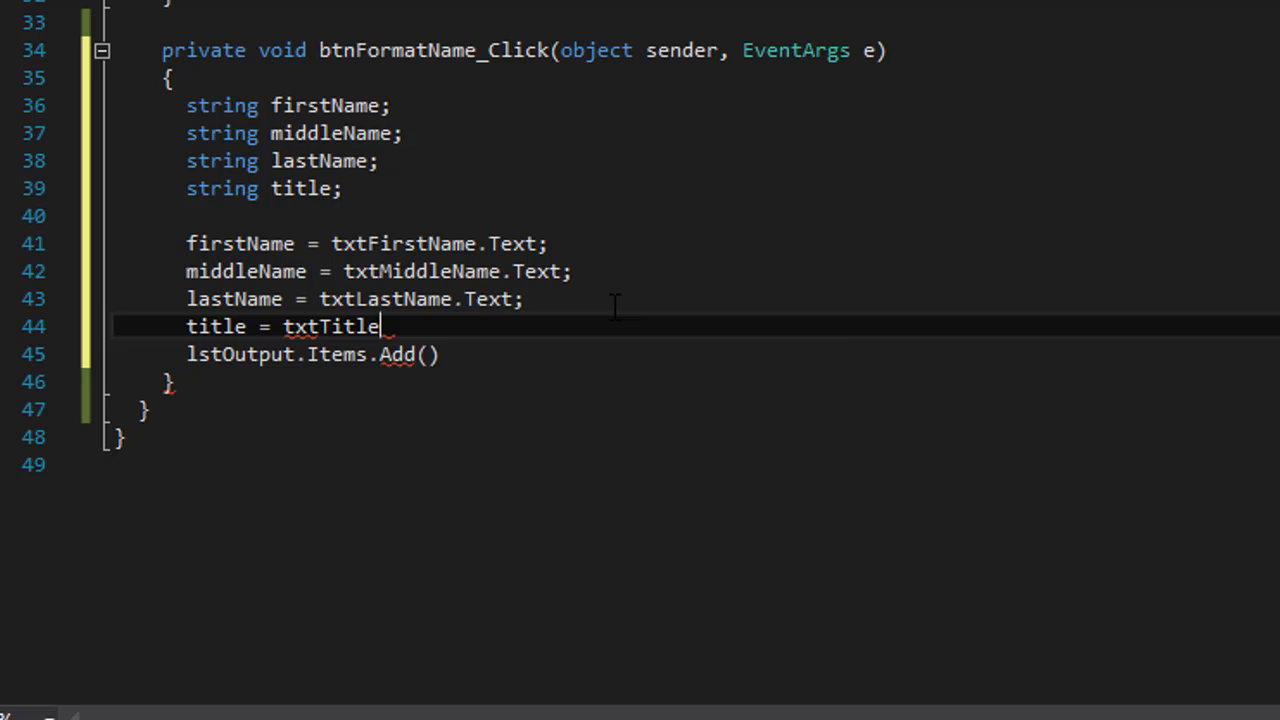
{"action": "type", "text": ".Text;"}
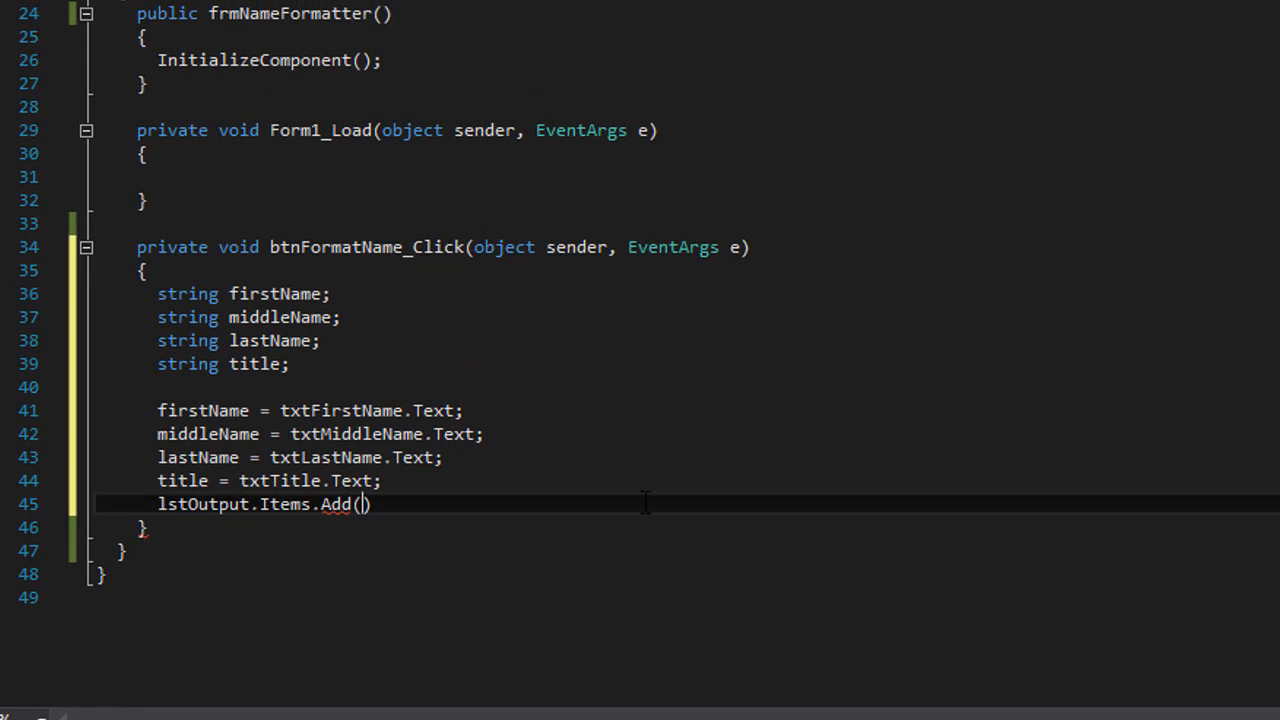
Fill the Add call with title, firstName, middleName and lastName joined by spaces, ending with a semicolon
{"action": "key", "text": "enter"}
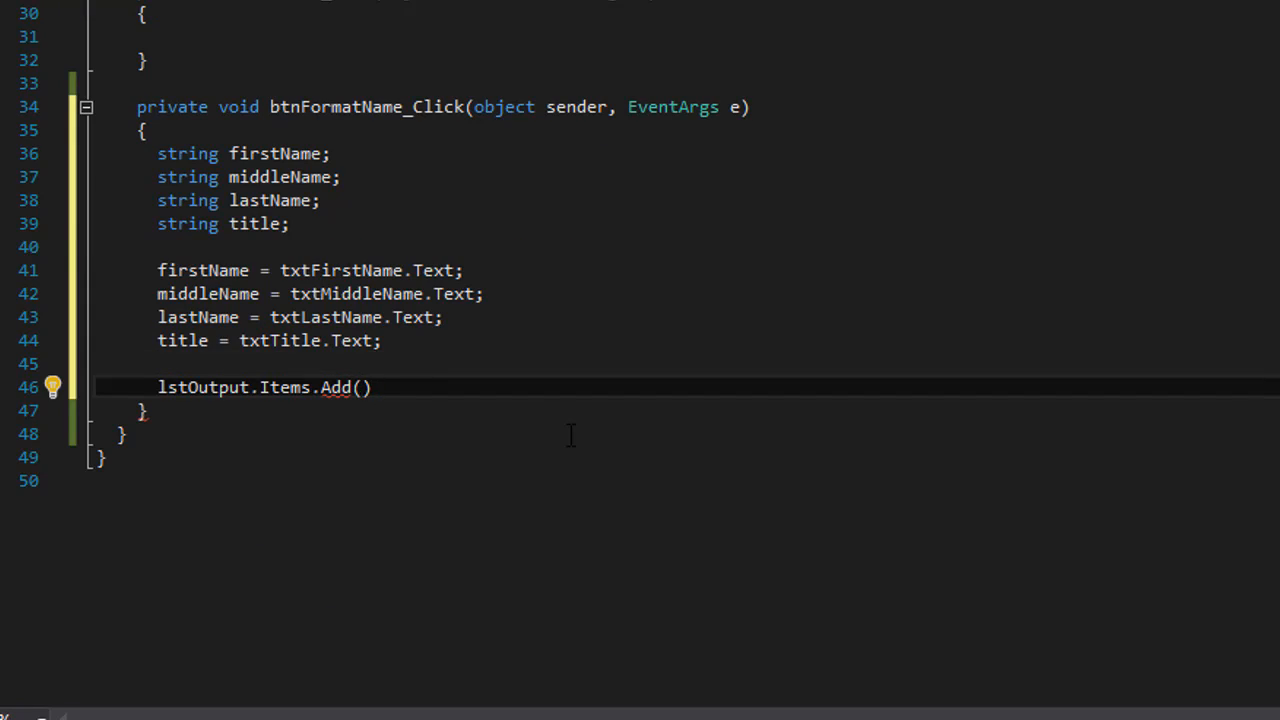
{"action": "type", "text": "title +"}
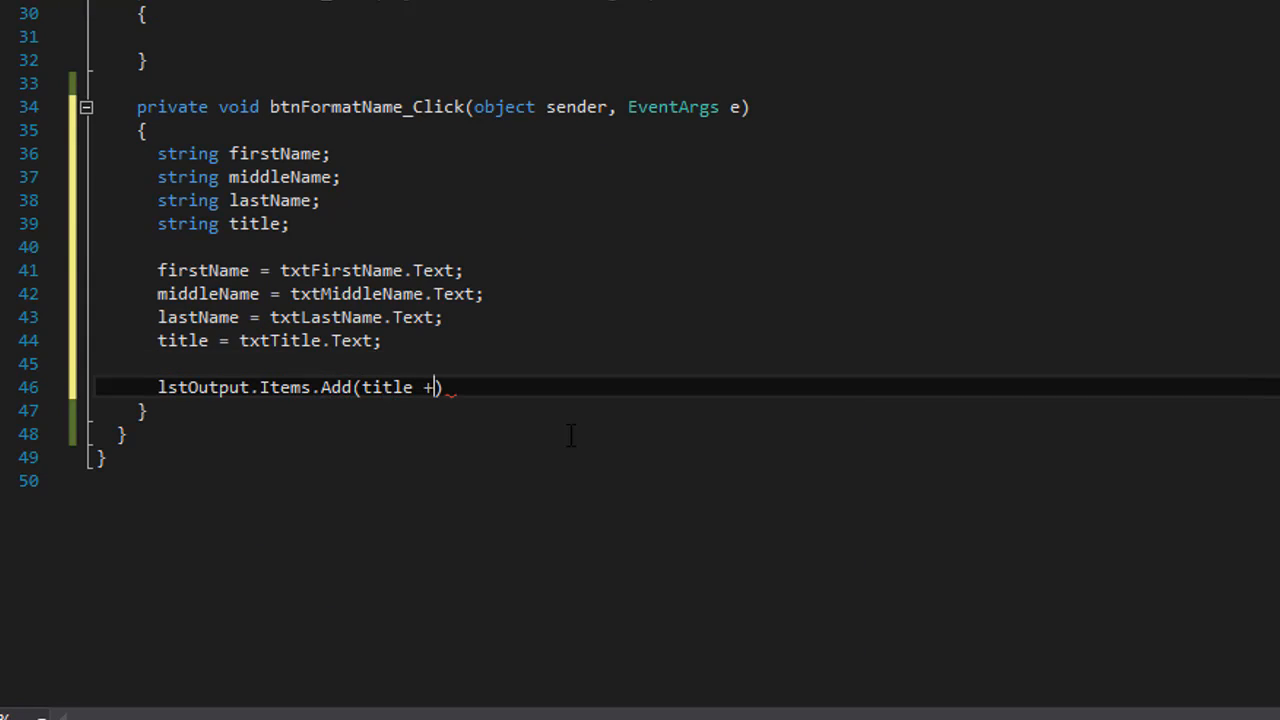
{"action": "type", "text": "\" \""}
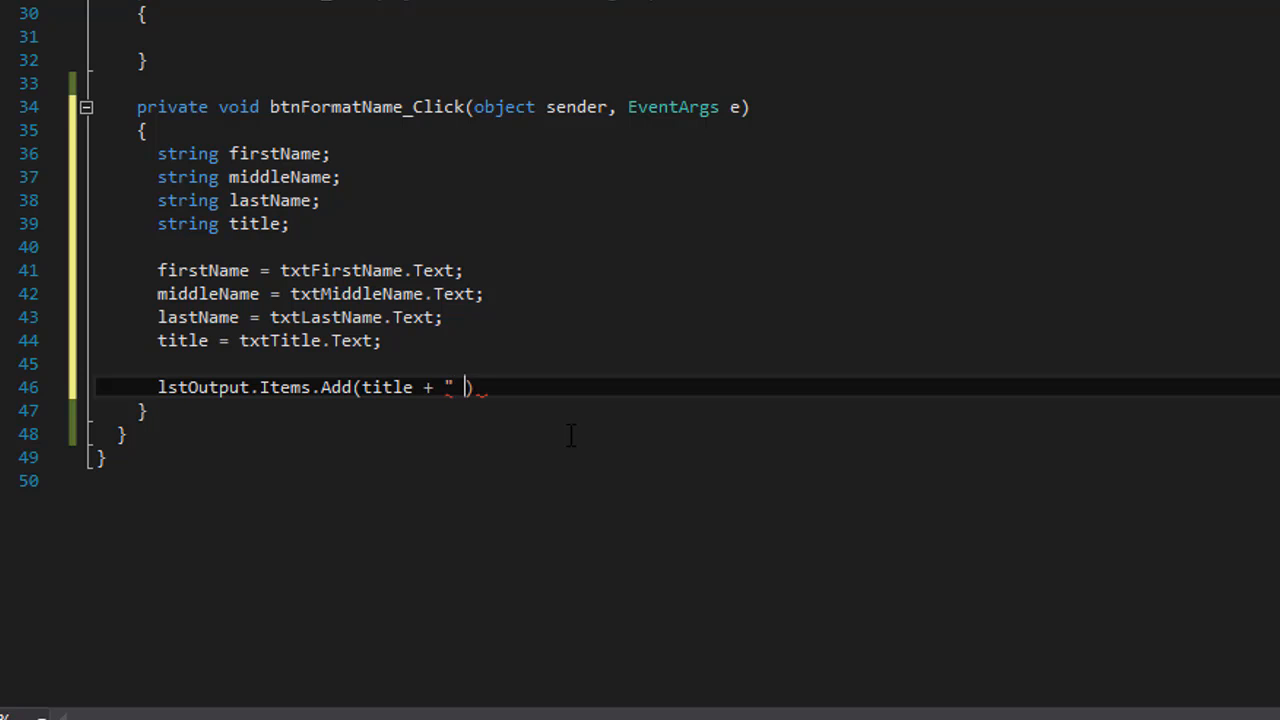
{"action": "type", "text": ","}
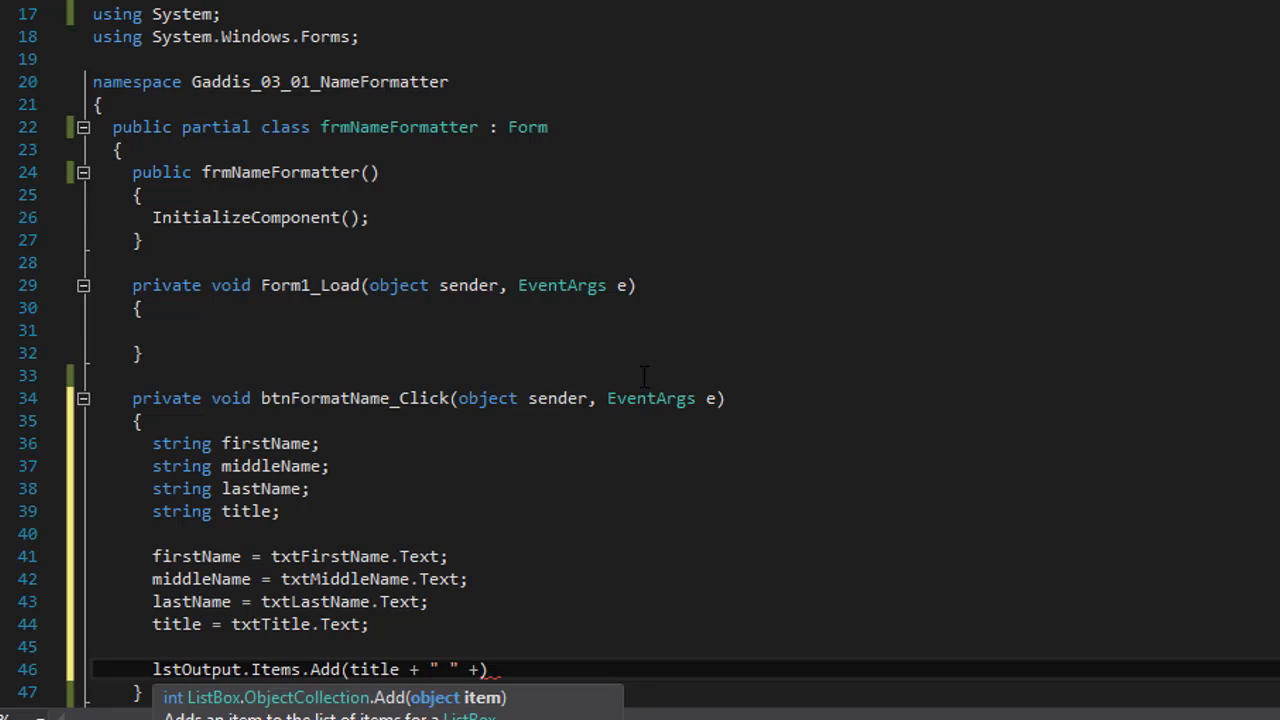
{"action": "scroll", "scroll_direction": "up", "scroll_amount": 3}
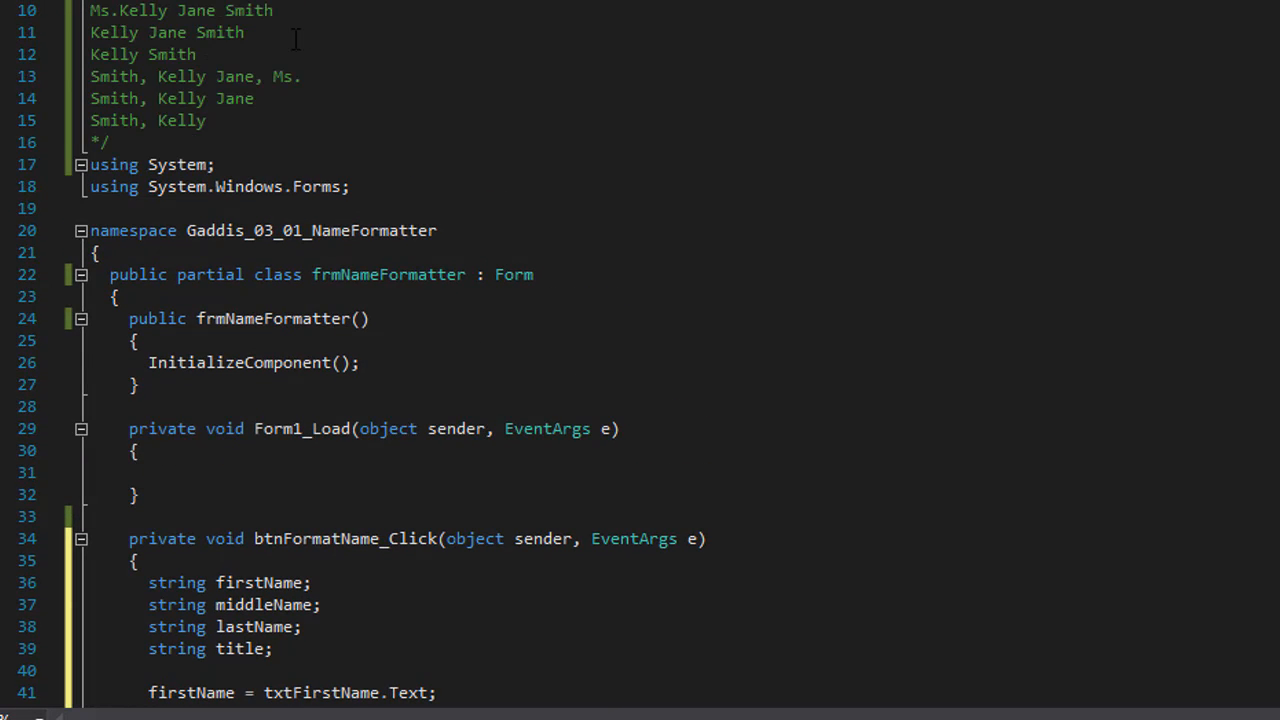
{"action": "double_click", "coordinate": [195, 10]}
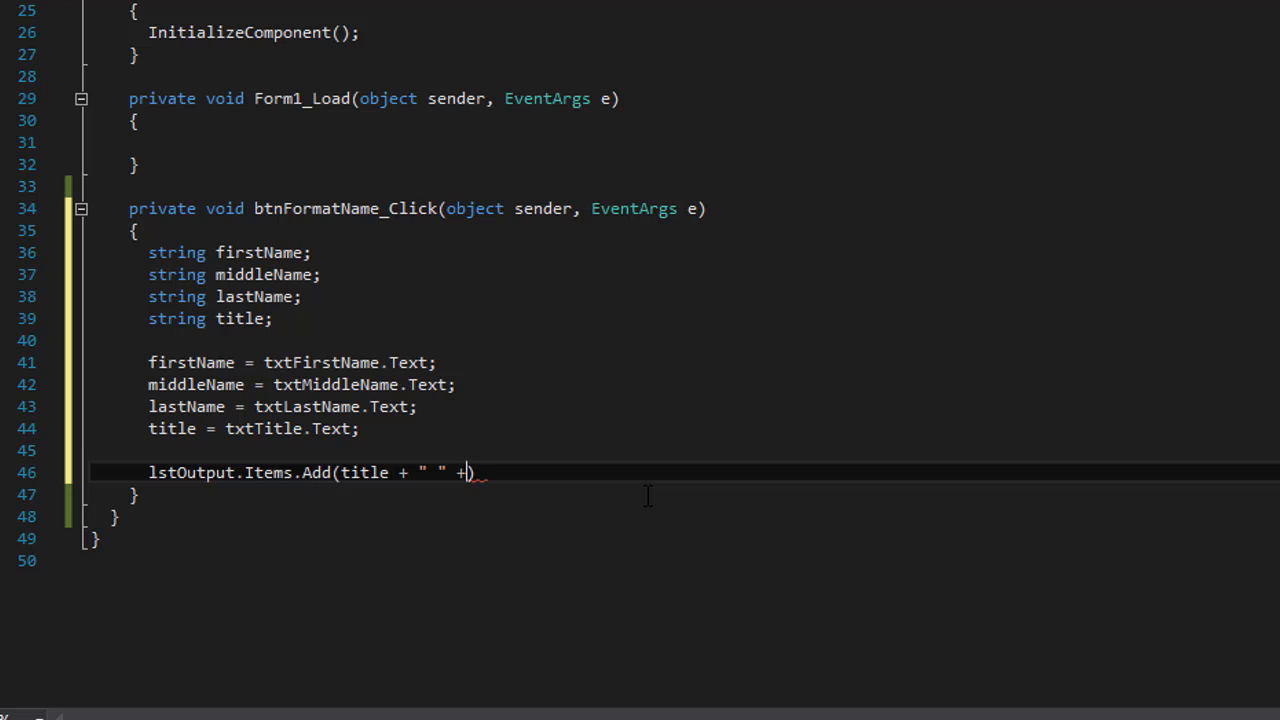
{"action": "type", "text": "firstName +"}
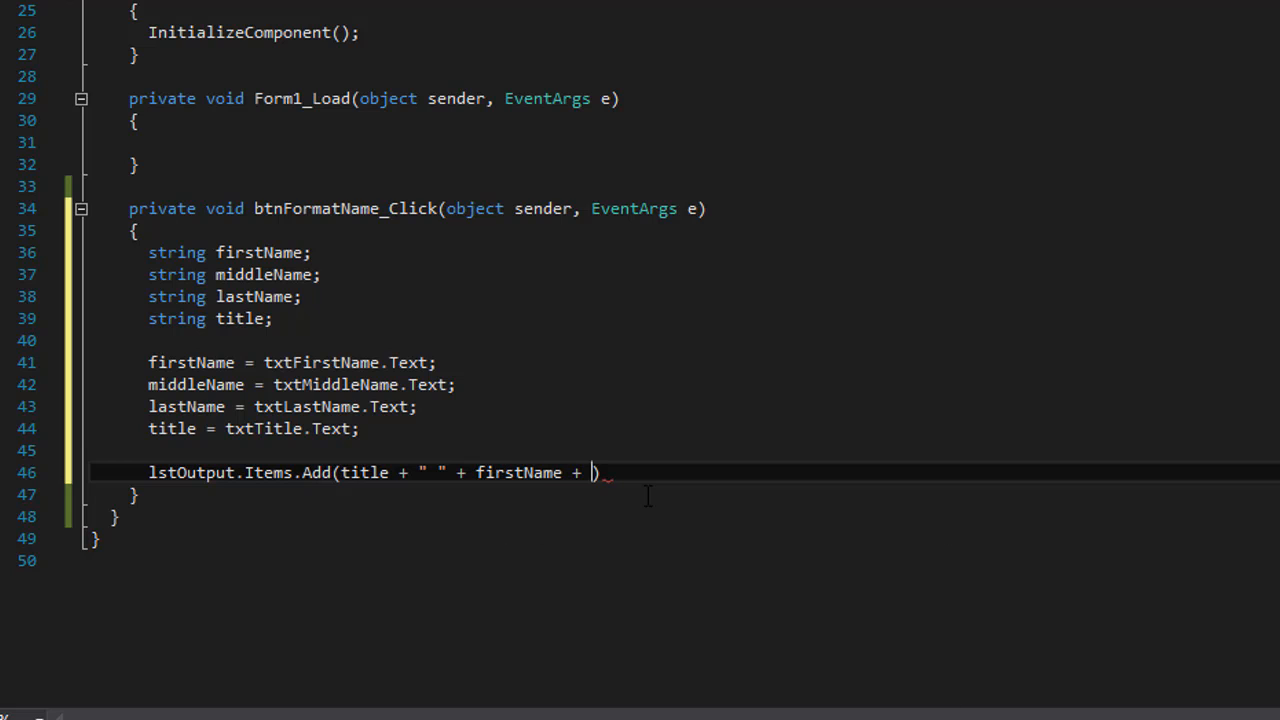
{"action": "type", "text": "\" \" +"}
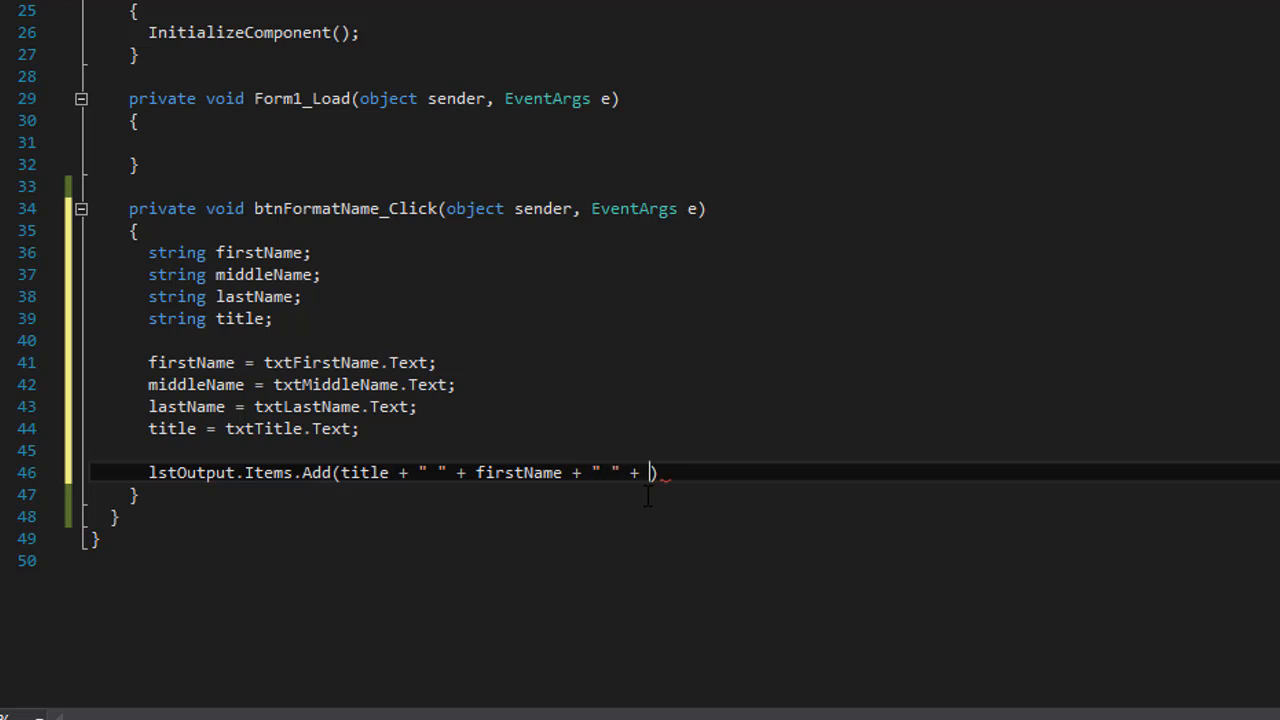
{"action": "type", "text": "middleName + \" \" +"}
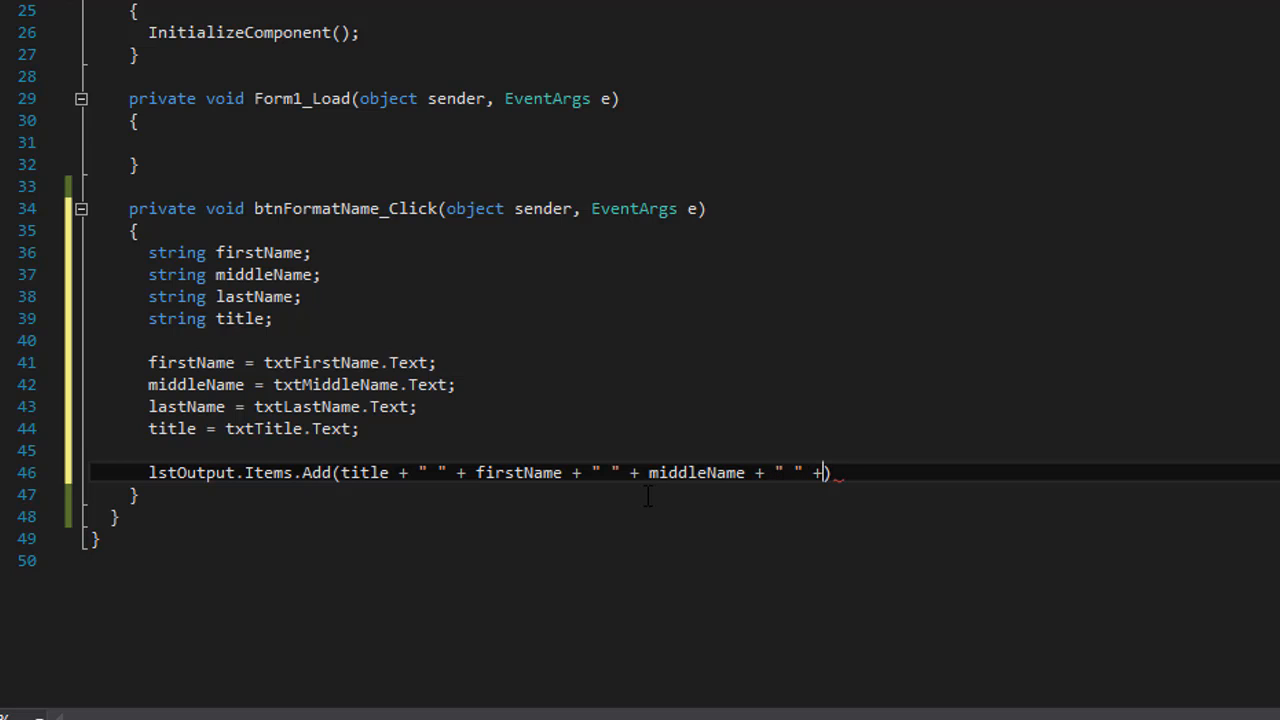
{"action": "type", "text": "lastName"}
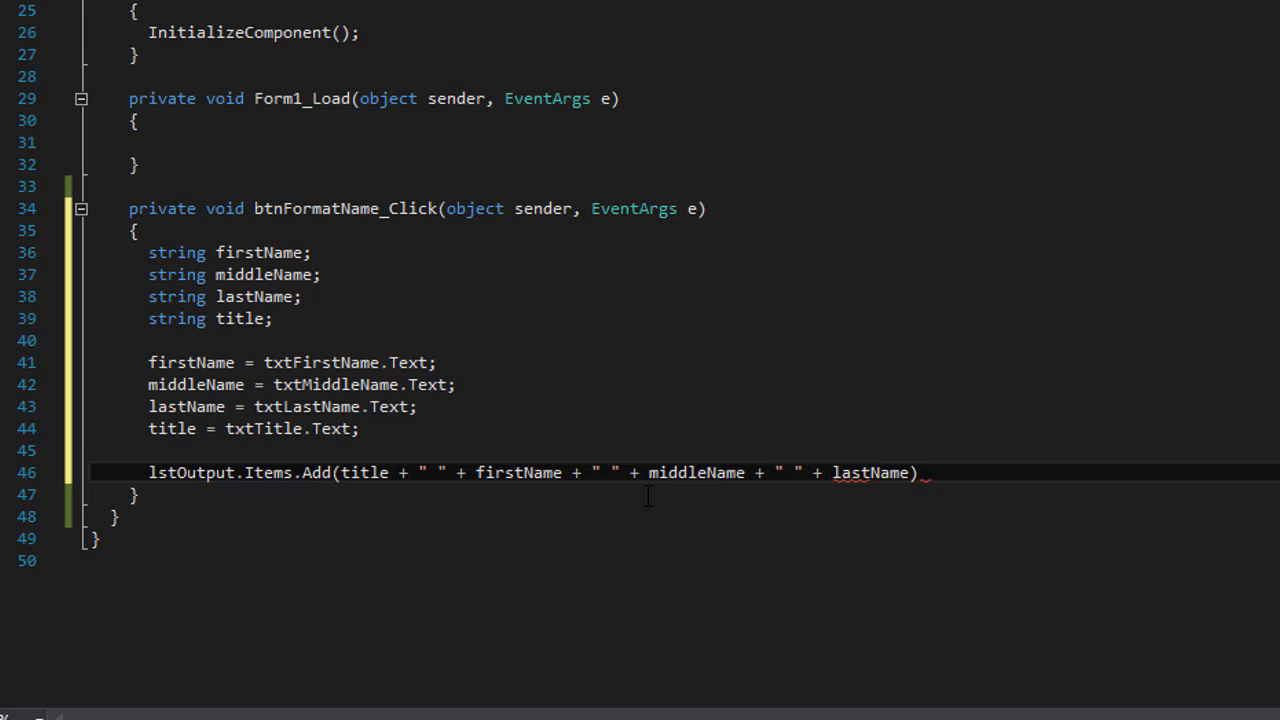
{"action": "type", "text": ";"}
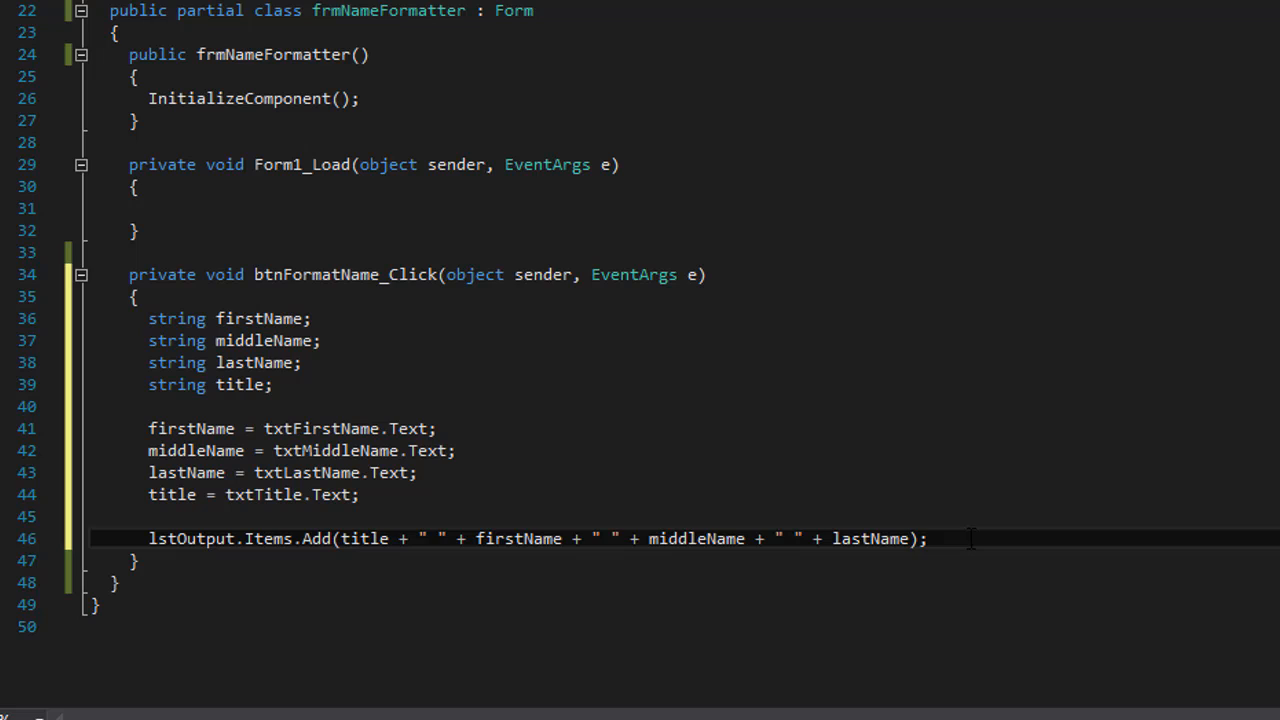
Duplicate the Add line, removing title for first-middle-last and title plus middleName for first-last
{"action": "double_click", "coordinate": [190, 538]}
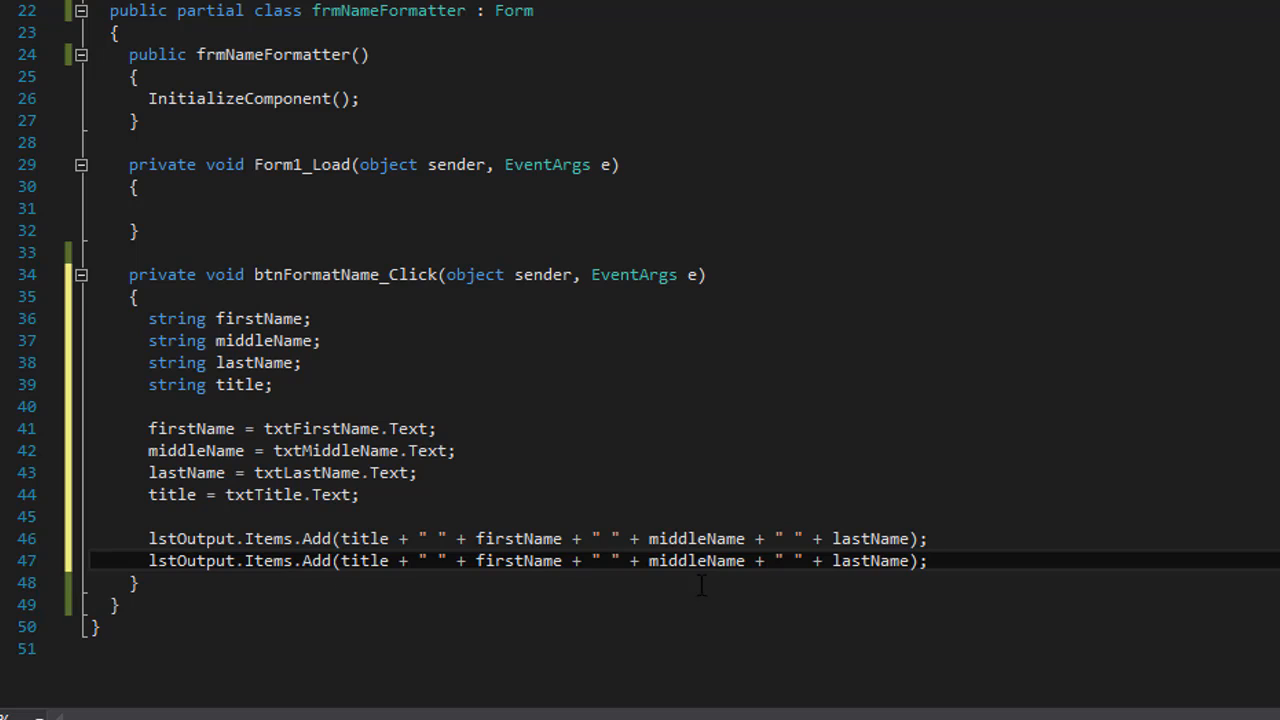
{"action": "left_click_drag", "start_coordinate": [352, 560], "coordinate": [465, 560]}
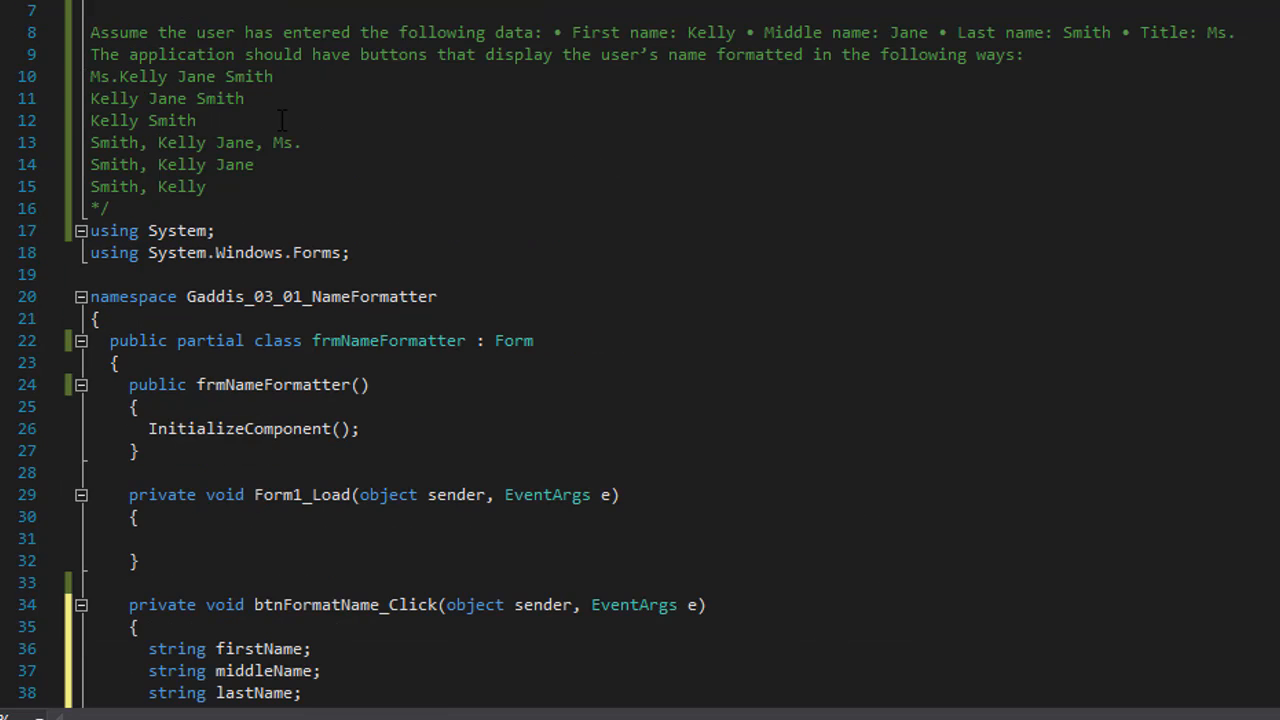
{"action": "scroll", "scroll_direction": "down", "scroll_amount": 3}
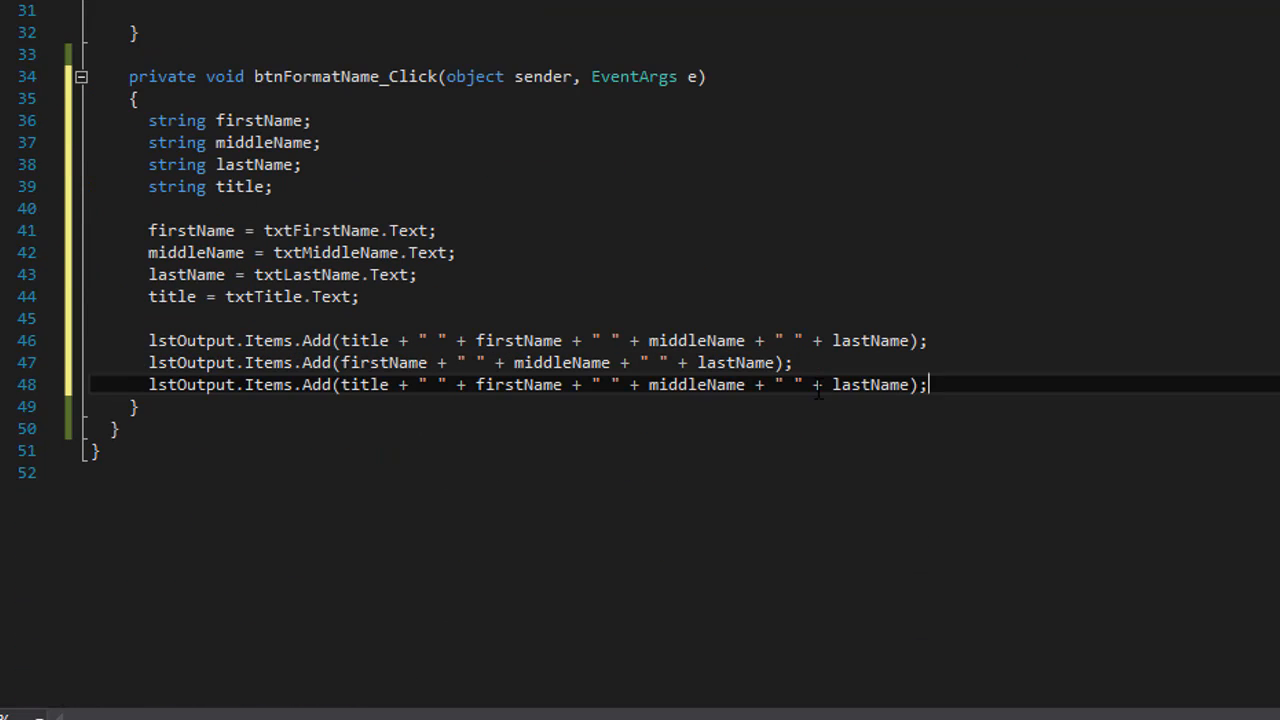
{"action": "mouse_move", "coordinate": [518, 385]}
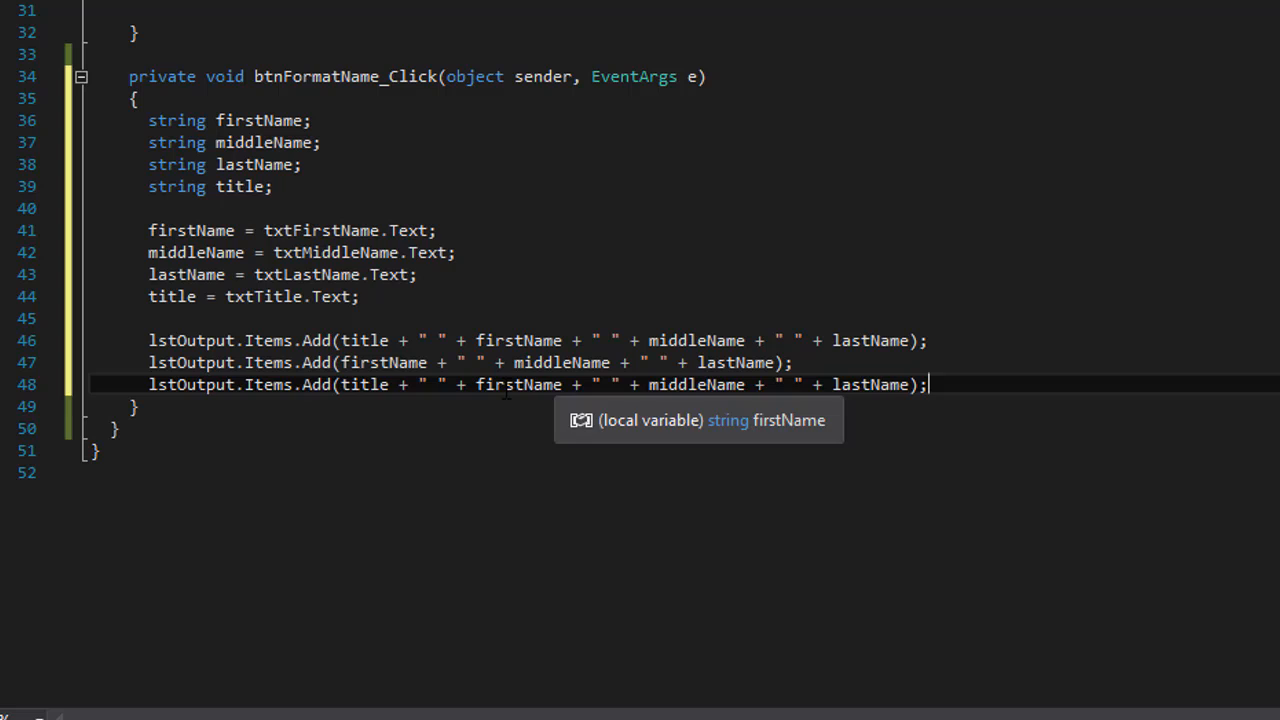
{"action": "double_click", "coordinate": [364, 384]}
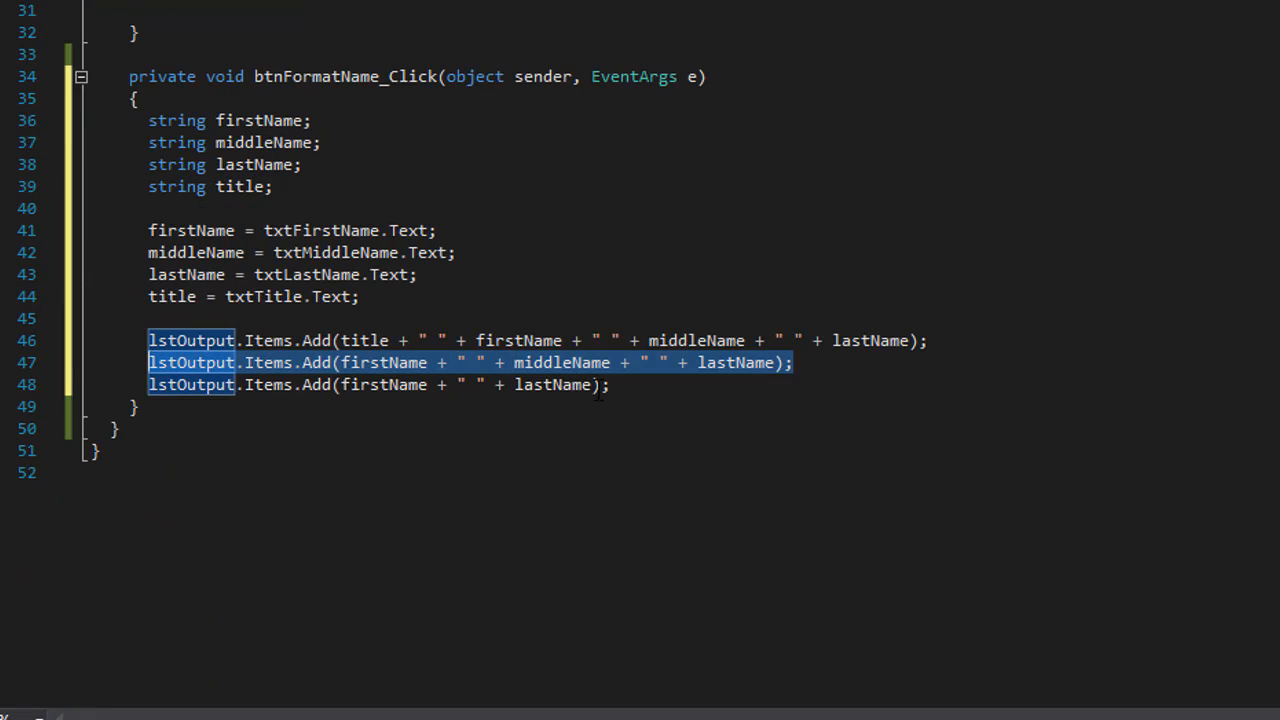
{"action": "type", "text": "lstOutput.Items.Add(firstName + \" \" + middleName + \" \" + lastName);"}
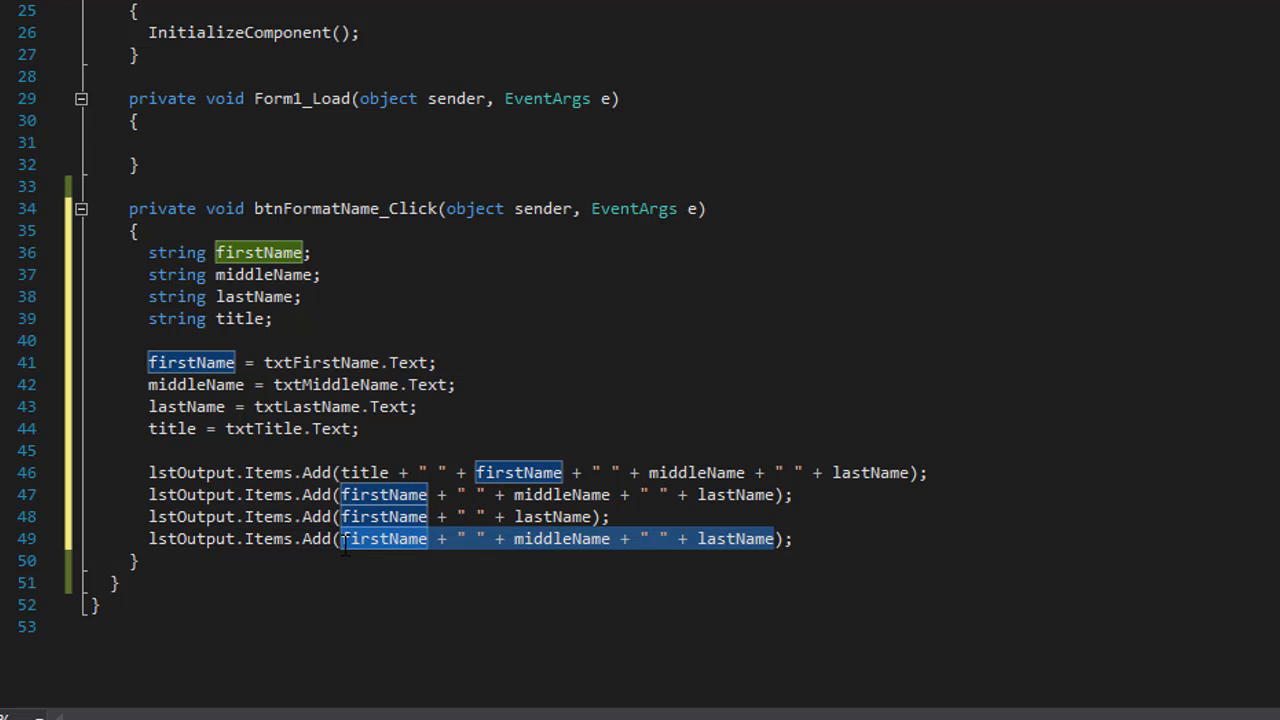
Build the fourth Add line from lastName, firstName, middleName and title, commented //Smith, Kelly Jane, Ms
{"action": "type", "text": "lastName );"}
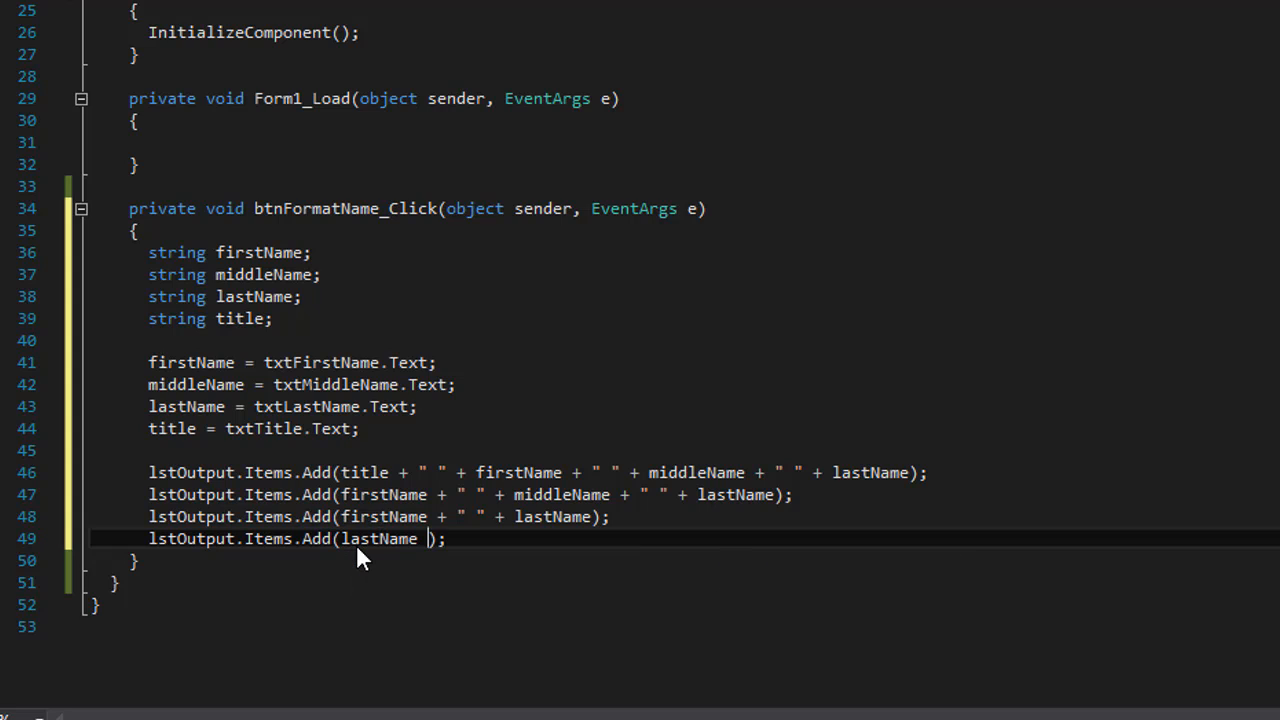
{"action": "type", "text": "+ \","}
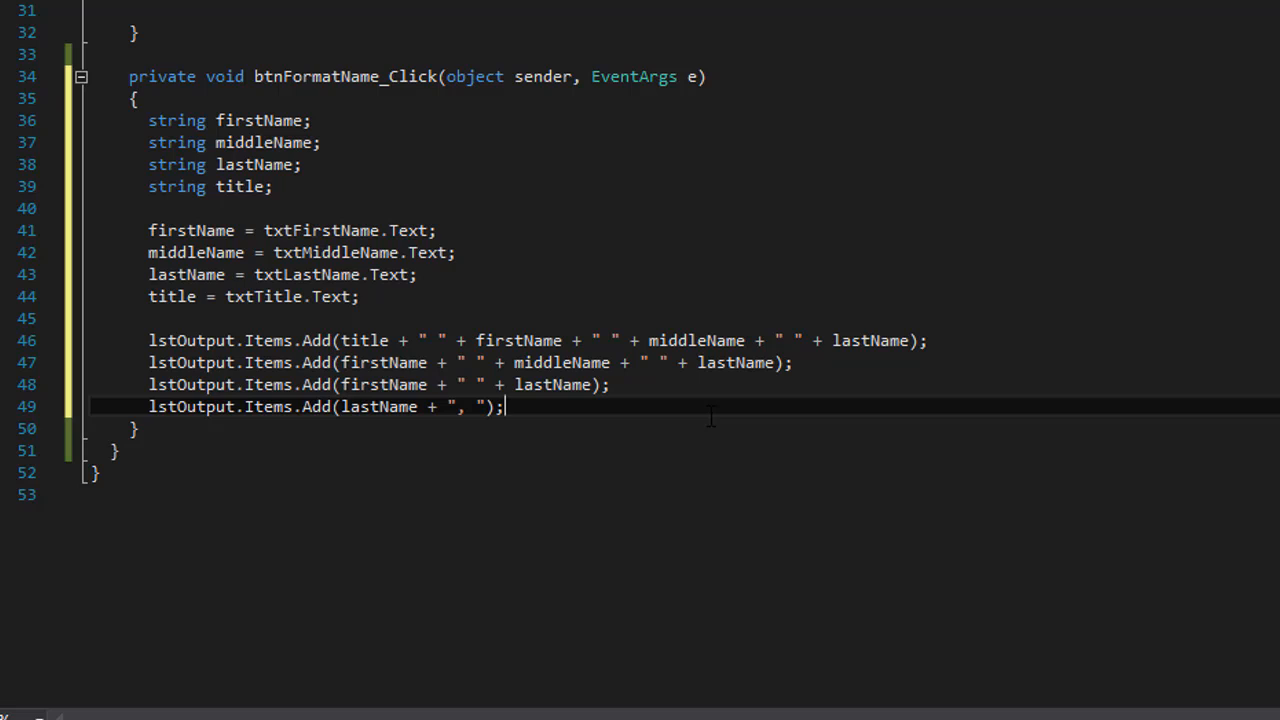
{"action": "type", "text": "//Smith, Kelly Jane, Ms."}
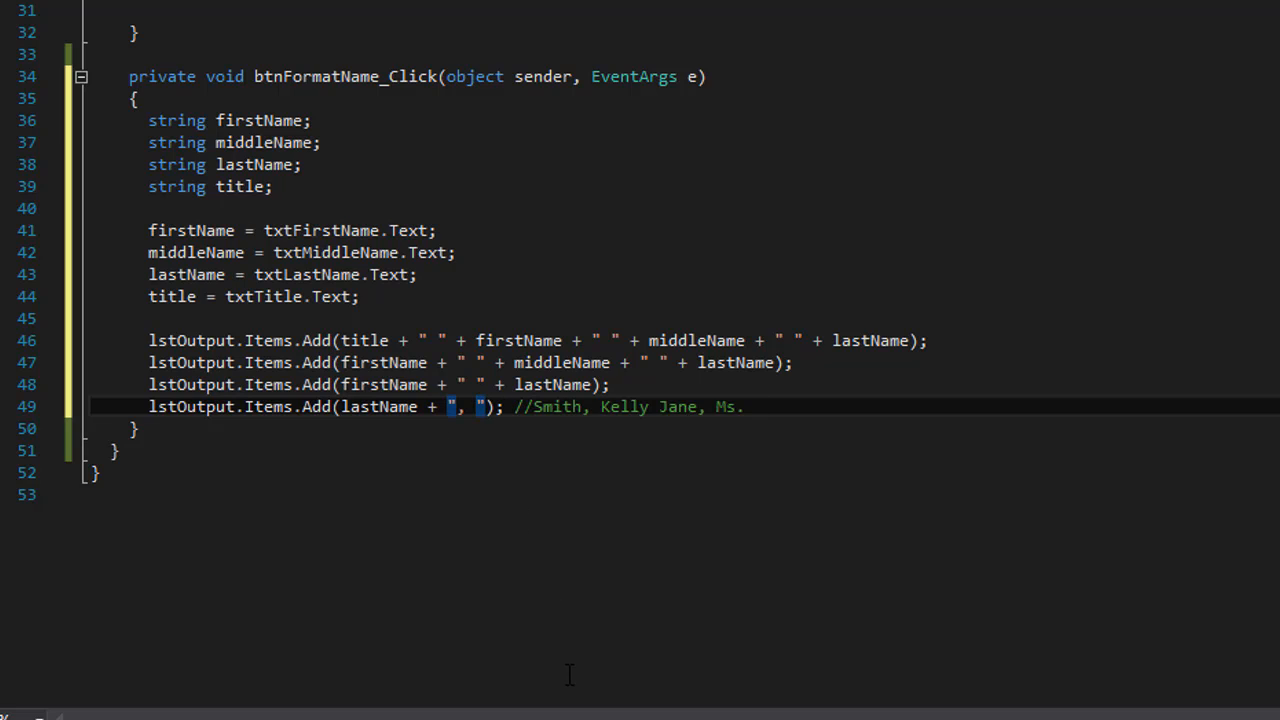
{"action": "type", "text": "+"}
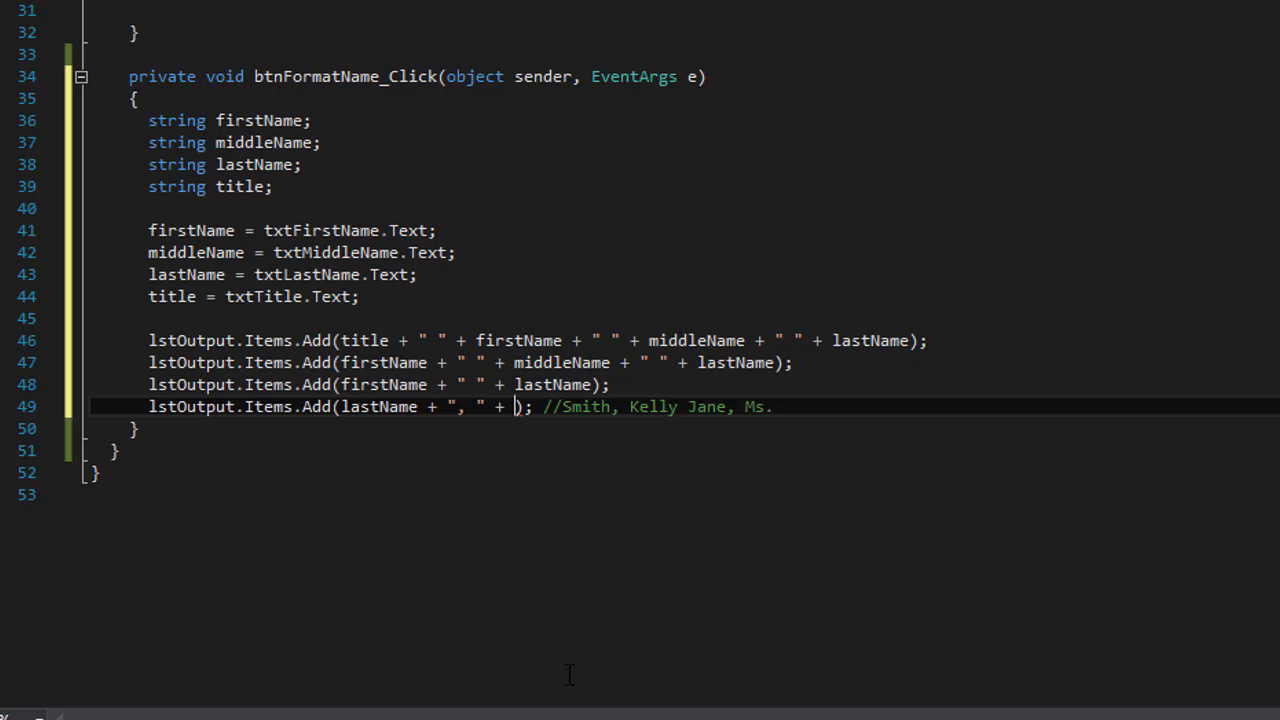
{"action": "type", "text": "\"fir"}
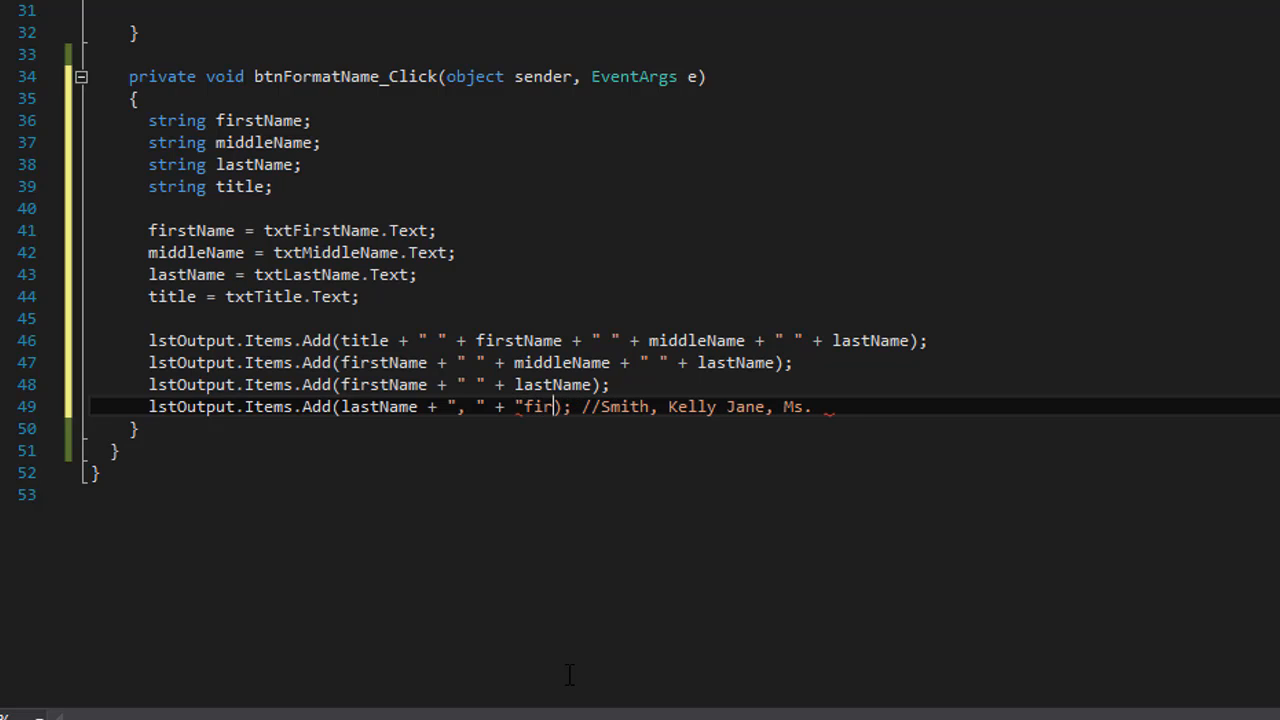
{"action": "type", "text": "stName + \" \""}
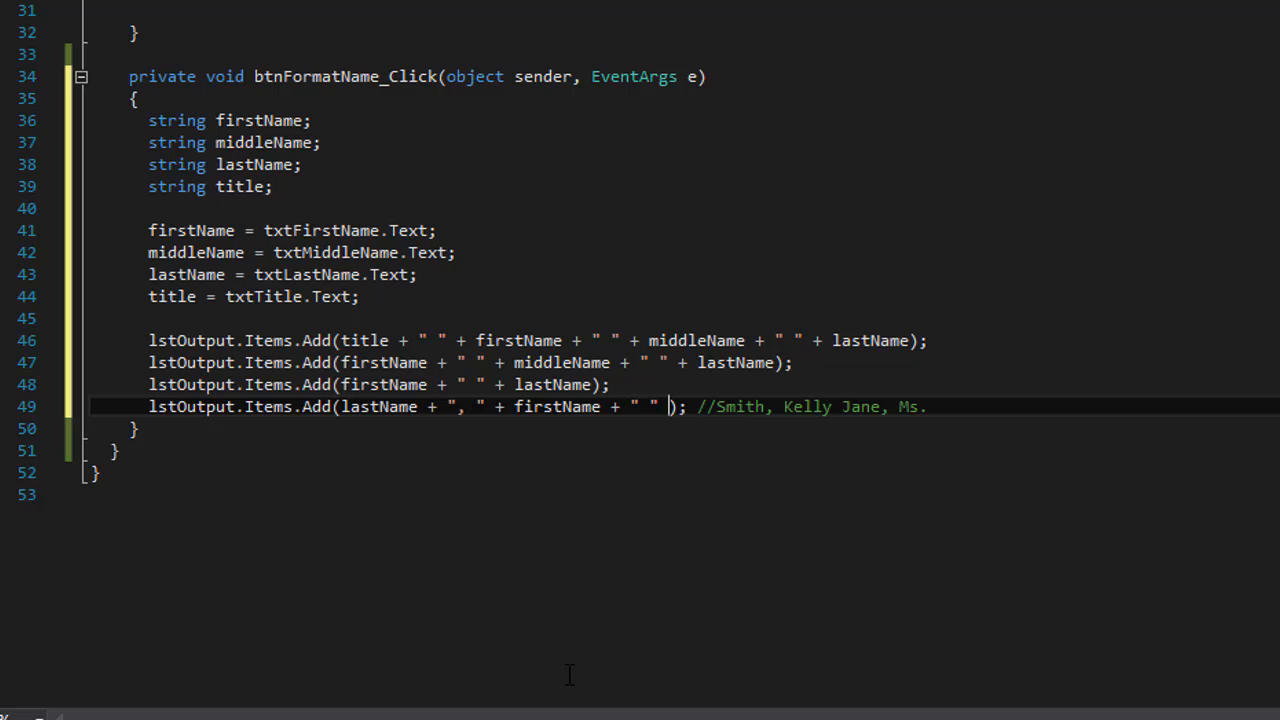
{"action": "type", "text": "+"}
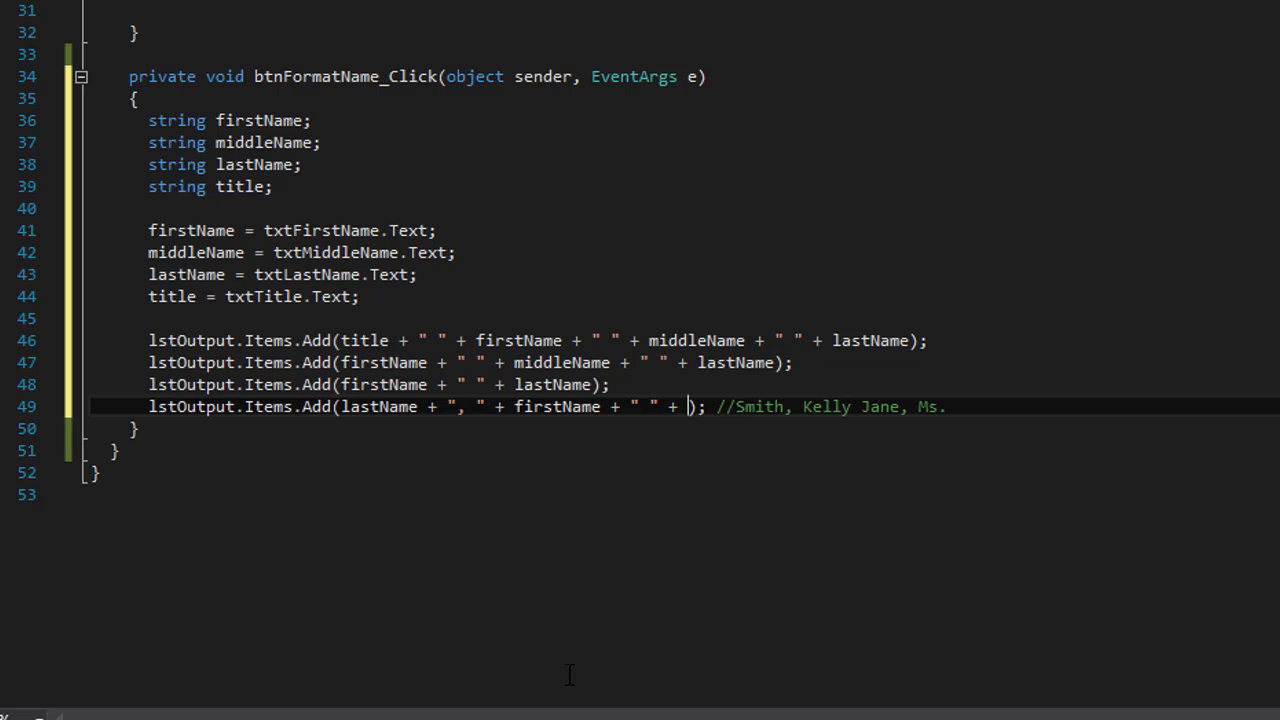
{"action": "type", "text": "middleName + \", \" +"}
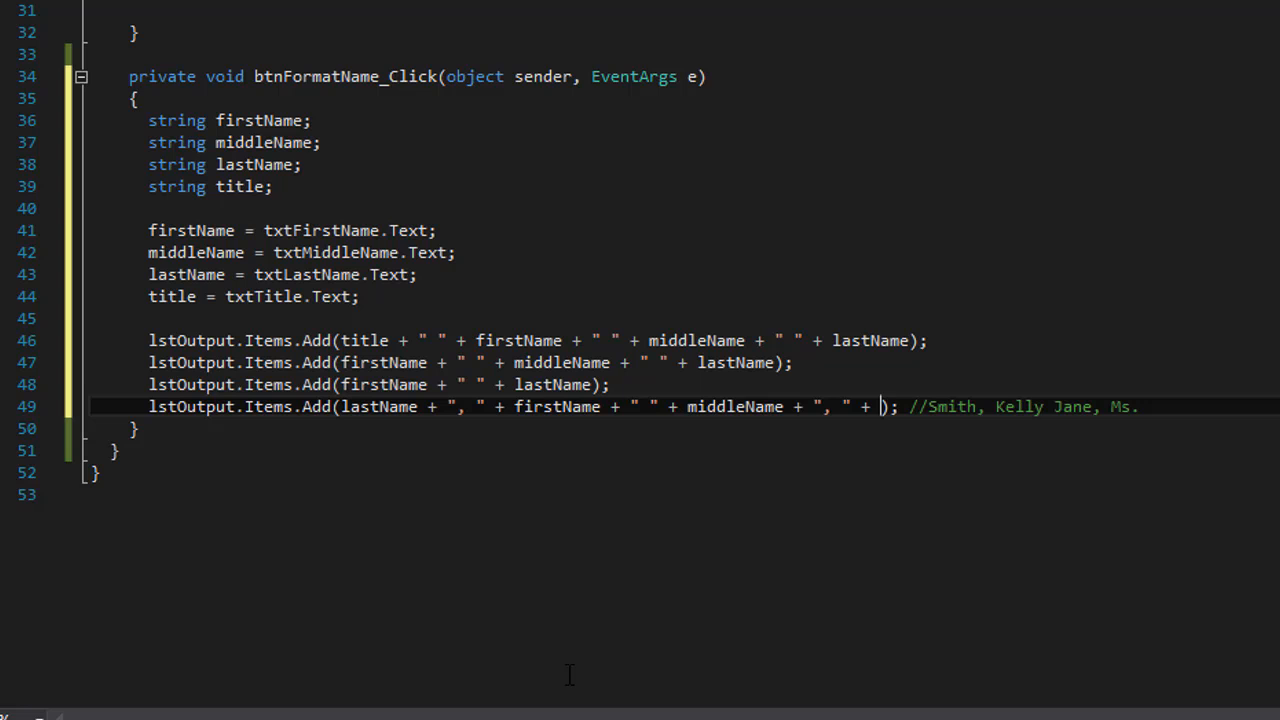
{"action": "type", "text": "title"}
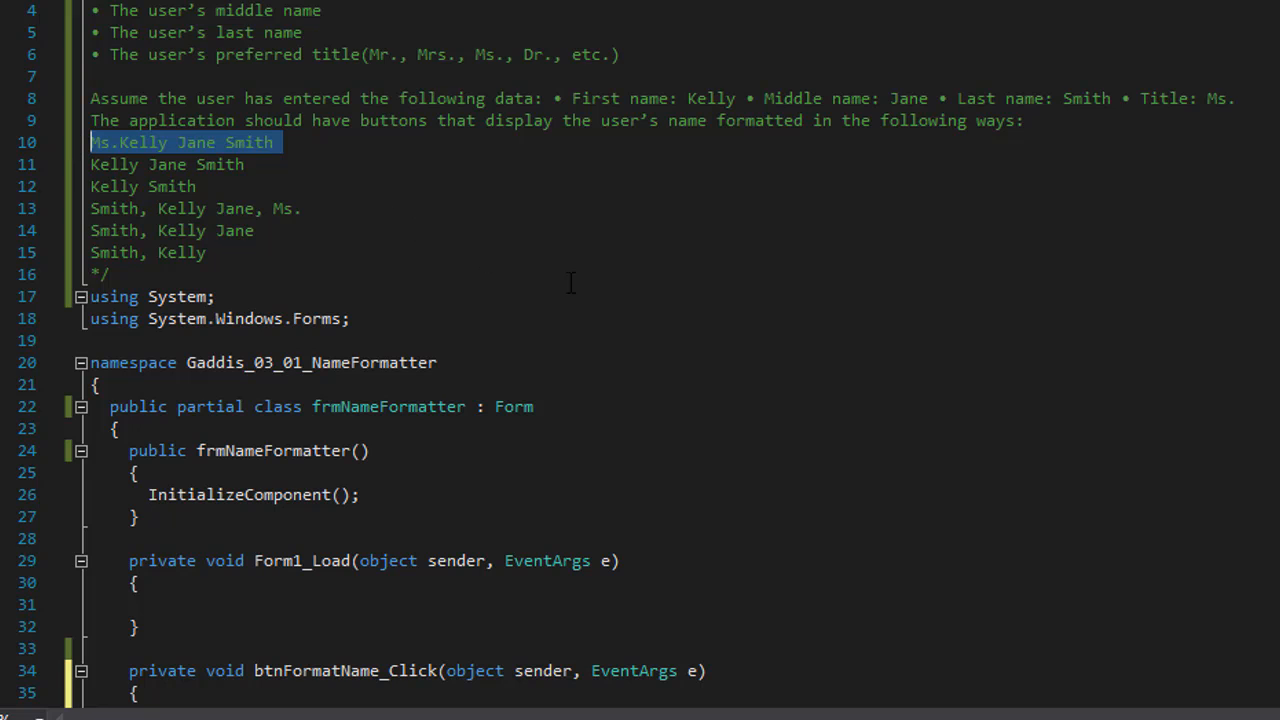
Comment the first three Add lines with Ms.Kelly Jane Smith, Kelly Jane Smith and Kelly Smith
{"action": "scroll", "scroll_direction": "down", "scroll_amount": 3}
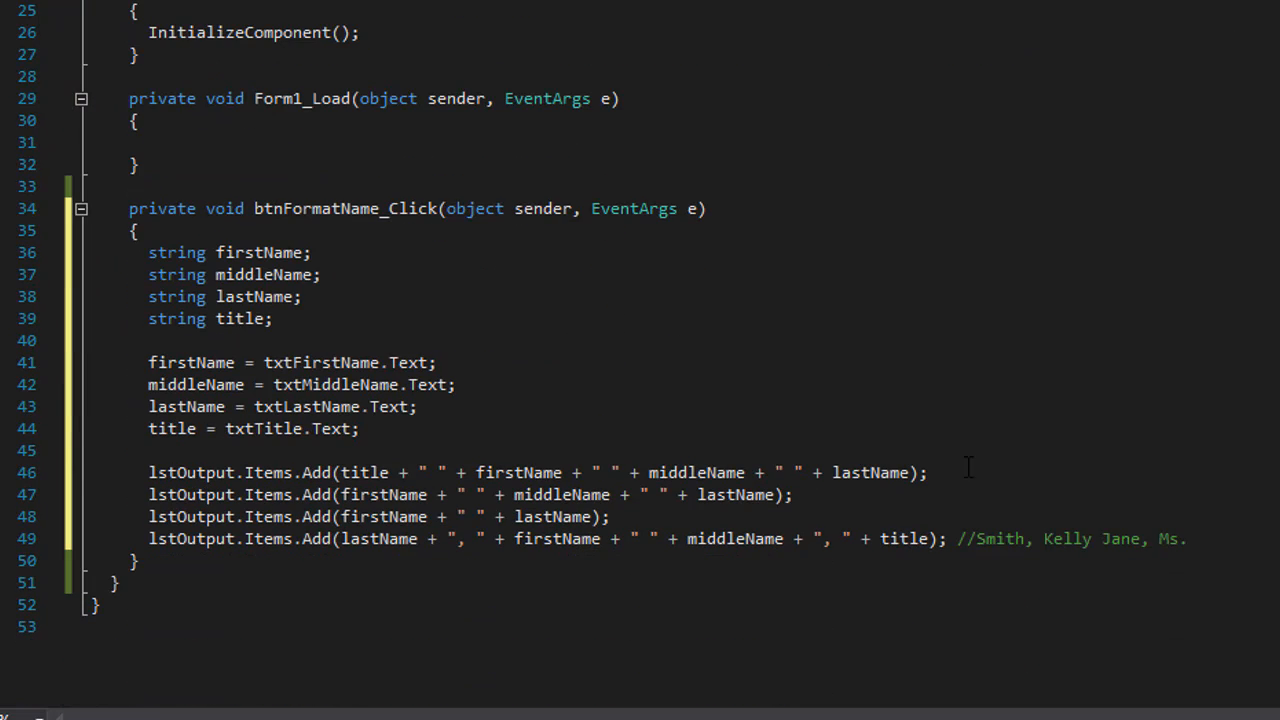
{"action": "type", "text": "//Ms.Kelly Jane Smith"}
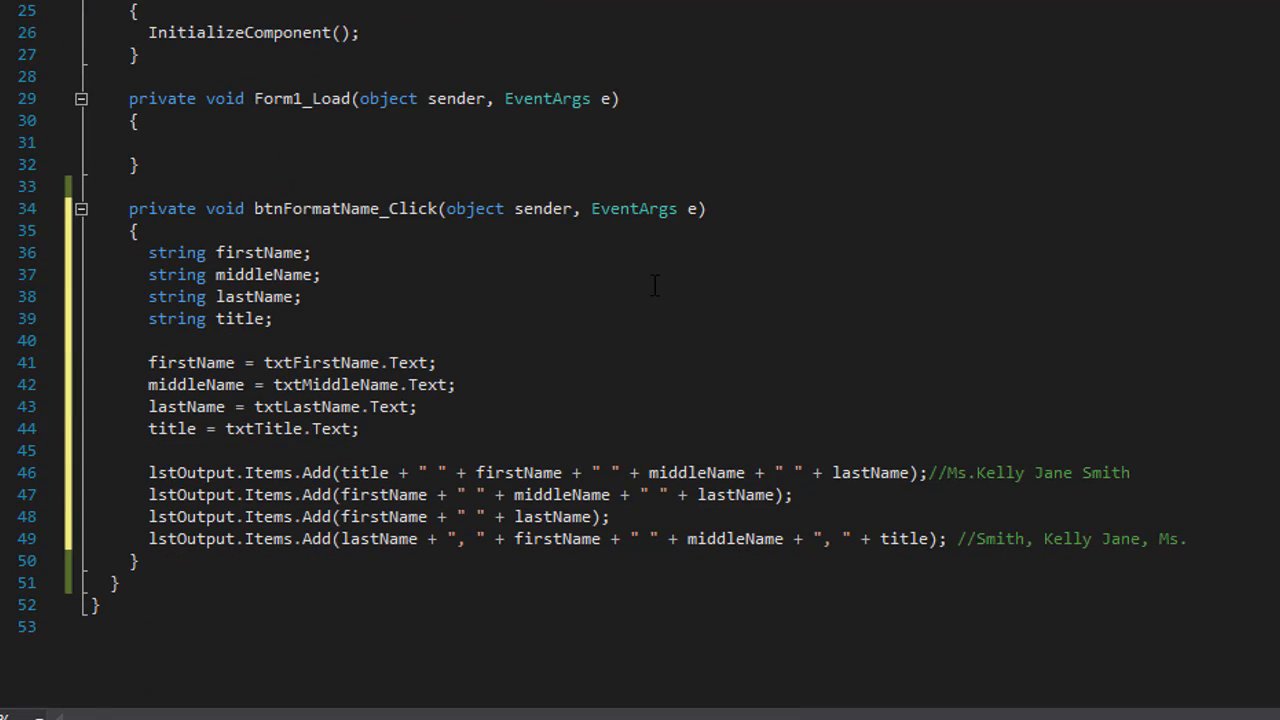
{"action": "type", "text": "//Kelly Jane Smith"}
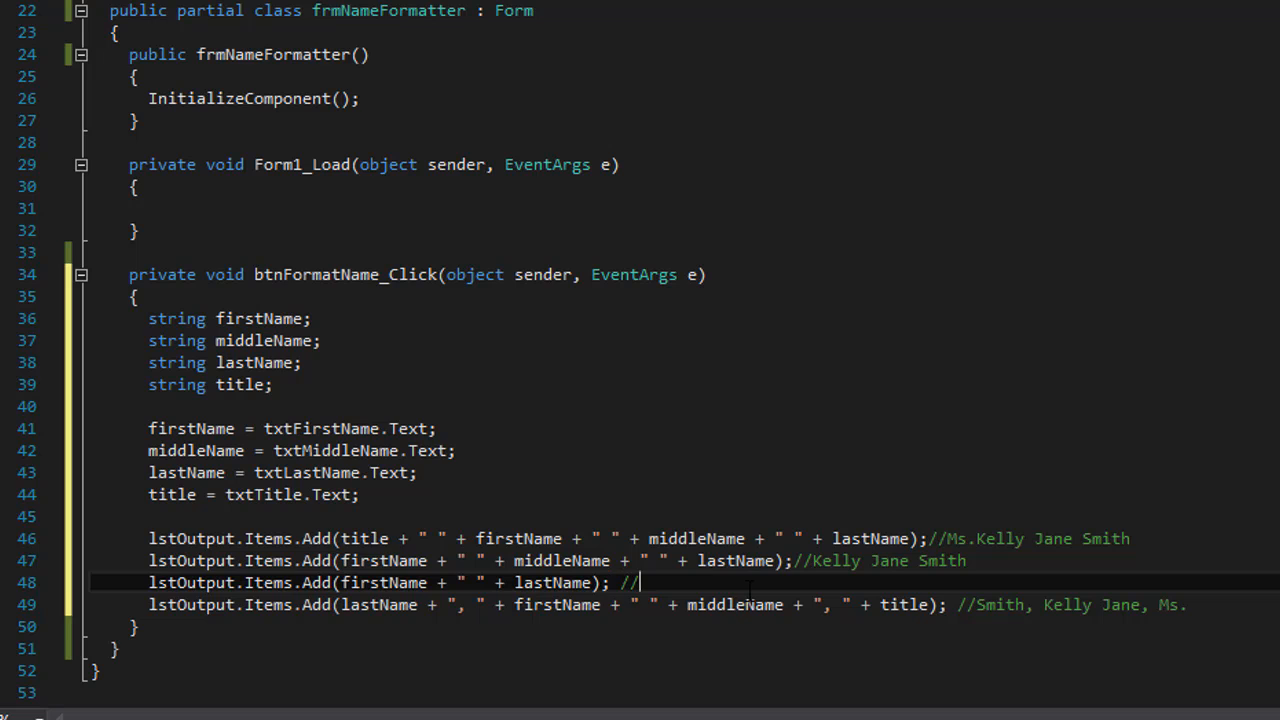
{"action": "key", "text": "enter"}
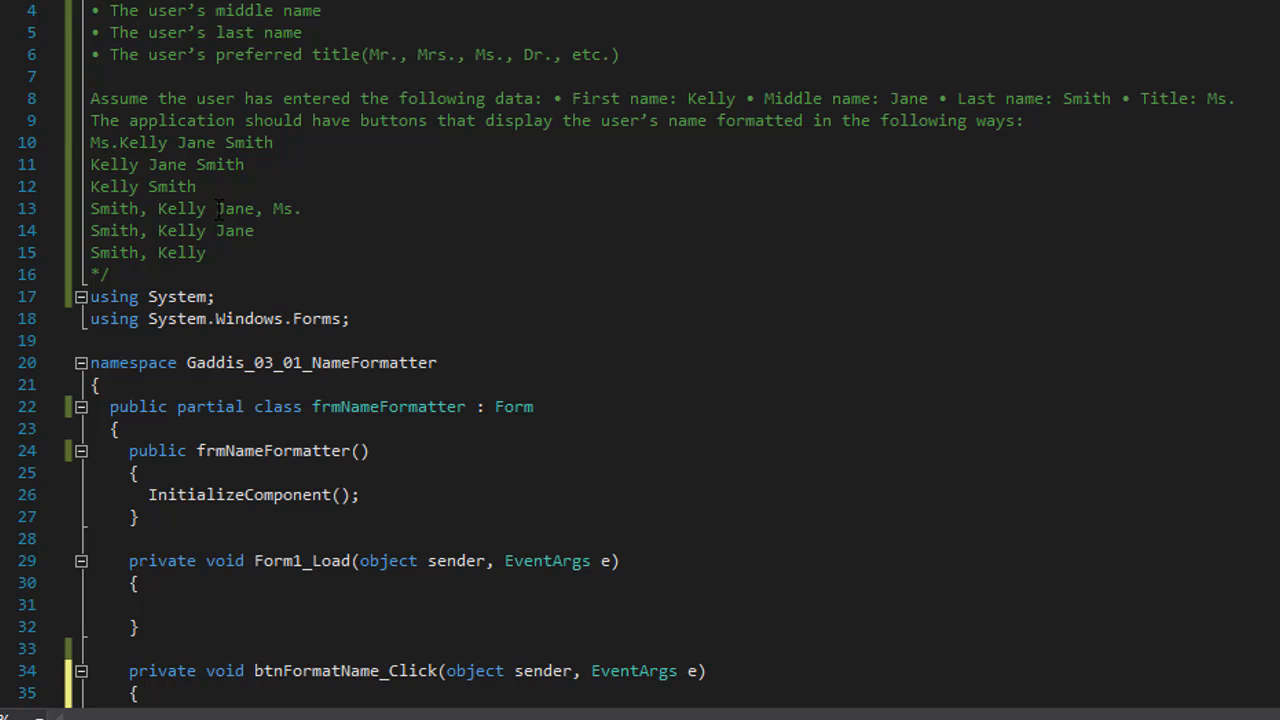
{"action": "double_click", "coordinate": [143, 186]}
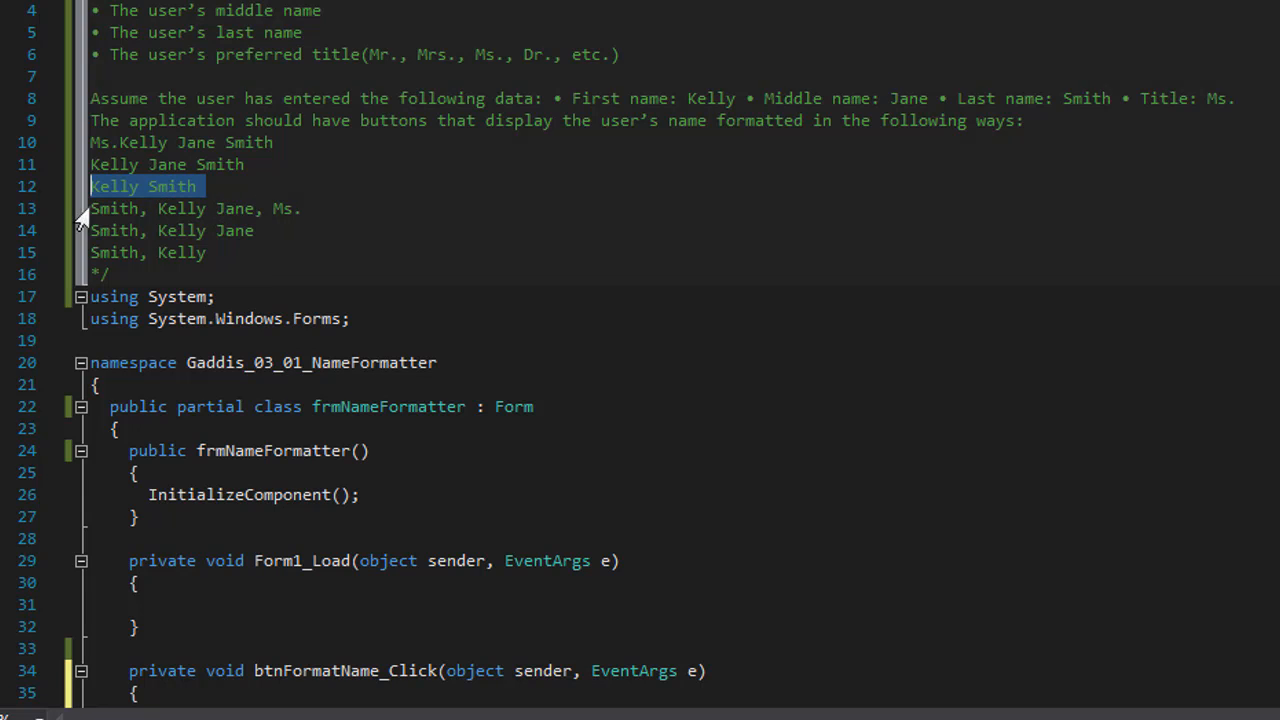
{"action": "scroll", "scroll_direction": "down", "scroll_amount": 3}
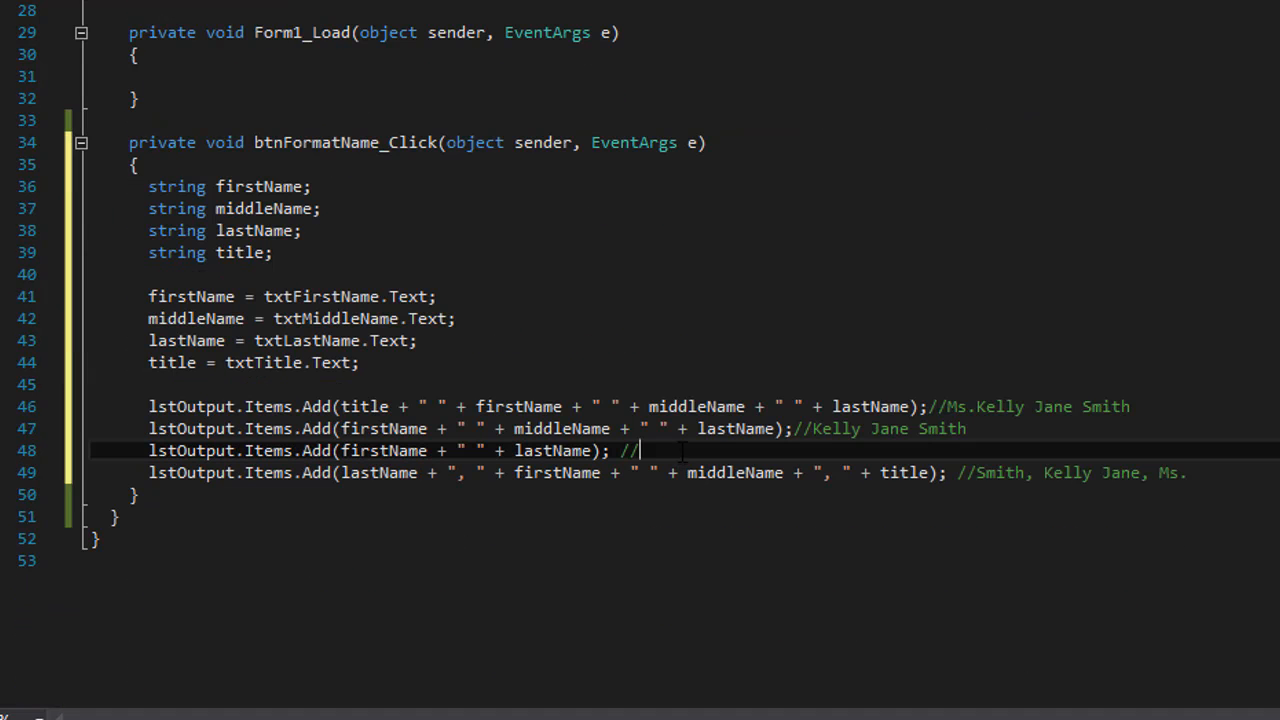
{"action": "type", "text": "Kelly Smith"}
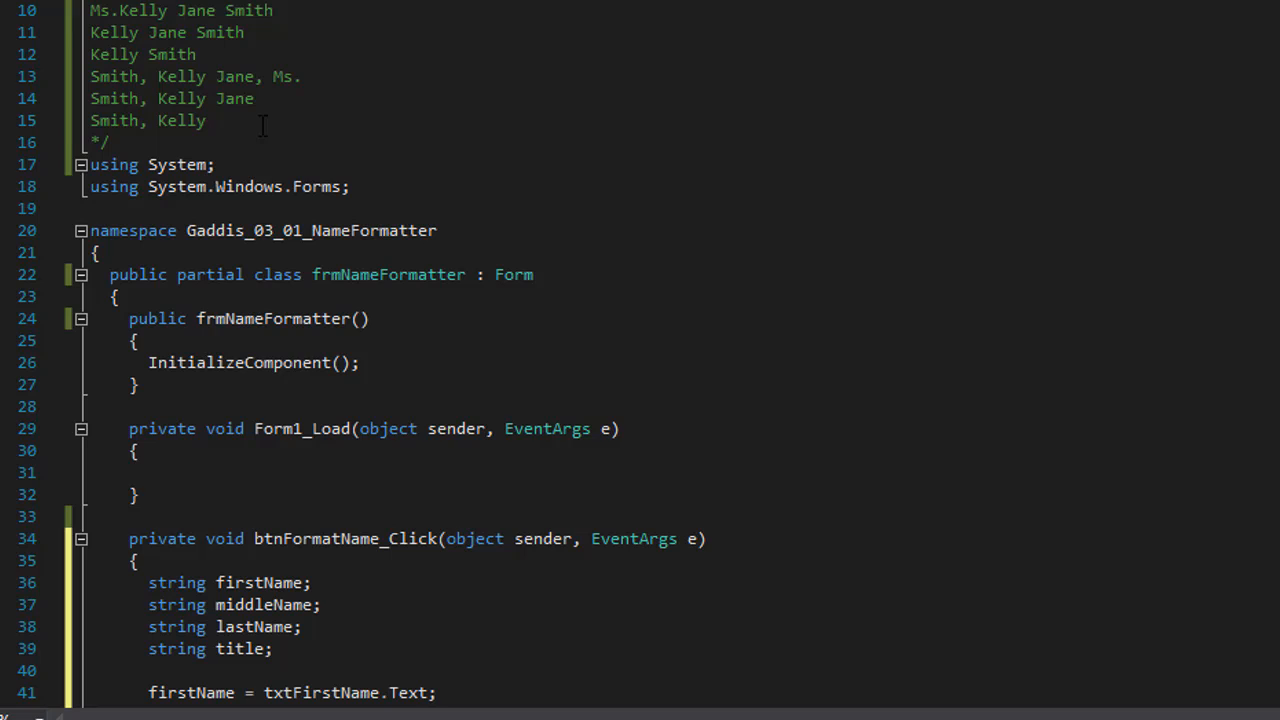
Drop title from line 50 and start a sixth lastName, firstName line commented //Smith, Kelly
{"action": "scroll", "scroll_direction": "down", "scroll_amount": 3}
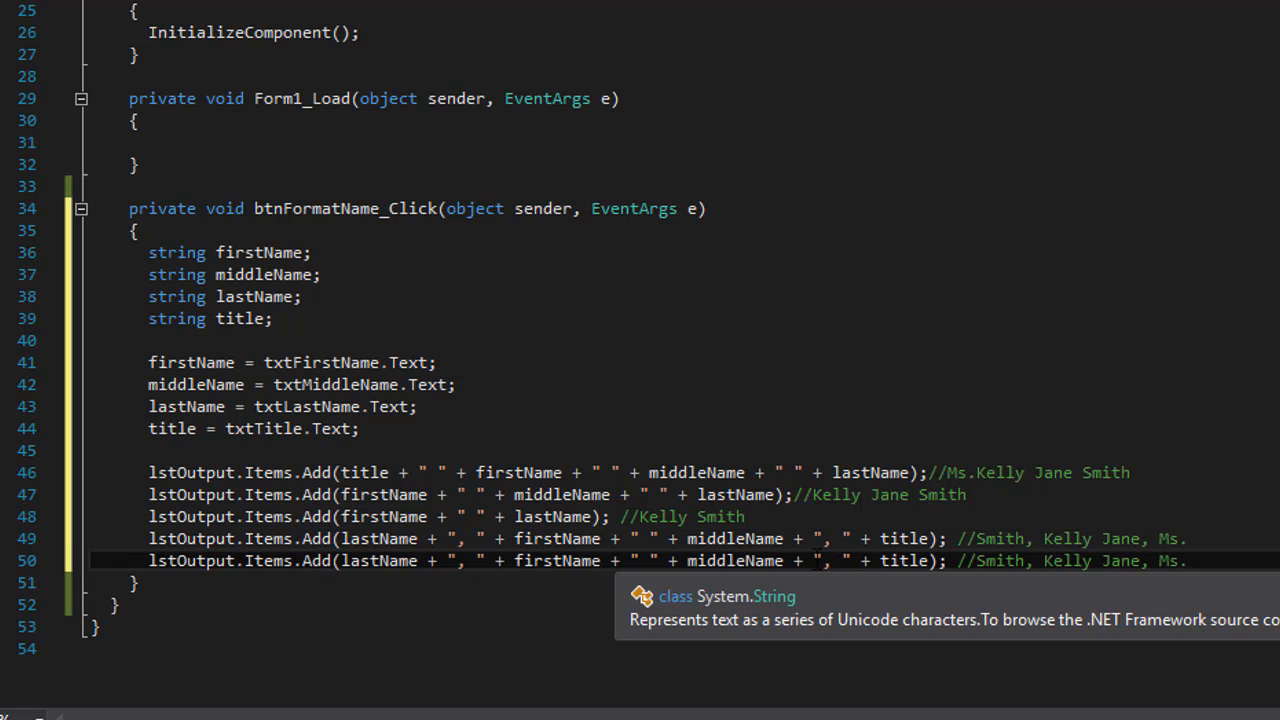
{"action": "left_click_drag", "start_coordinate": [790, 561], "coordinate": [920, 561]}
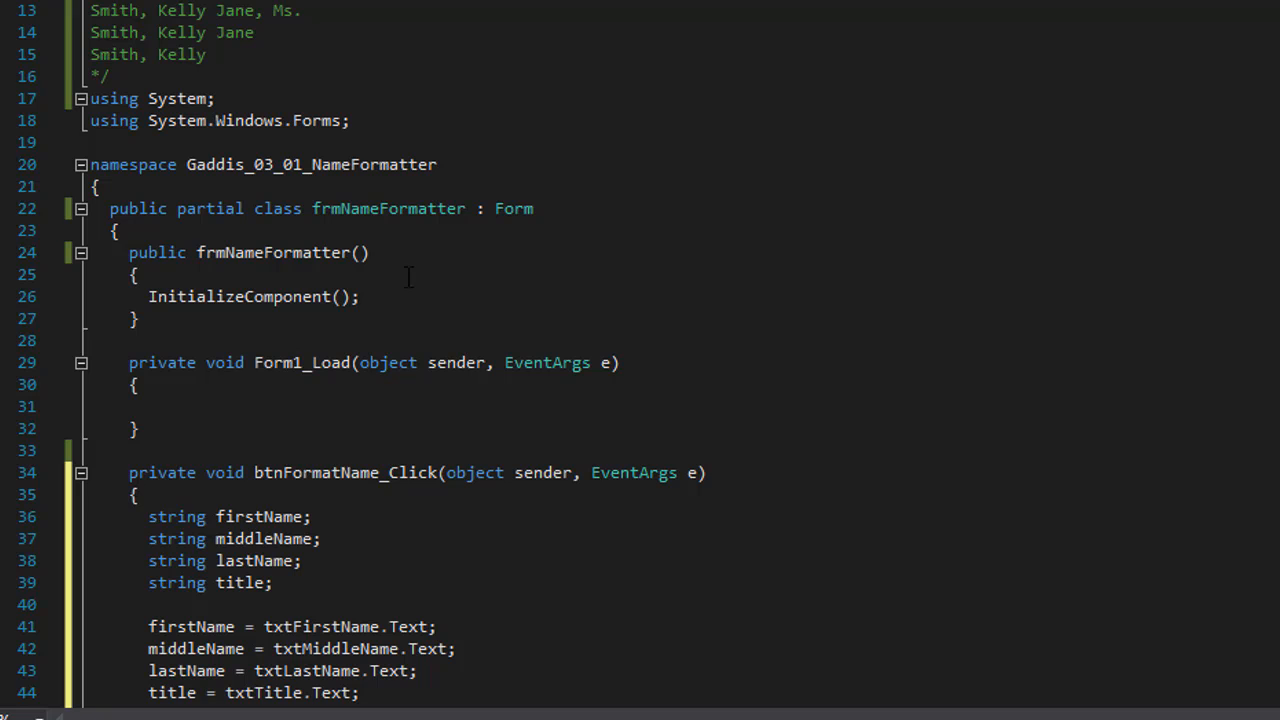
{"action": "double_click", "coordinate": [180, 54]}
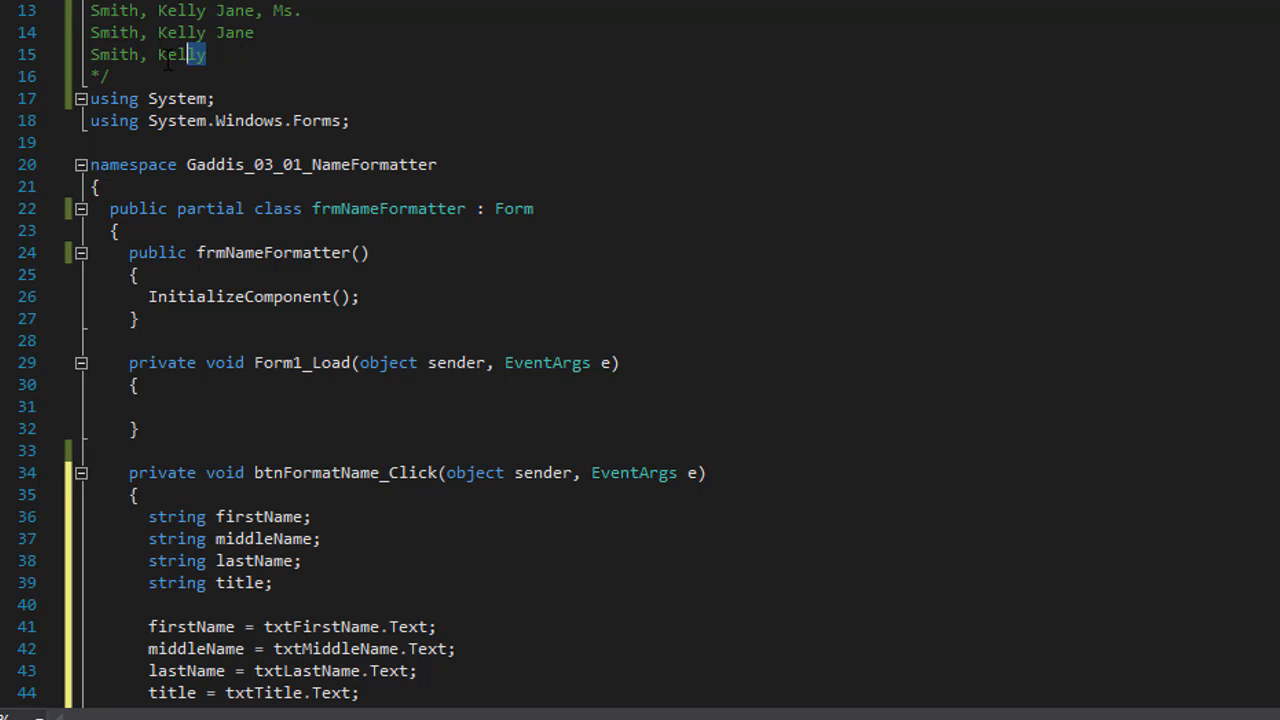
{"action": "scroll", "scroll_direction": "down", "scroll_amount": 3}
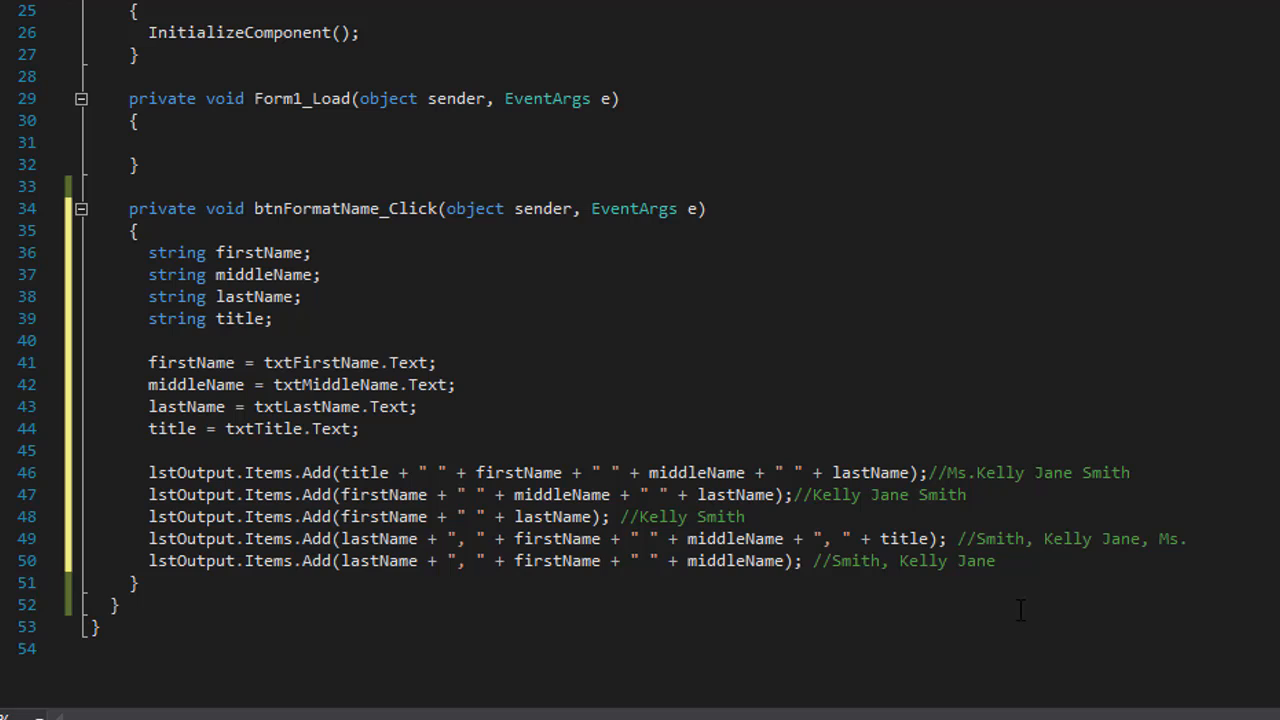
{"action": "type", "text": "/"}
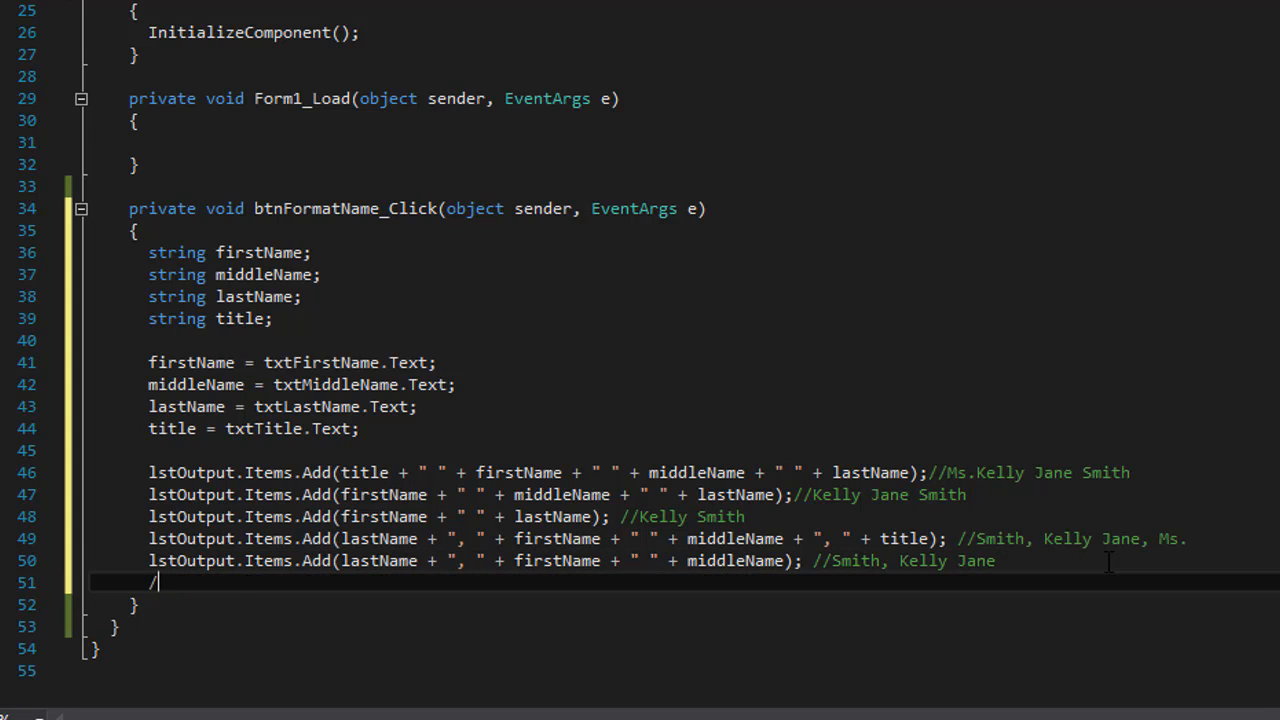
{"action": "type", "text": "/Smith, Kelly"}
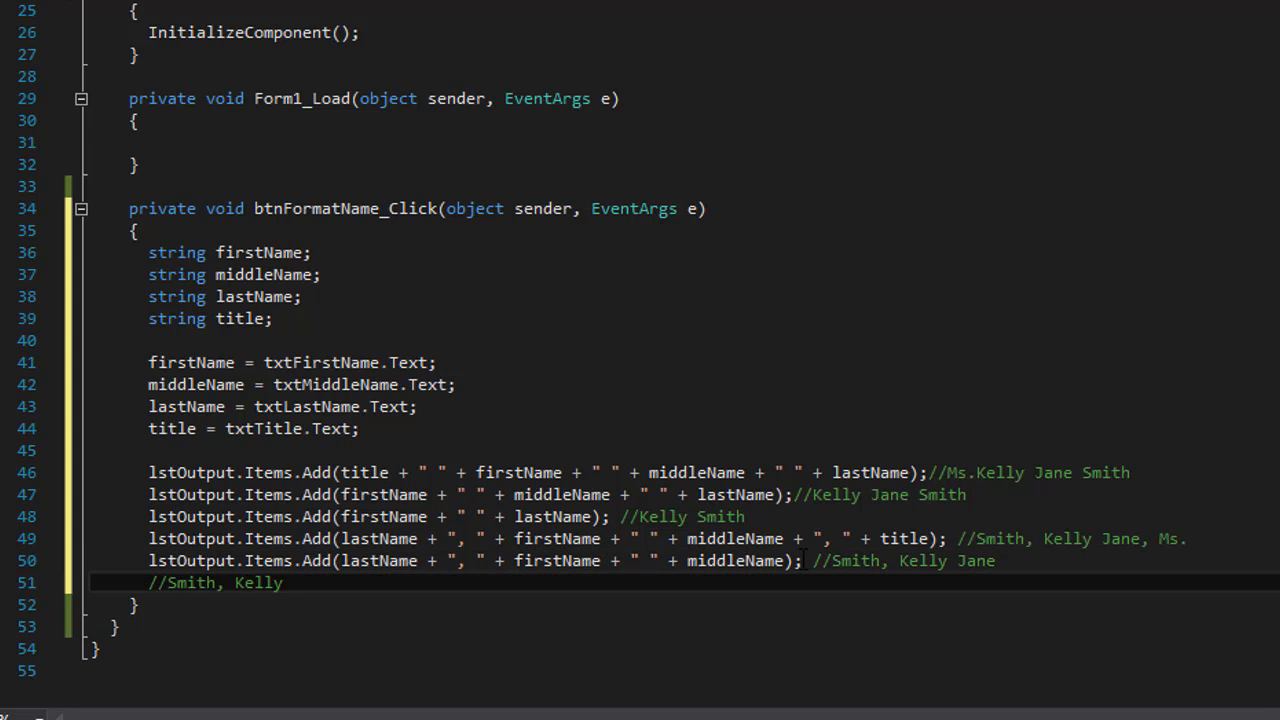
{"action": "left_click_drag", "start_coordinate": [148, 560], "coordinate": [800, 560]}
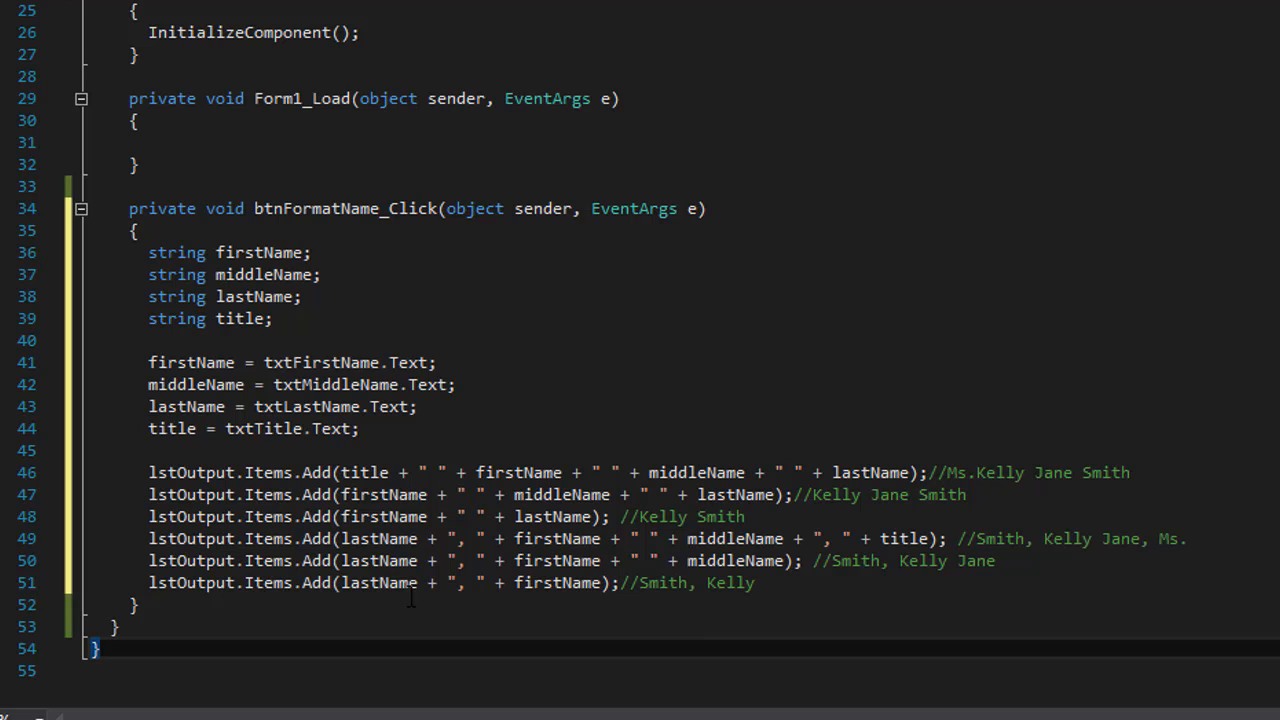
{"action": "mouse_move", "coordinate": [907, 615]}
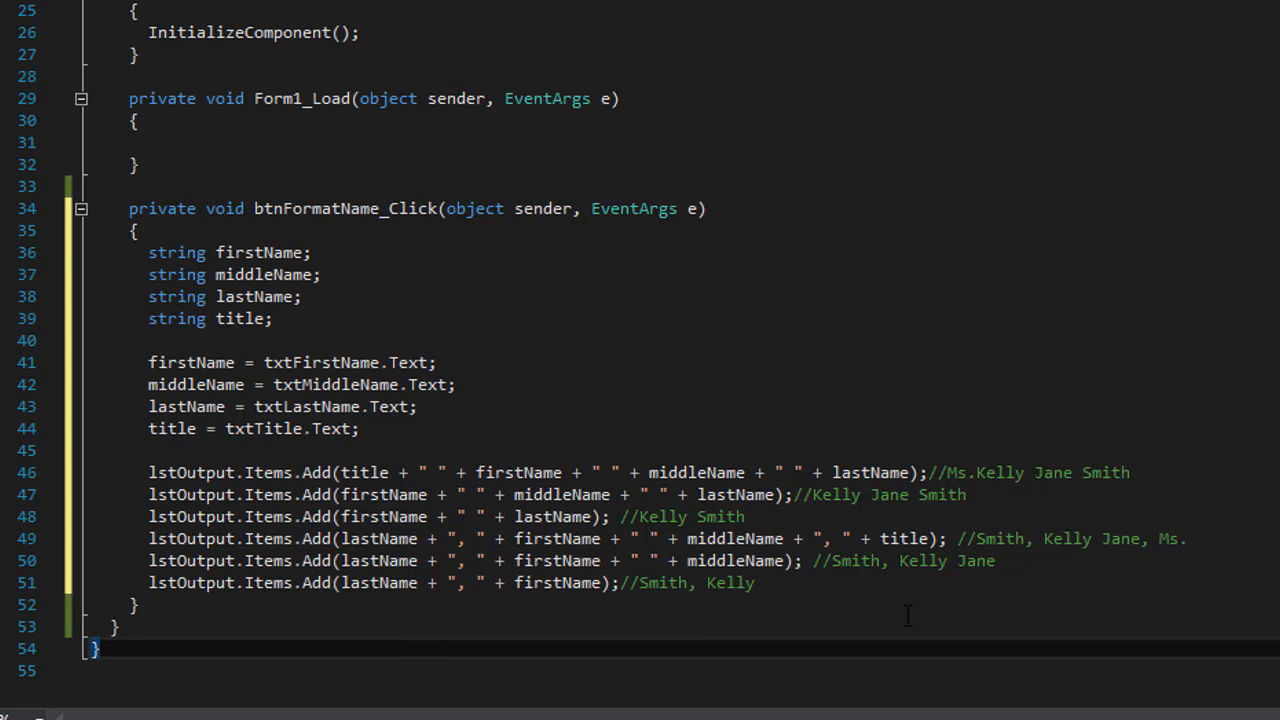
{"action": "mouse_move", "coordinate": [710, 512]}
{"action": "type", "text": "Kell"}
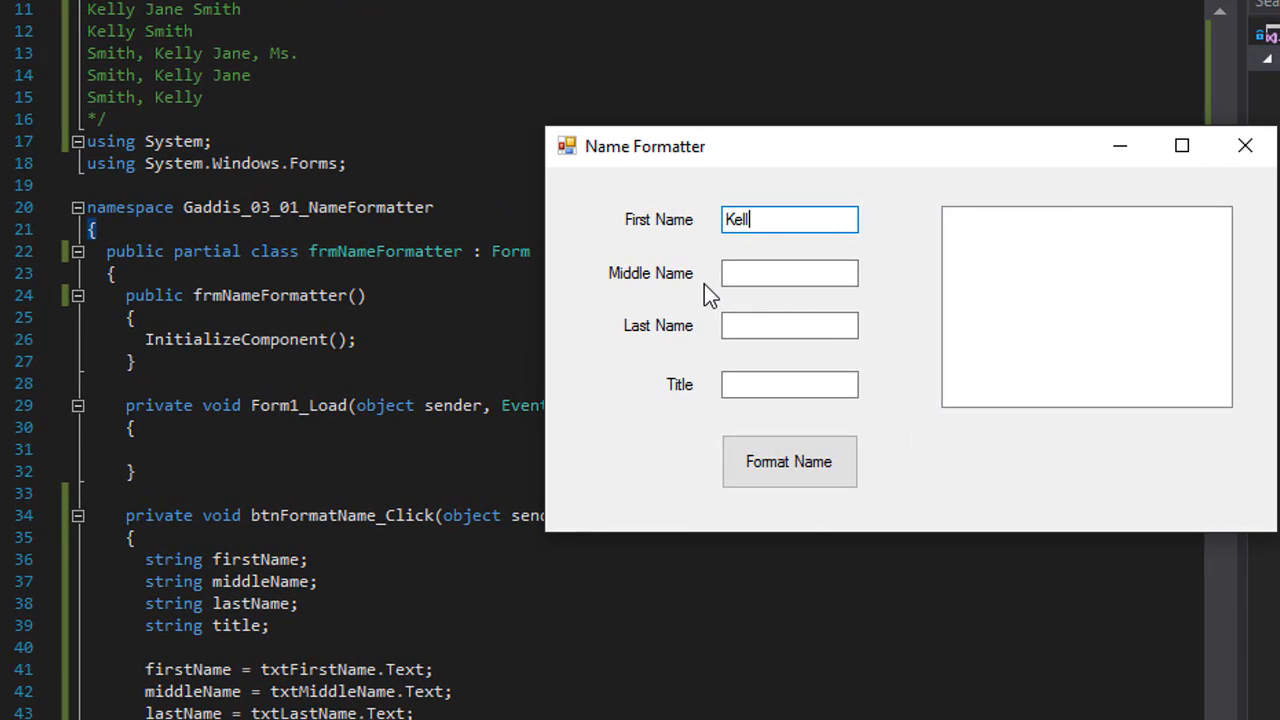
In the running app, enter Jane, Smith and Ms., then generate the formatted names
{"action": "left_click", "coordinate": [789, 273]}
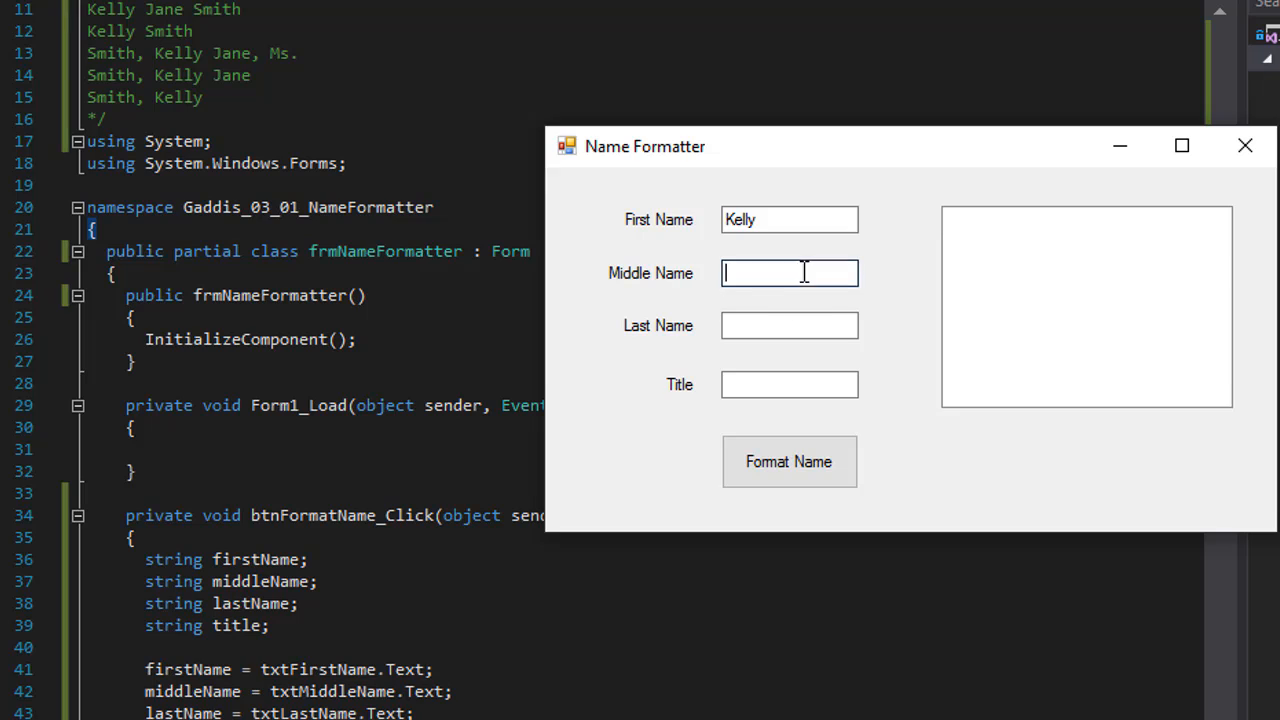
{"action": "mouse_move", "coordinate": [790, 295]}
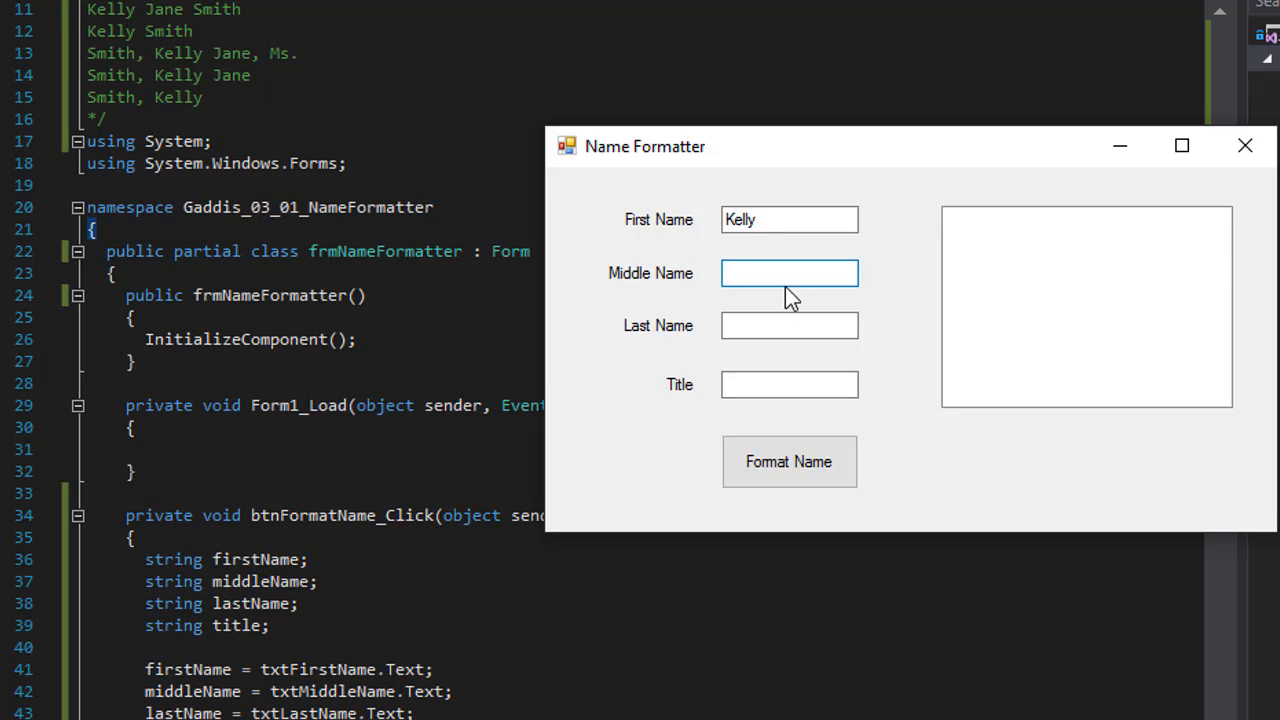
{"action": "type", "text": "Jane"}
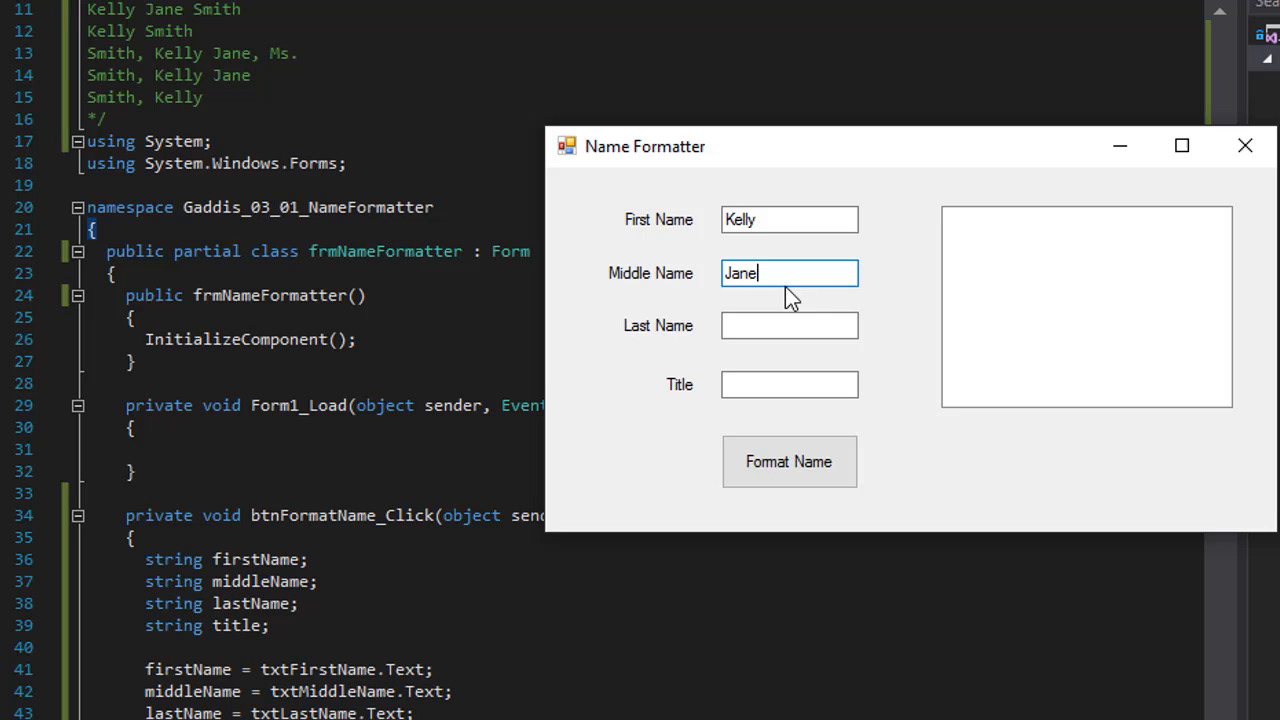
{"action": "type", "text": "Smith"}
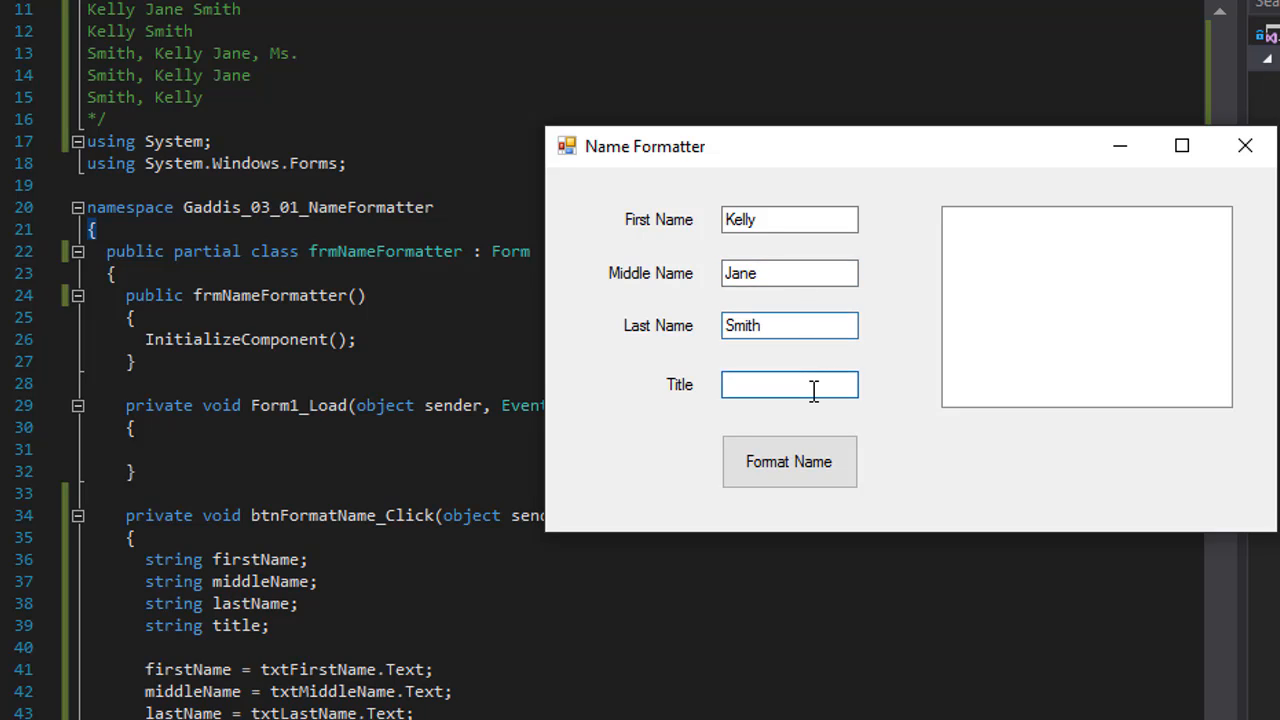
{"action": "type", "text": "Ms."}
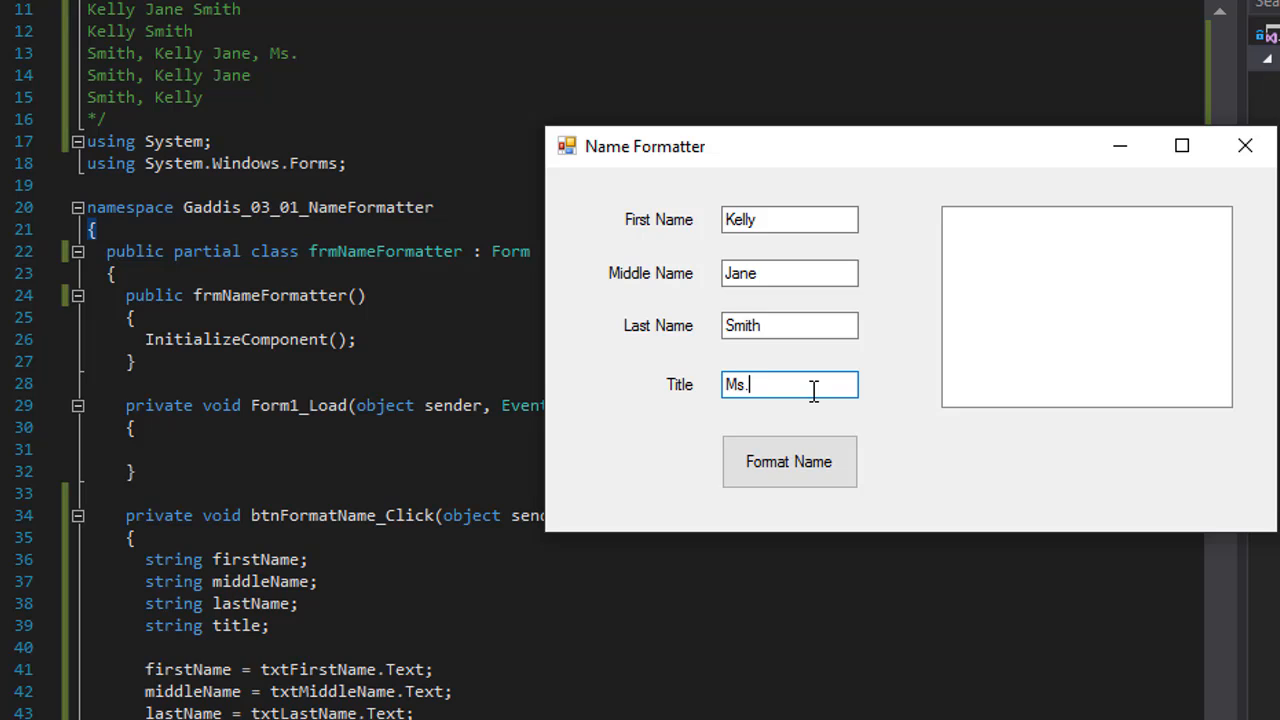
{"action": "left_click", "coordinate": [789, 461]}
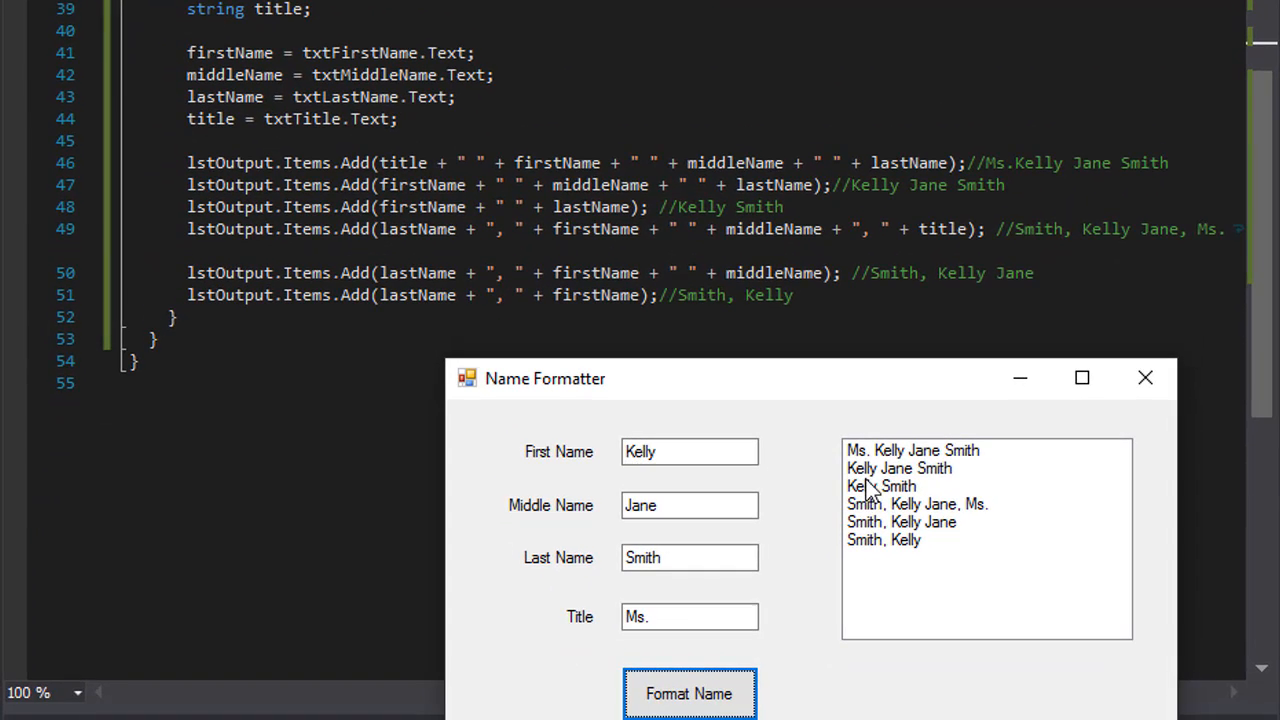
{"action": "mouse_move", "coordinate": [963, 488]}
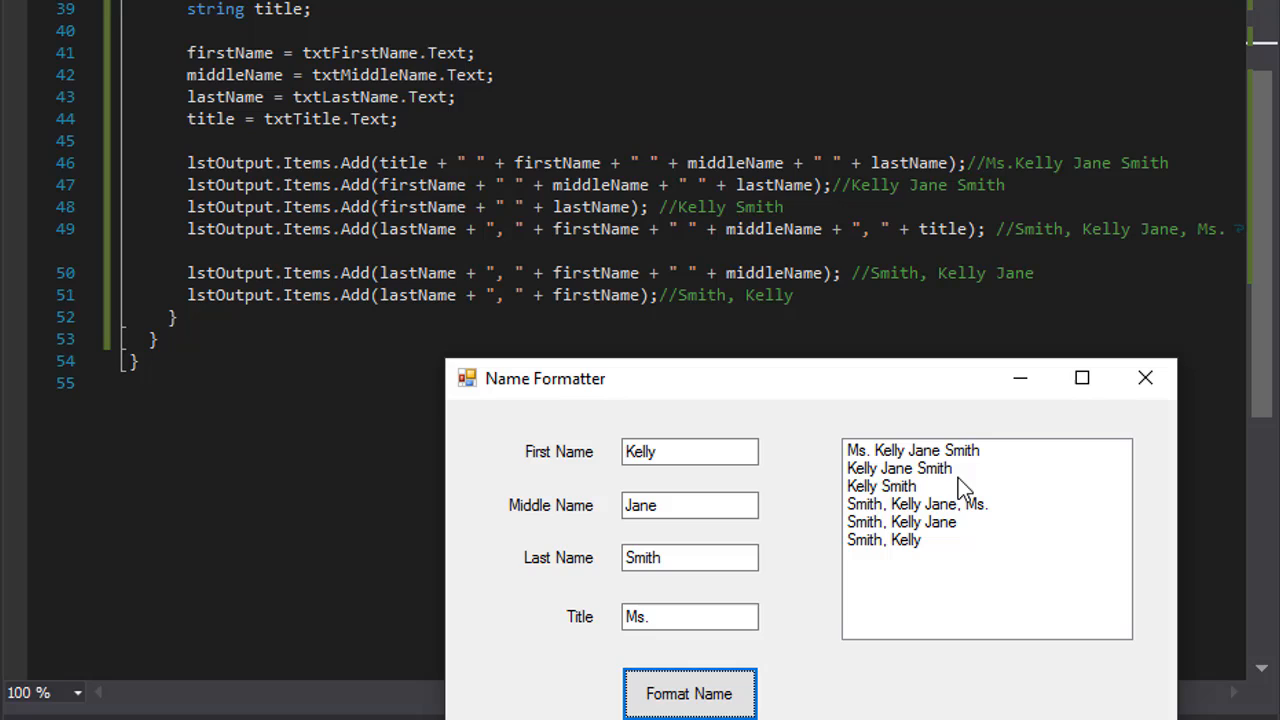
{"action": "mouse_move", "coordinate": [925, 512]}
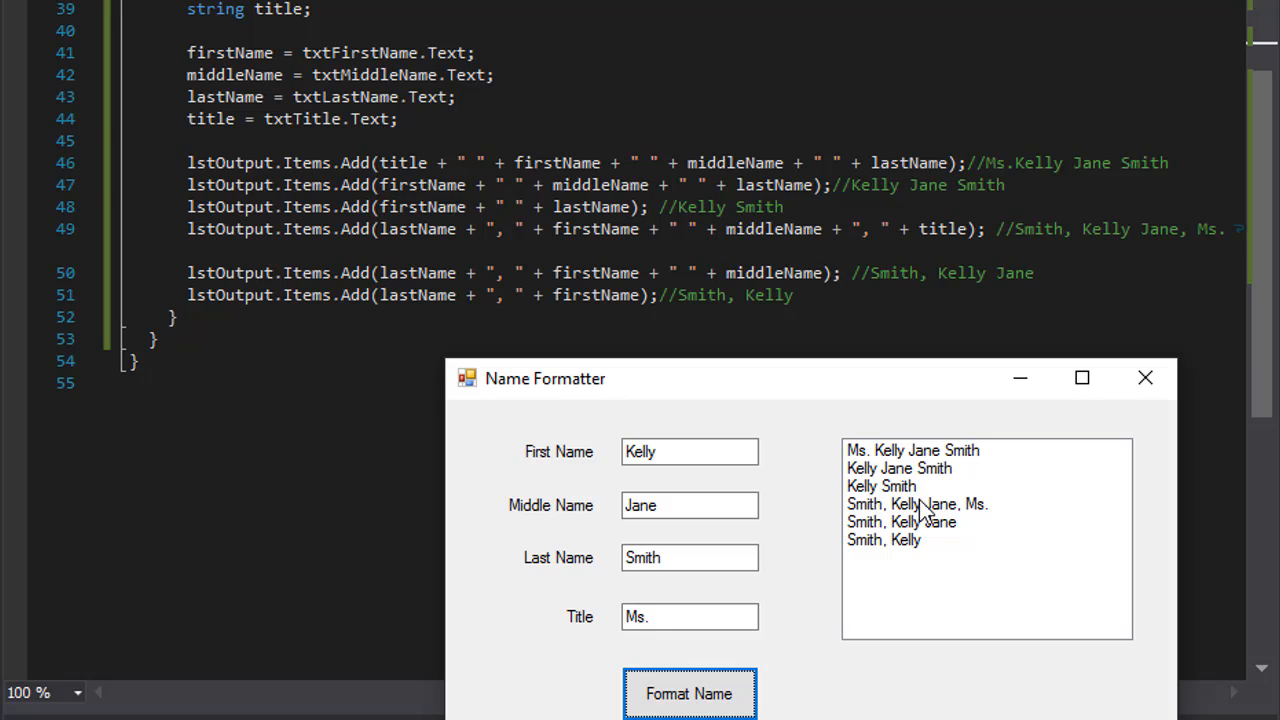
{"action": "mouse_move", "coordinate": [938, 527]}
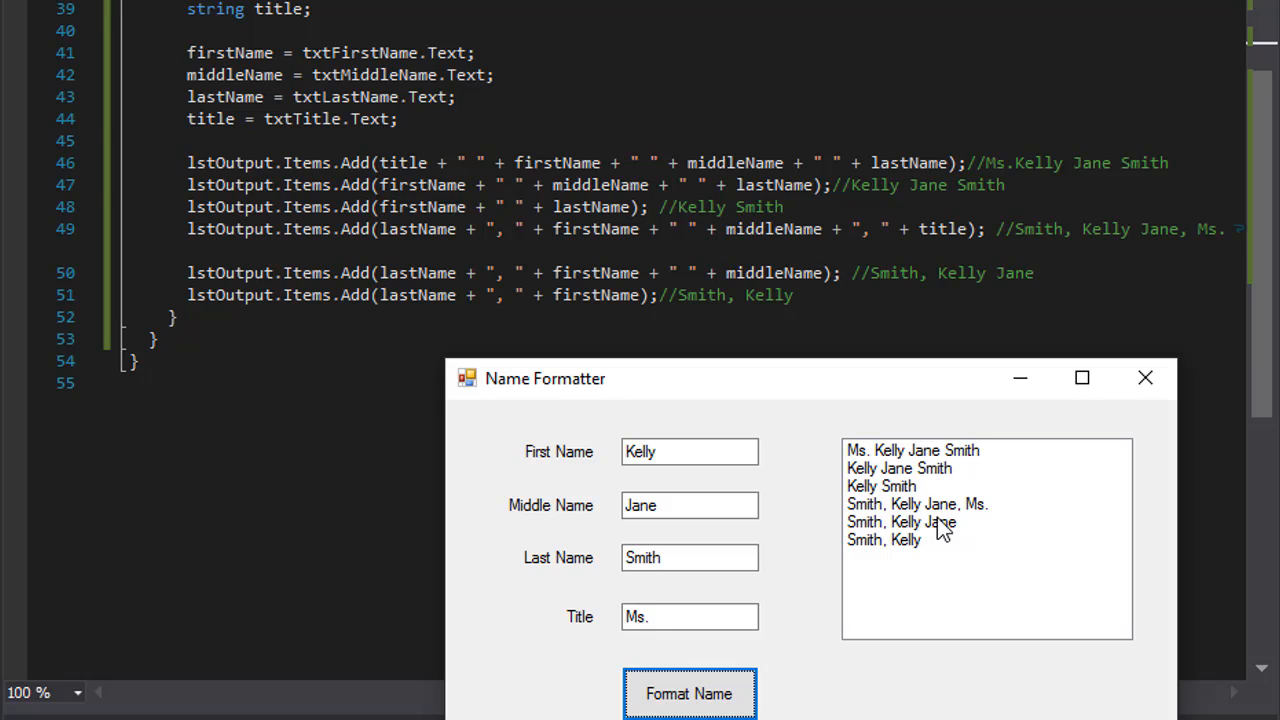
{"action": "mouse_move", "coordinate": [975, 545]}
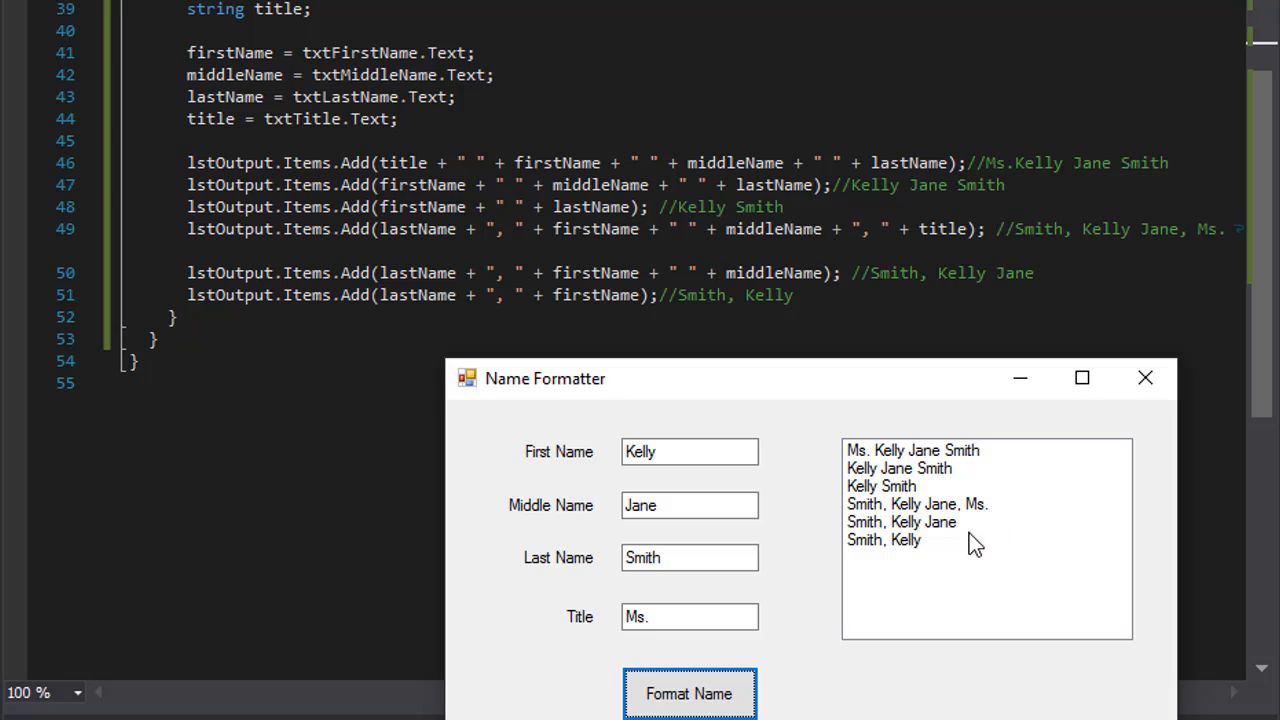
{"action": "mouse_move", "coordinate": [888, 542]}
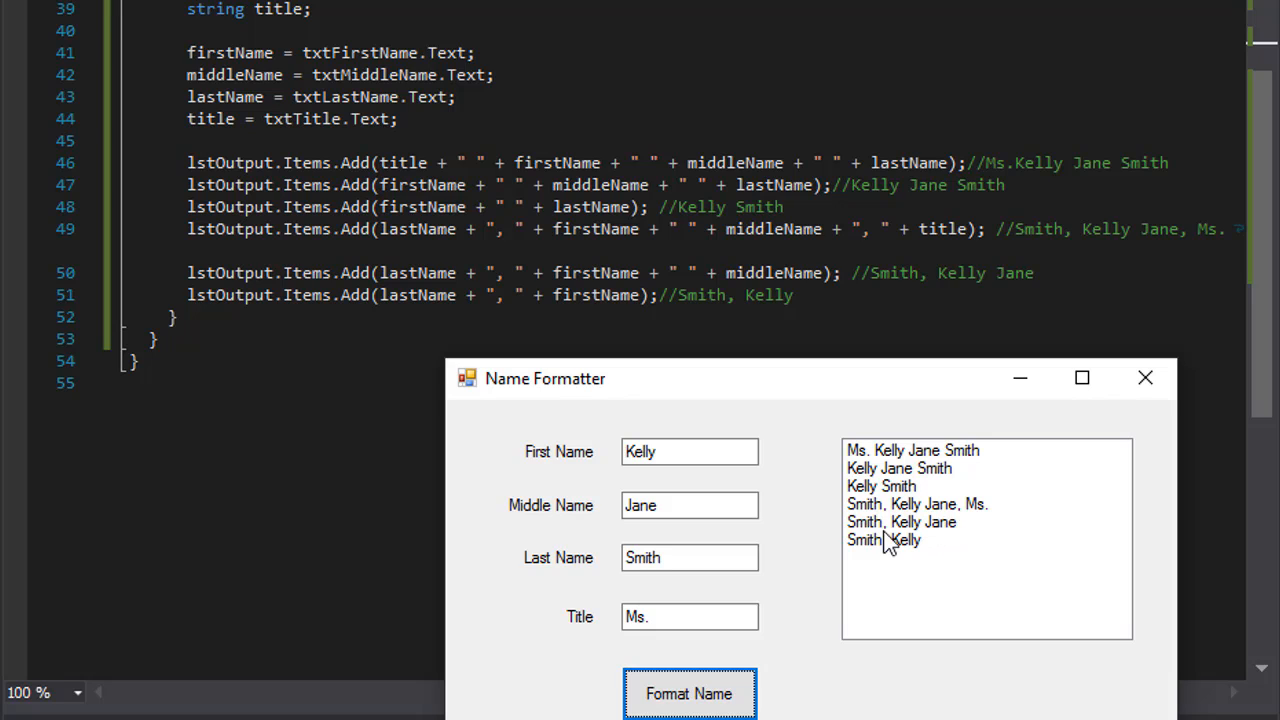
{"action": "mouse_move", "coordinate": [912, 547]}
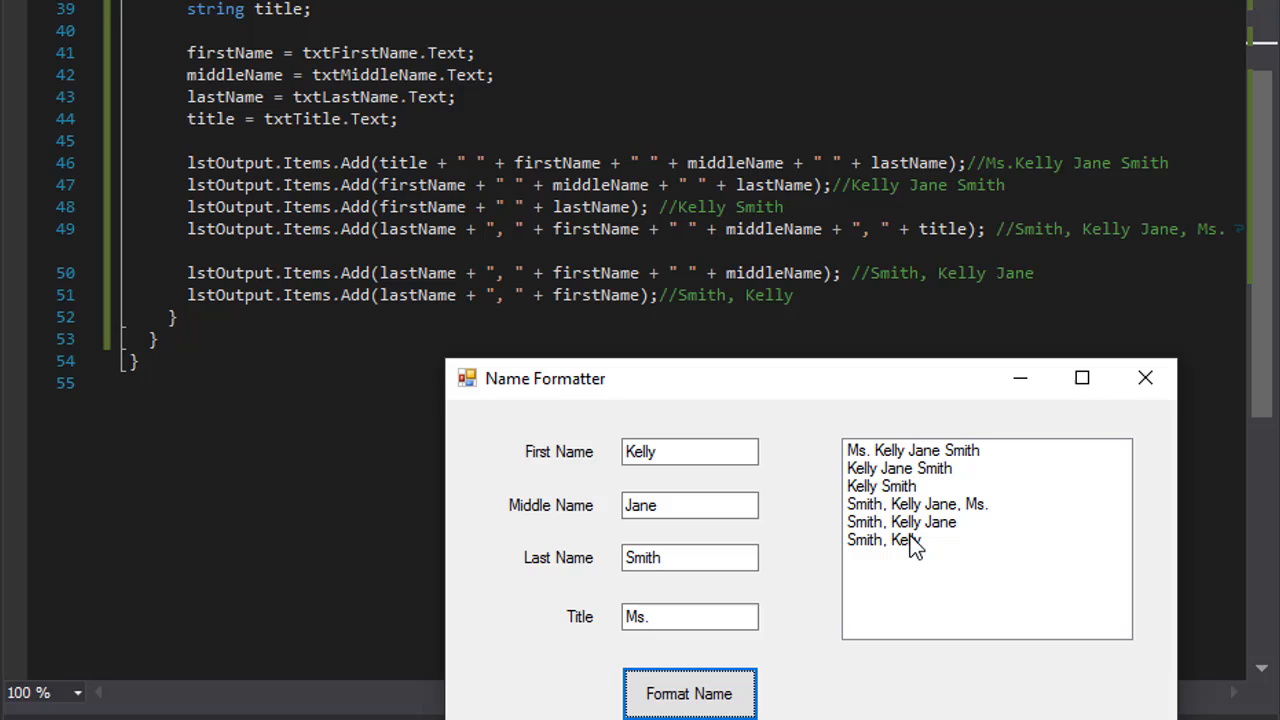
{"action": "mouse_move", "coordinate": [885, 555]}
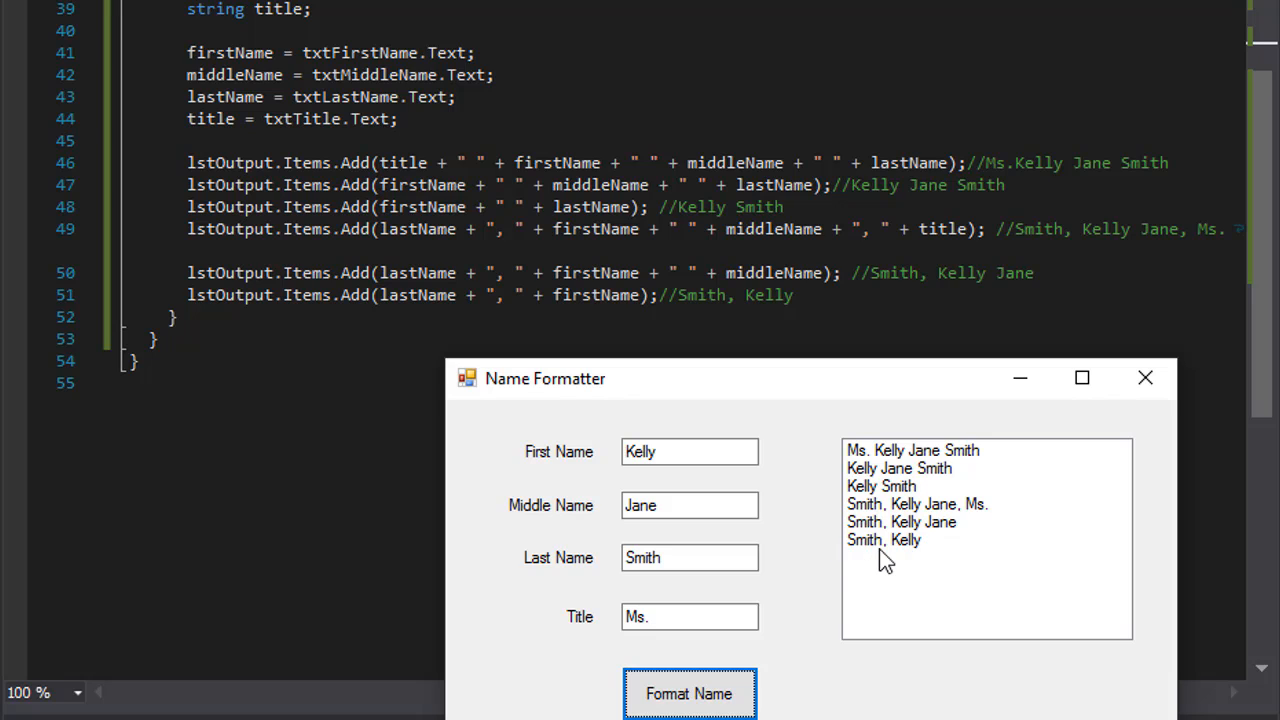
{"action": "mouse_move", "coordinate": [983, 575]}
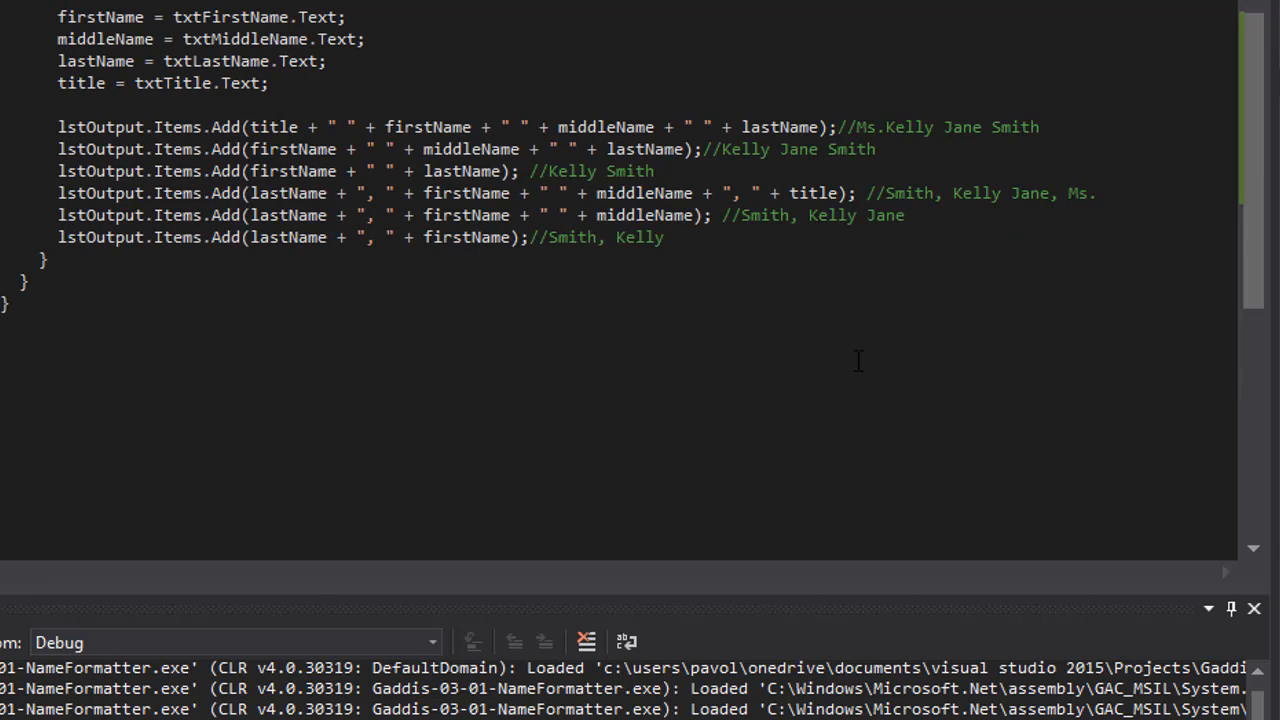
Scroll down through the finished click handler's six commented output lines
{"action": "scroll", "scroll_direction": "down", "scroll_amount": 3}
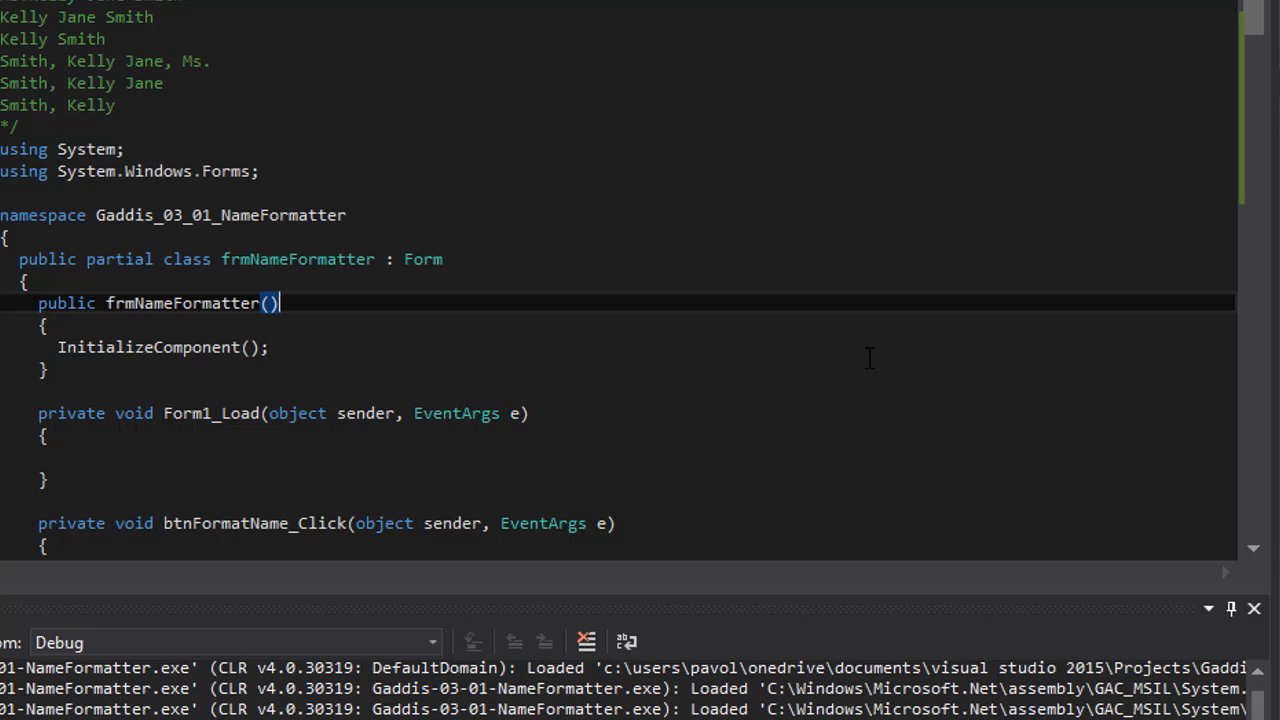
{"action": "scroll", "scroll_direction": "down", "scroll_amount": 3}
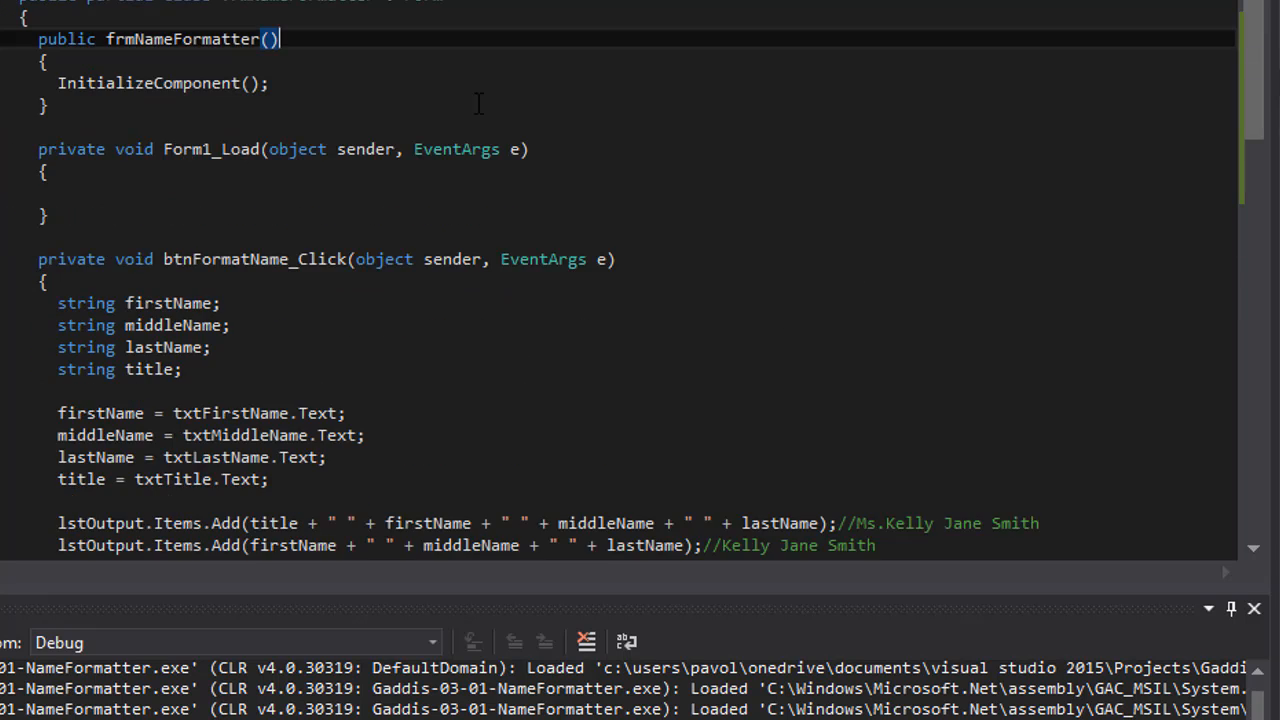
{"action": "scroll", "scroll_direction": "down", "scroll_amount": 3}
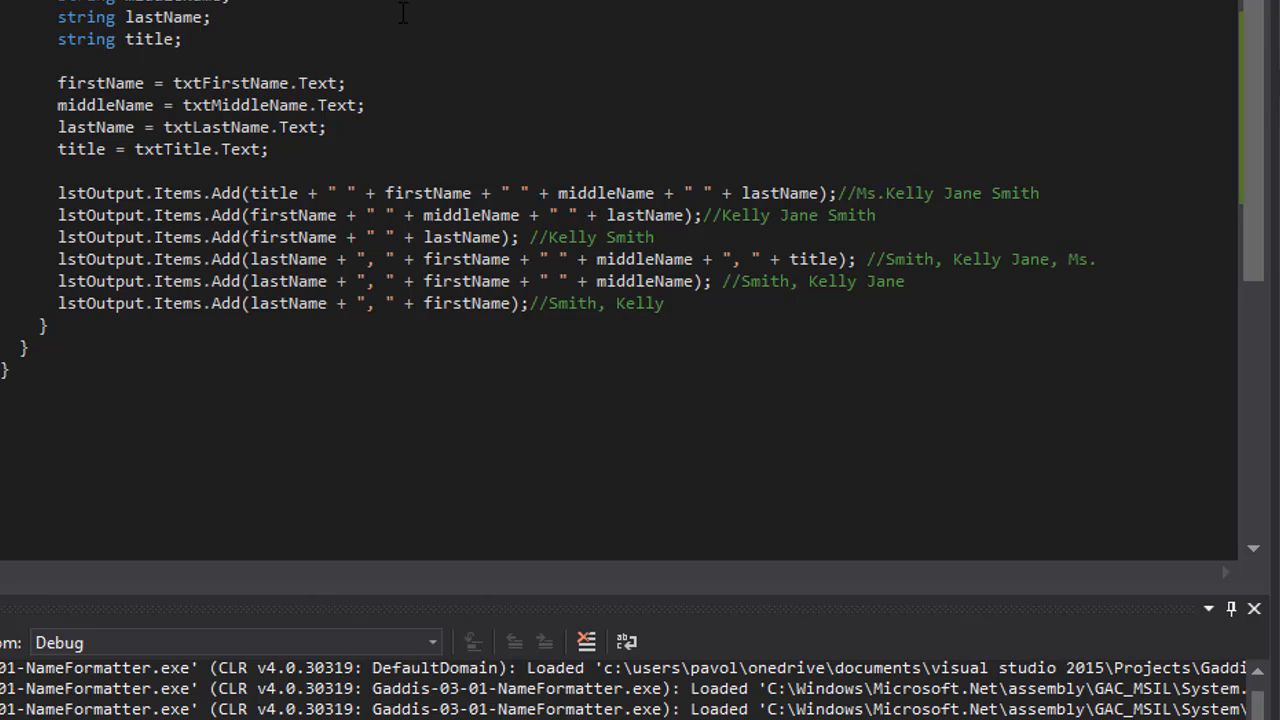
{"action": "mouse_move", "coordinate": [249, 36]}
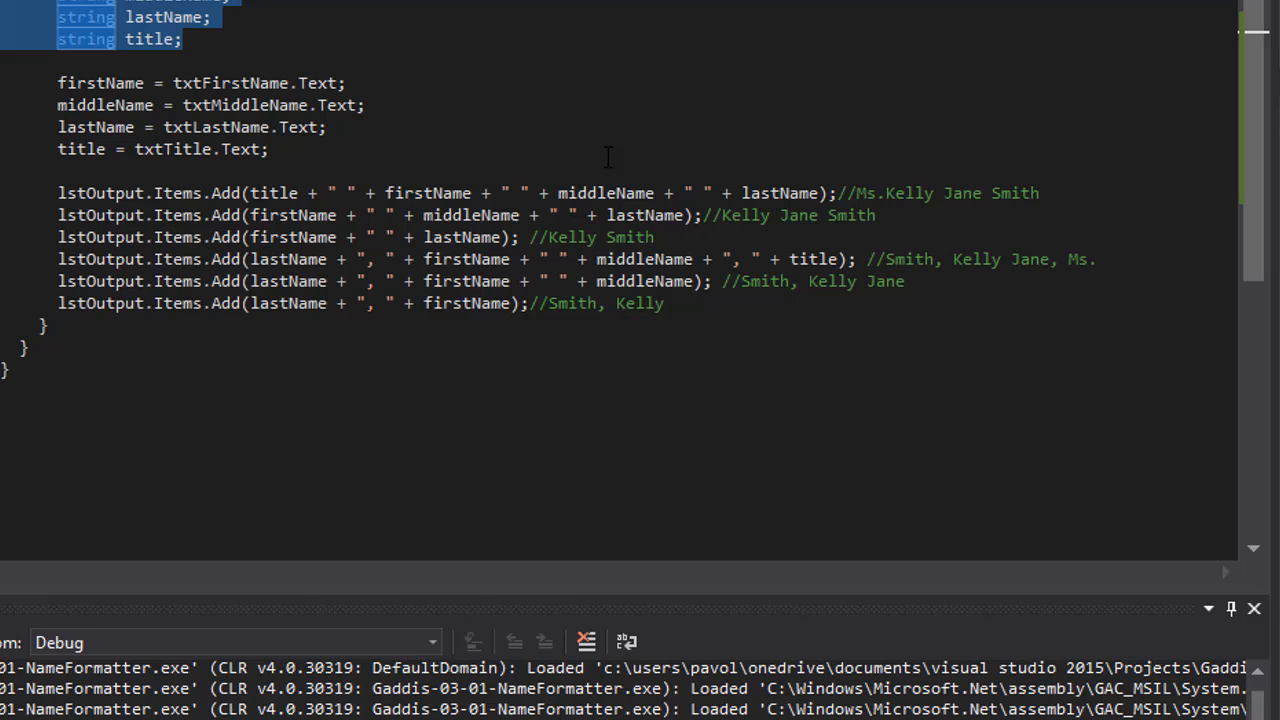
{"action": "mouse_move", "coordinate": [665, 180]}
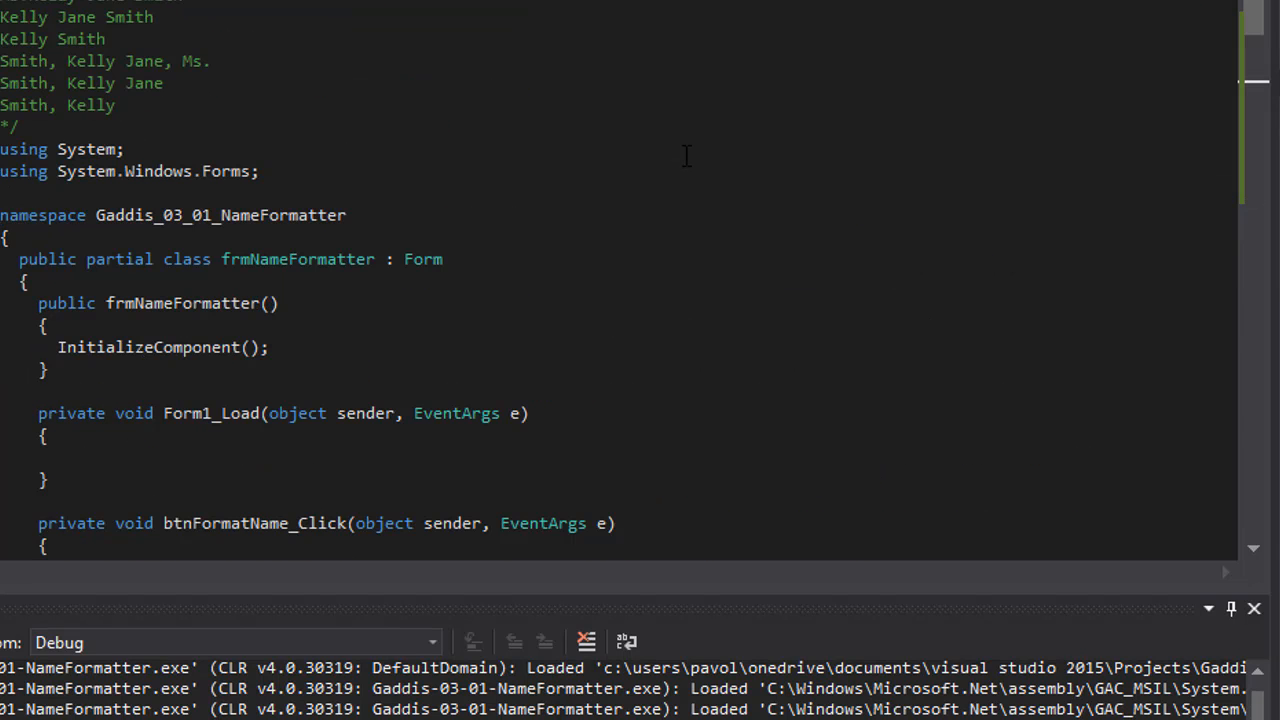
{"action": "mouse_move", "coordinate": [1097, 483]}
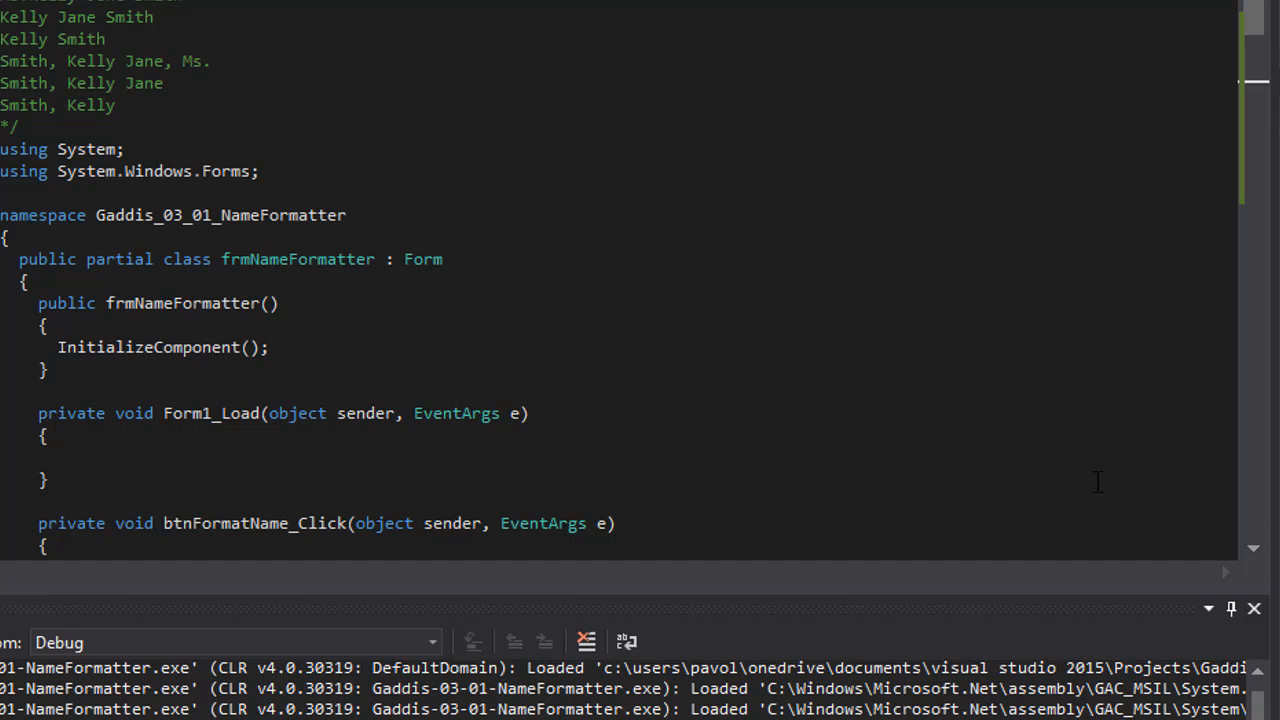